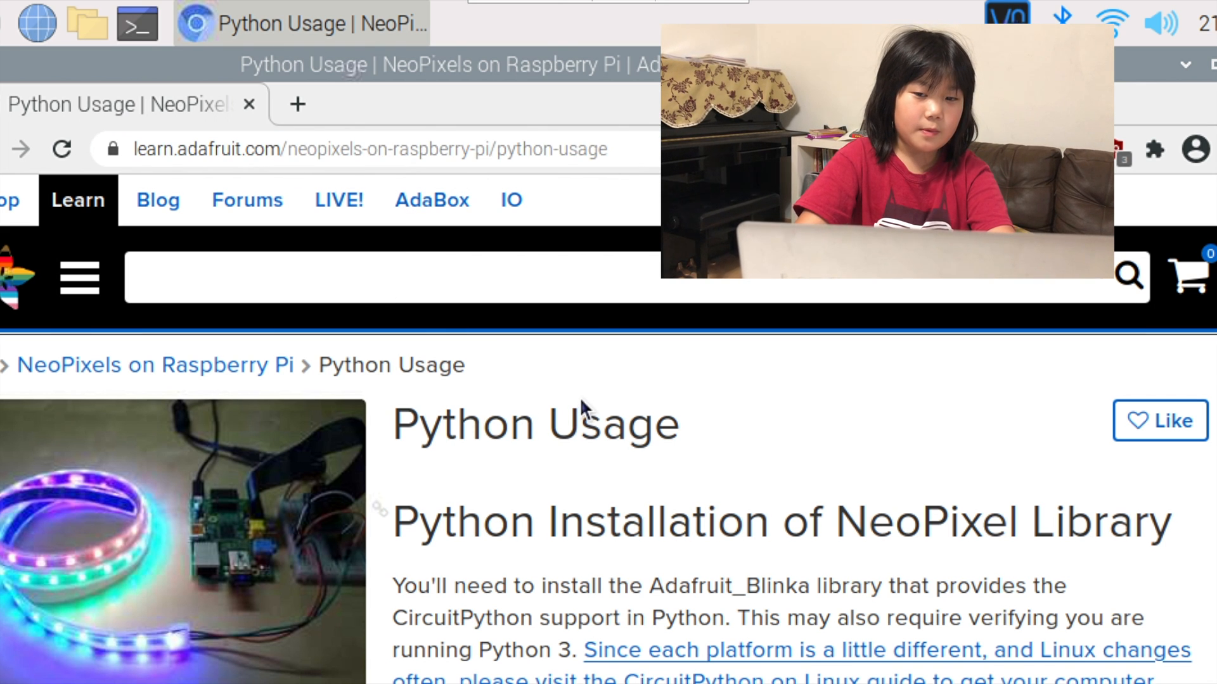
# - Scroll the Python Usage page down to the NeoPixel library install commands
pyautogui.scroll(-3)
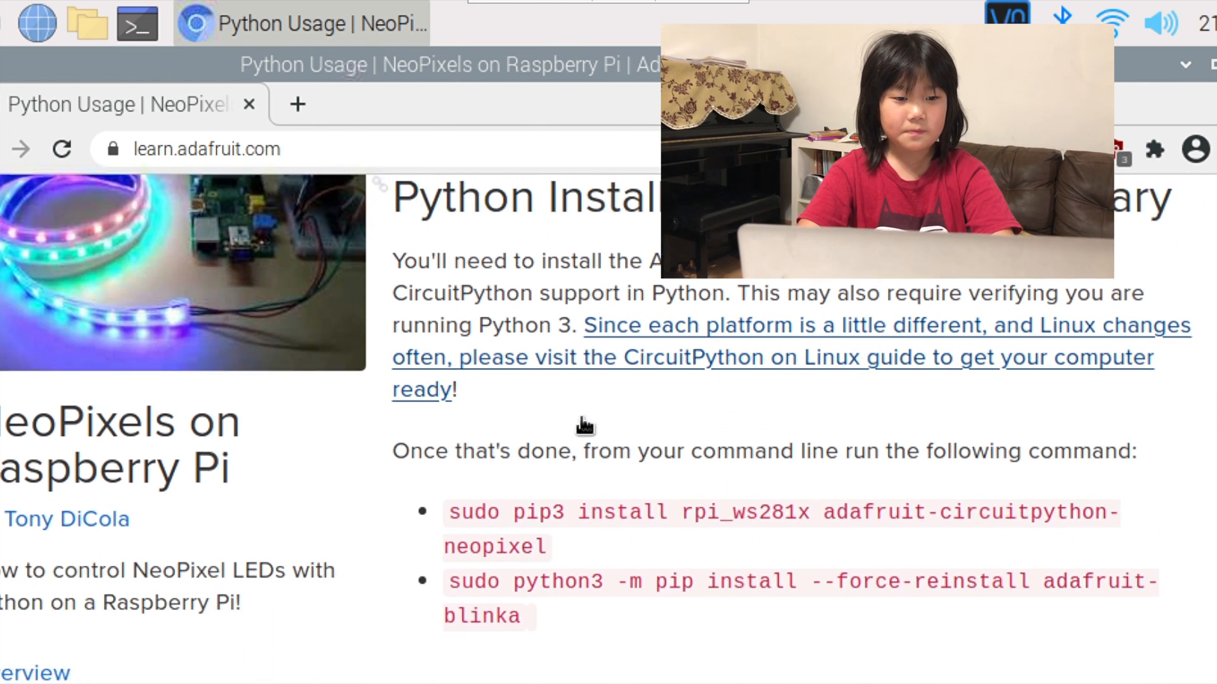
pyautogui.scroll(-3)
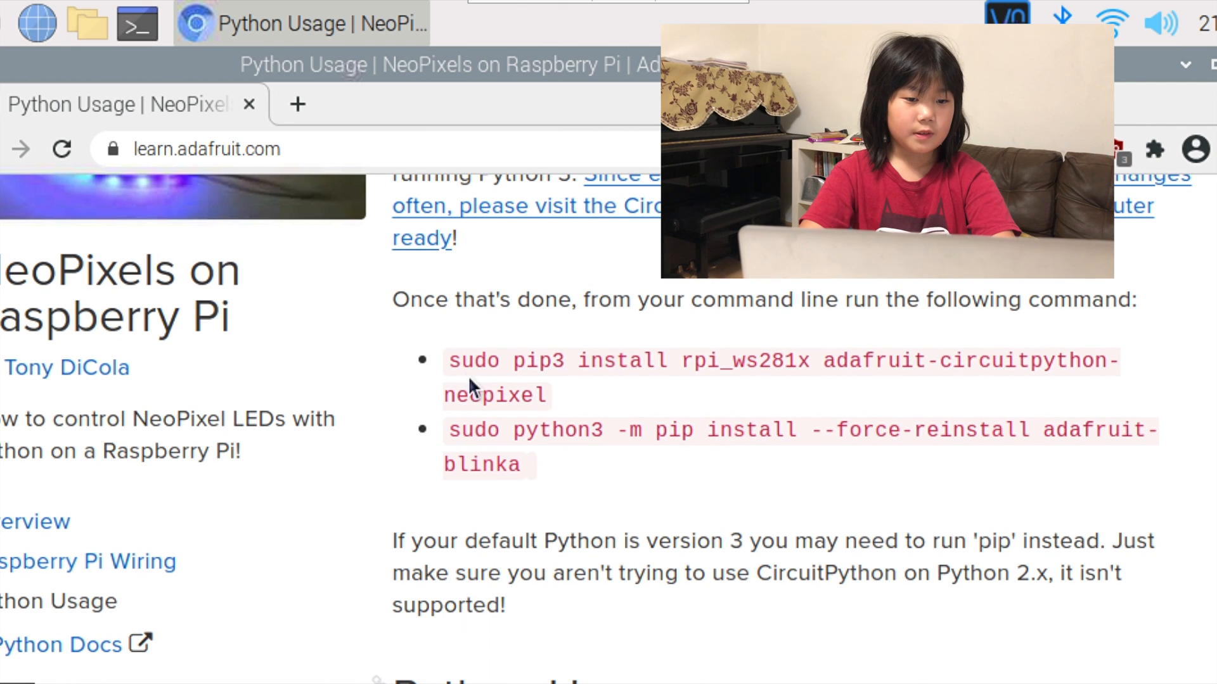
pyautogui.moveTo(966, 339)
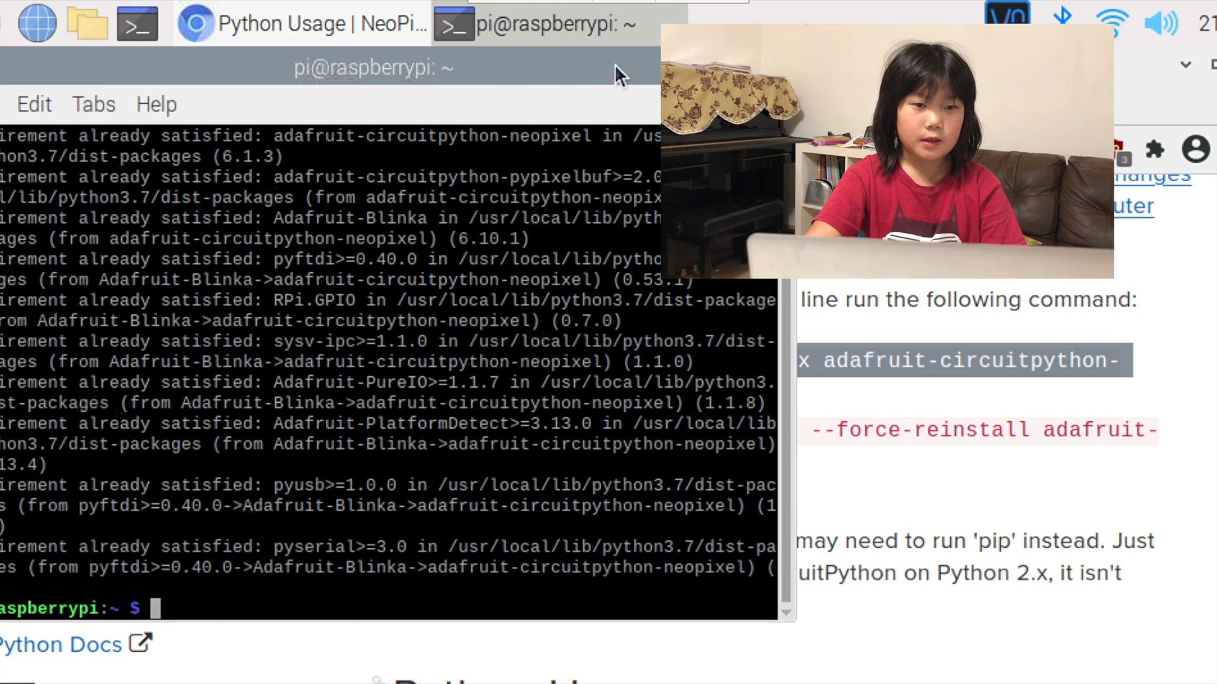
# - Copy the Blinka force-reinstall command from the guide and paste it into LXTerminal to run it
pyautogui.click(303, 24)
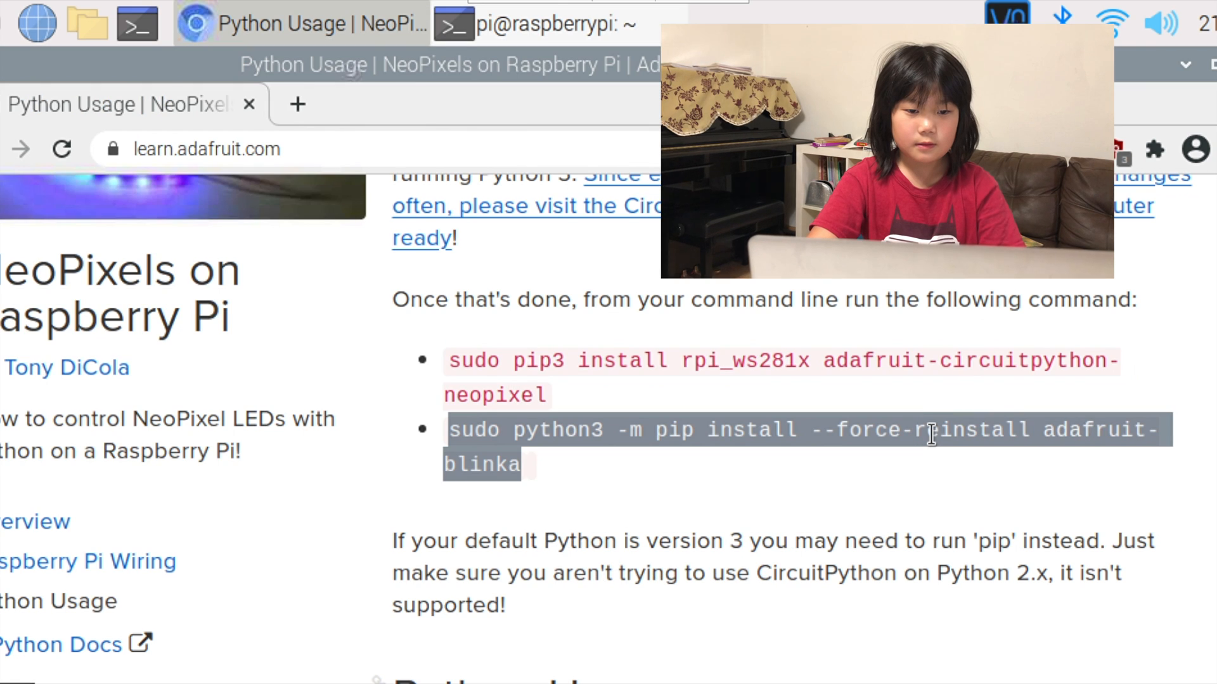
pyautogui.rightClick(931, 434)
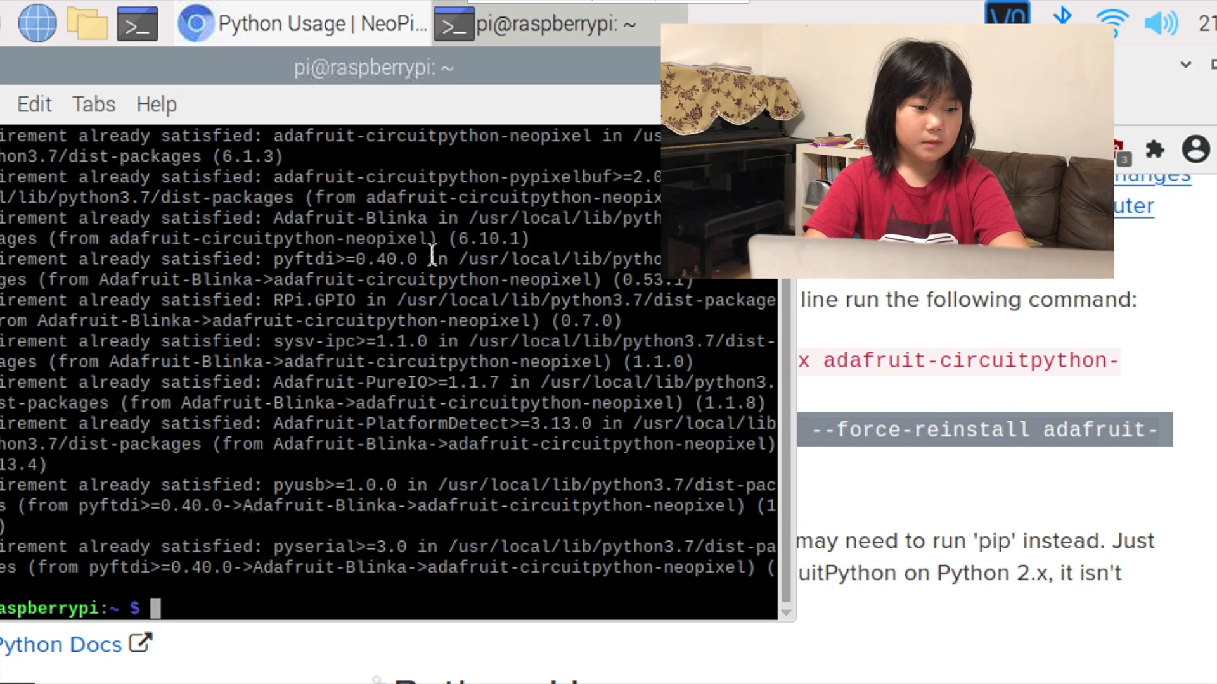
pyautogui.rightClick(427, 260)
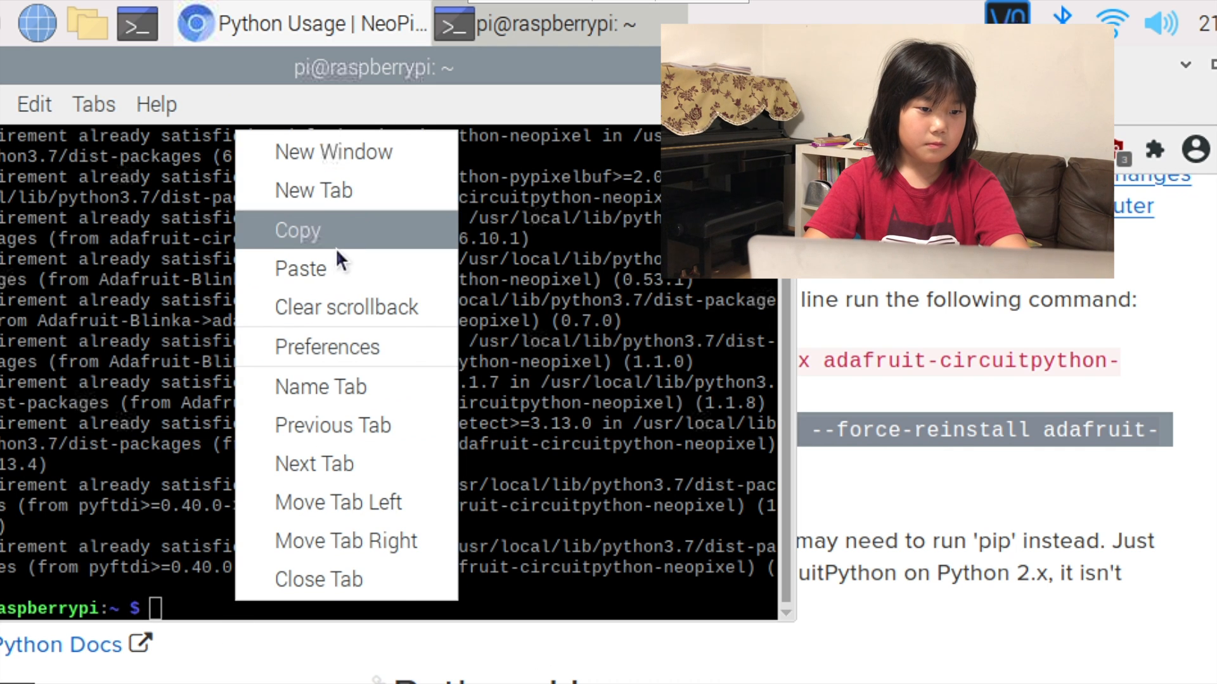
pyautogui.click(300, 268)
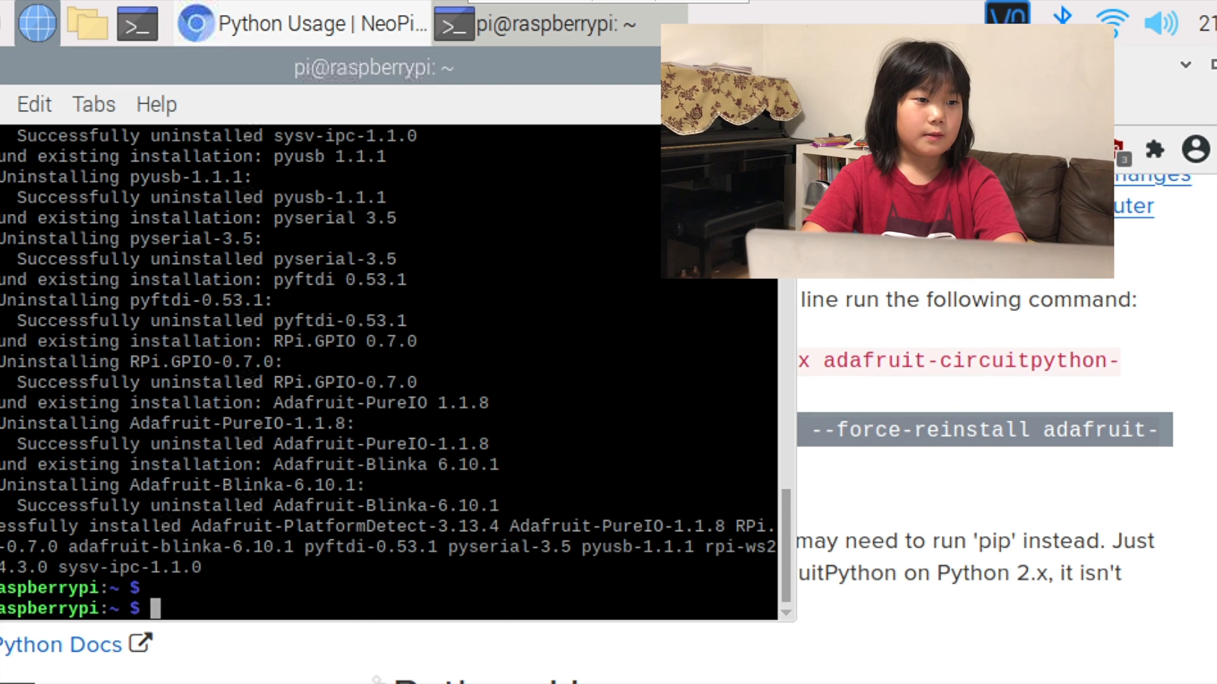
# - Launch Thonny, then copy the guide's three-line import board / neopixel setup code for D18
pyautogui.click(35, 24)
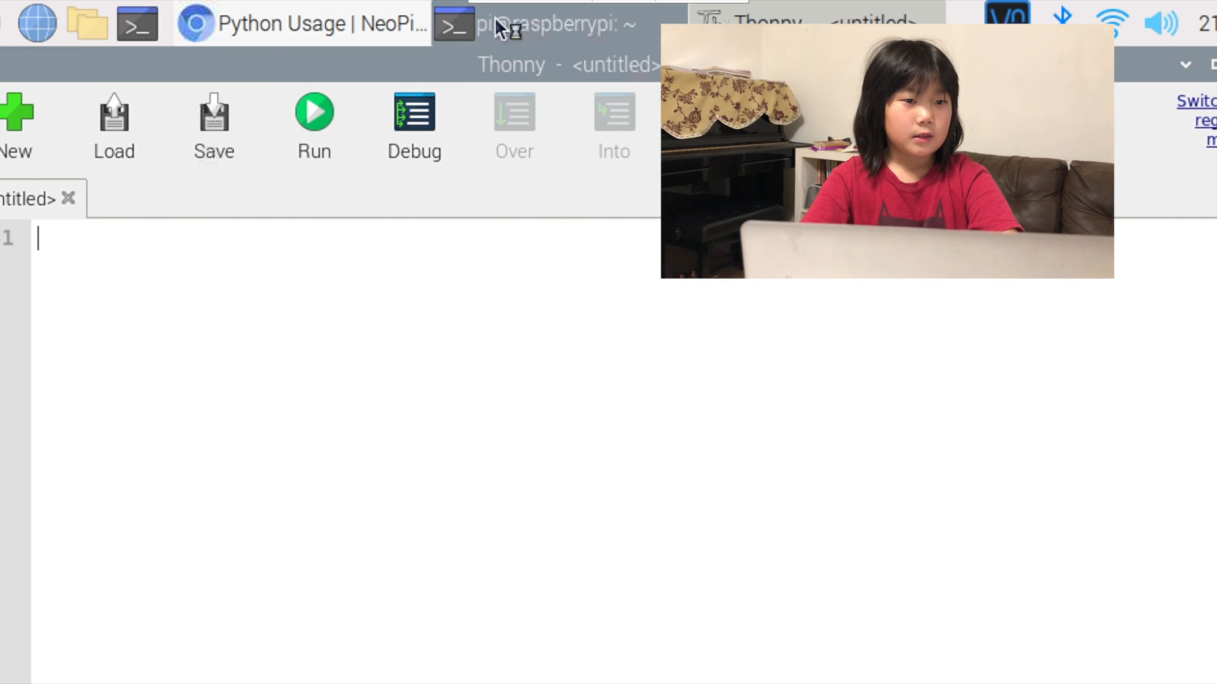
pyautogui.click(303, 24)
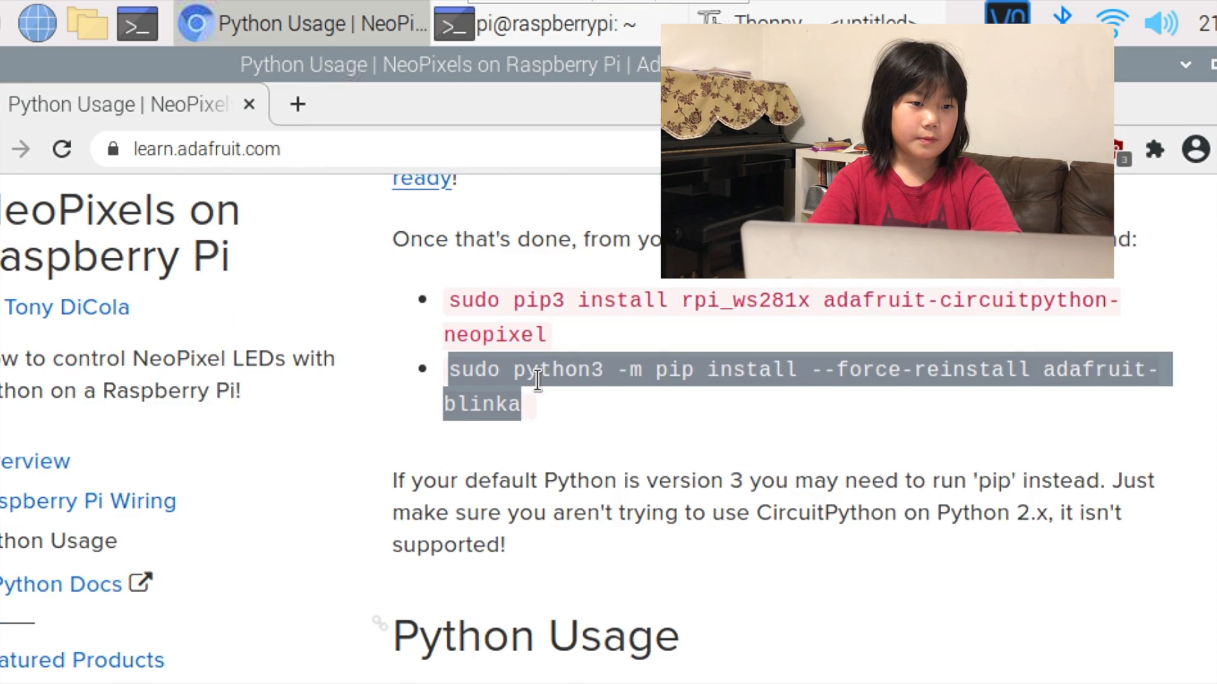
pyautogui.scroll(-3)
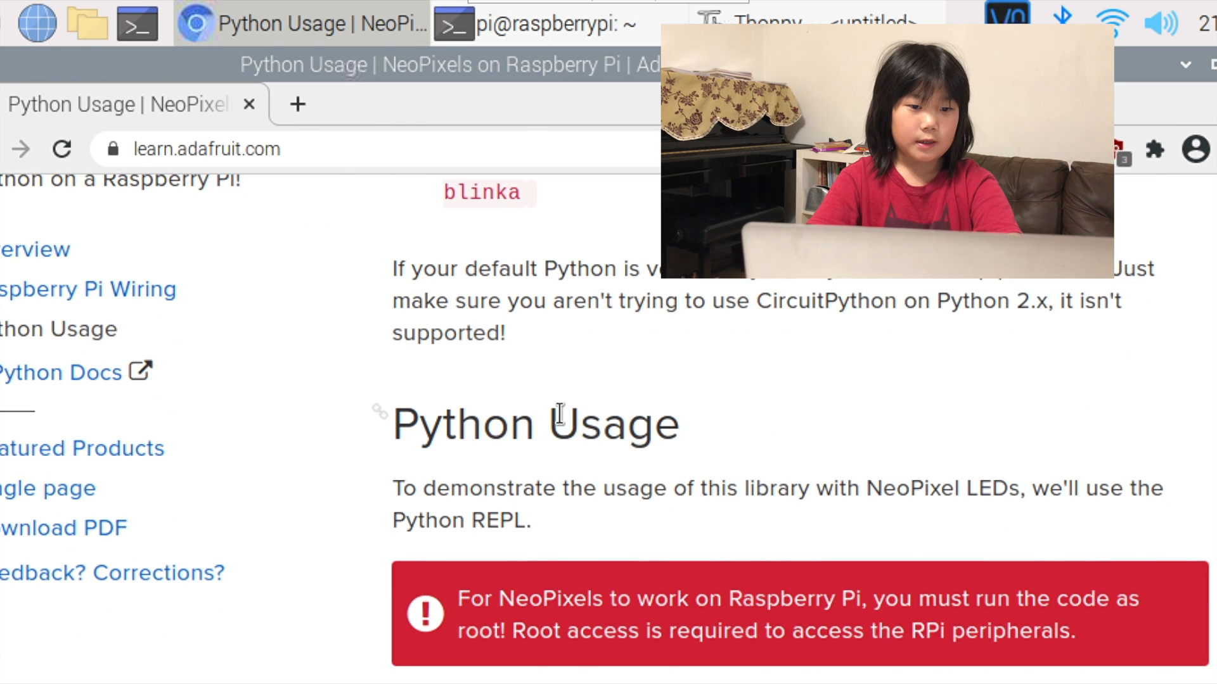
pyautogui.scroll(-3)
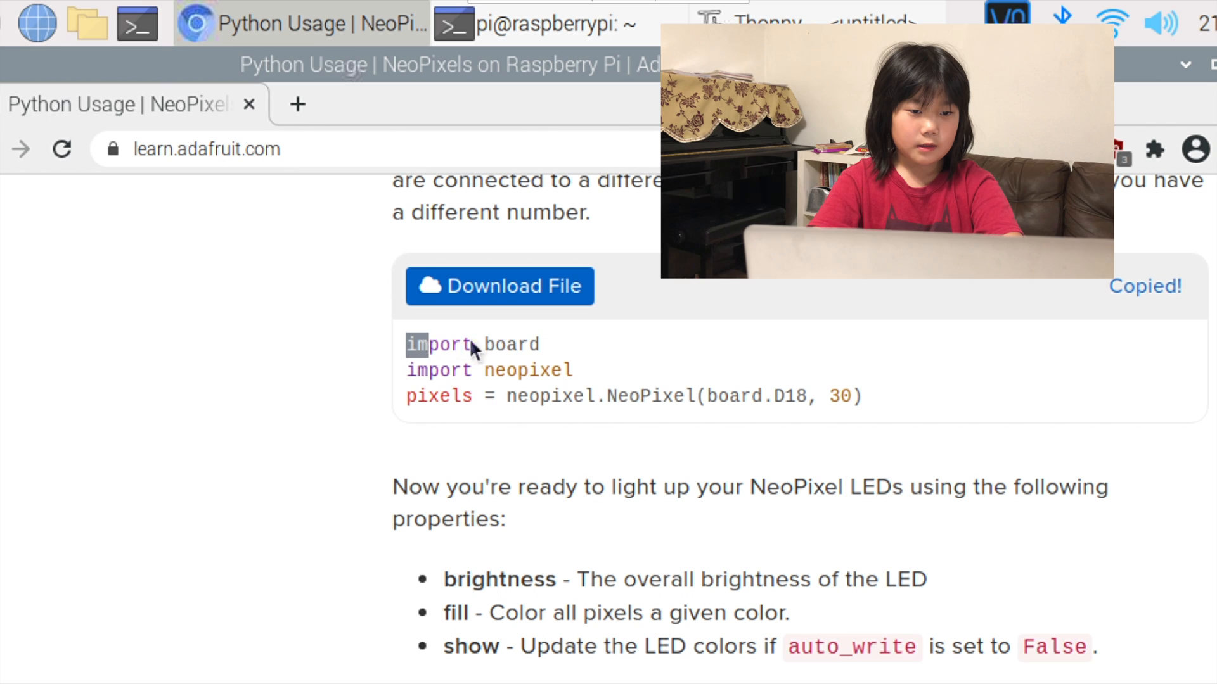
pyautogui.moveTo(408, 345); pyautogui.dragTo(861, 397)
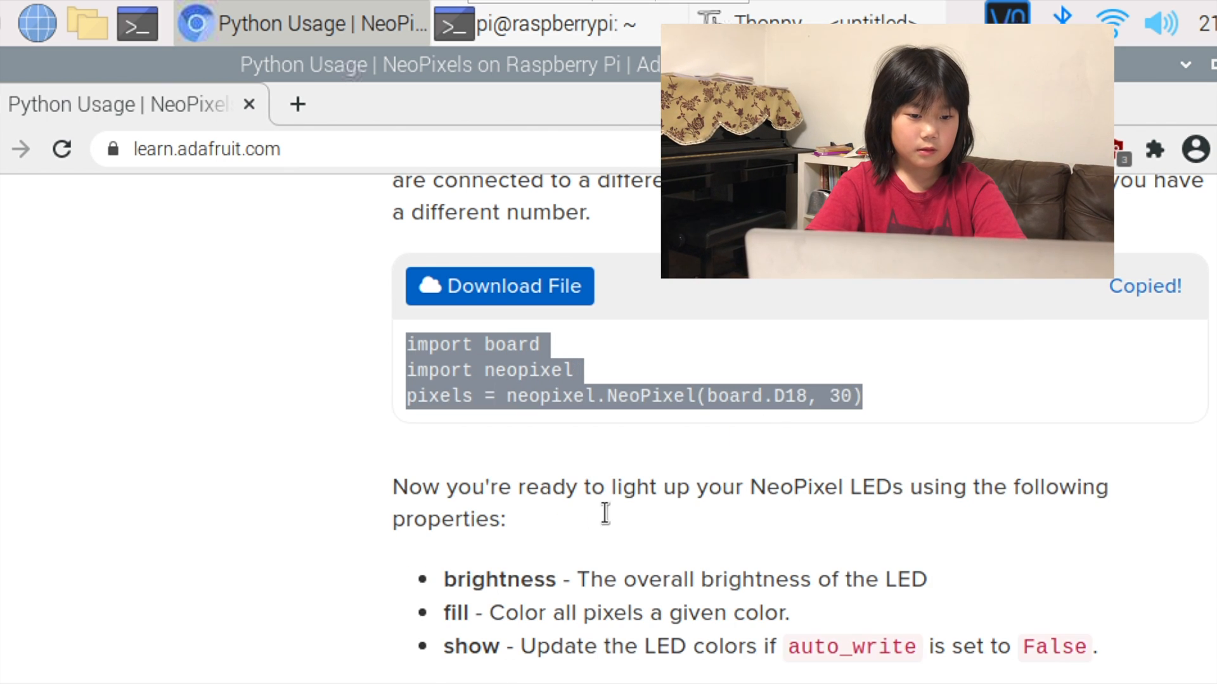
pyautogui.click(768, 24)
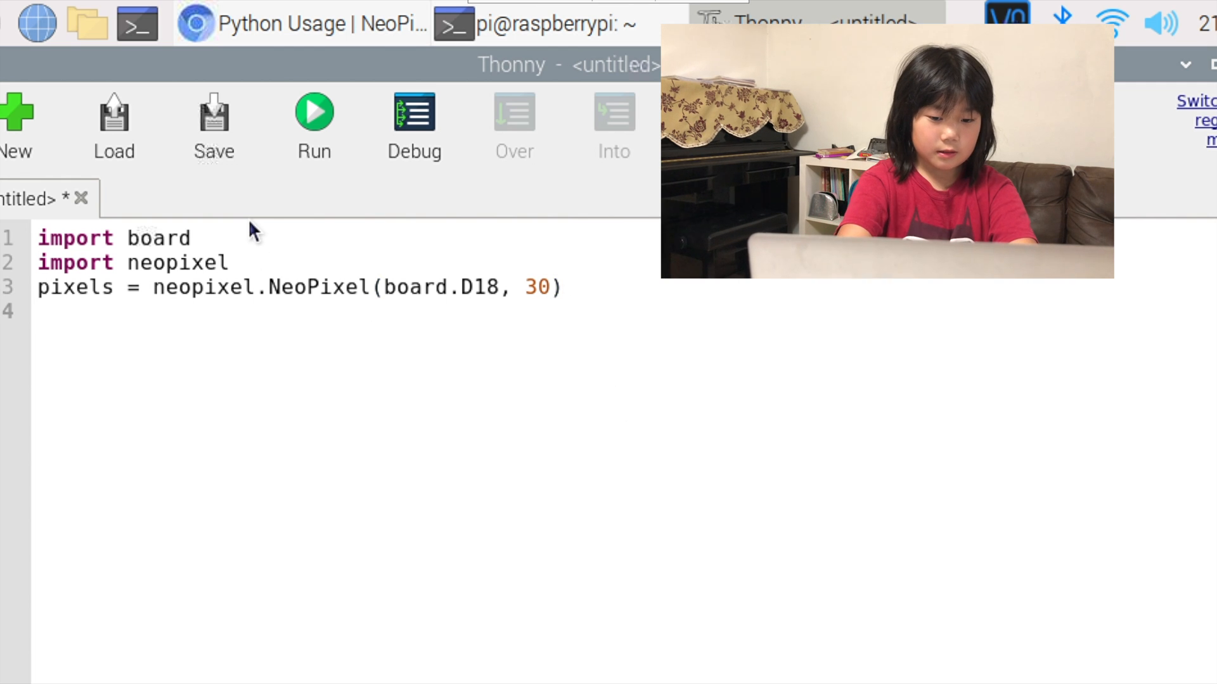
# - Add the line pixels[1] = (255, 0, 0) setting pixel 1 to red
pyautogui.write('pi')
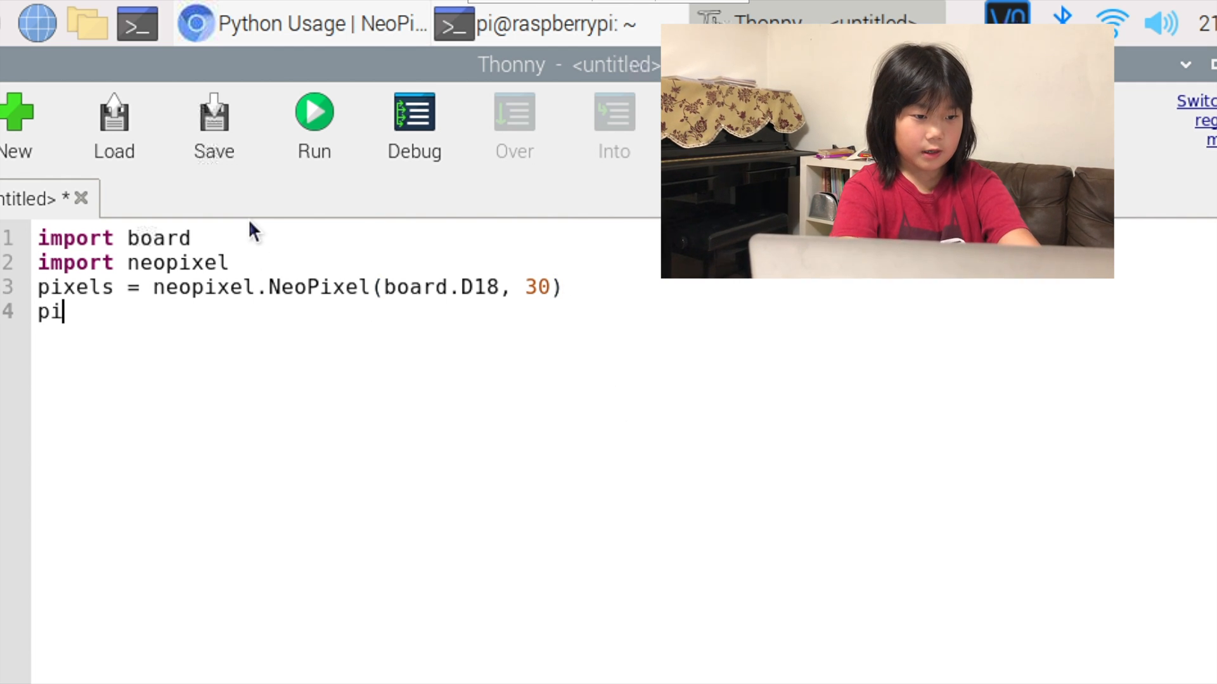
pyautogui.write('xels')
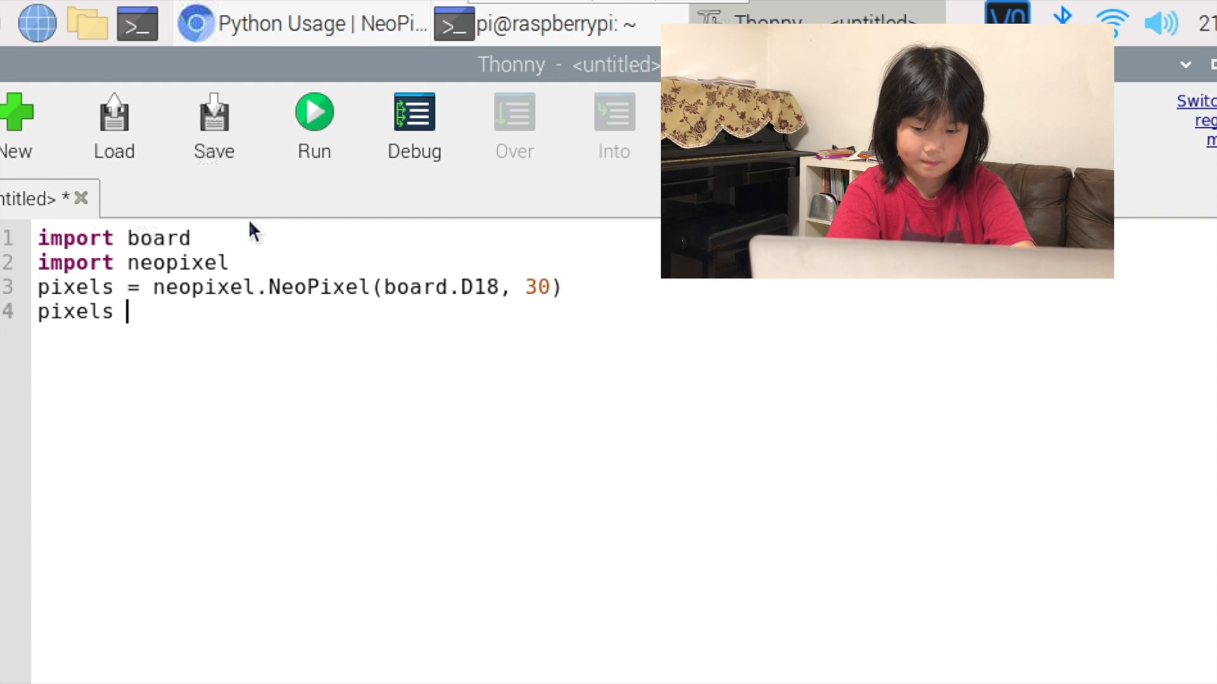
pyautogui.write('[')
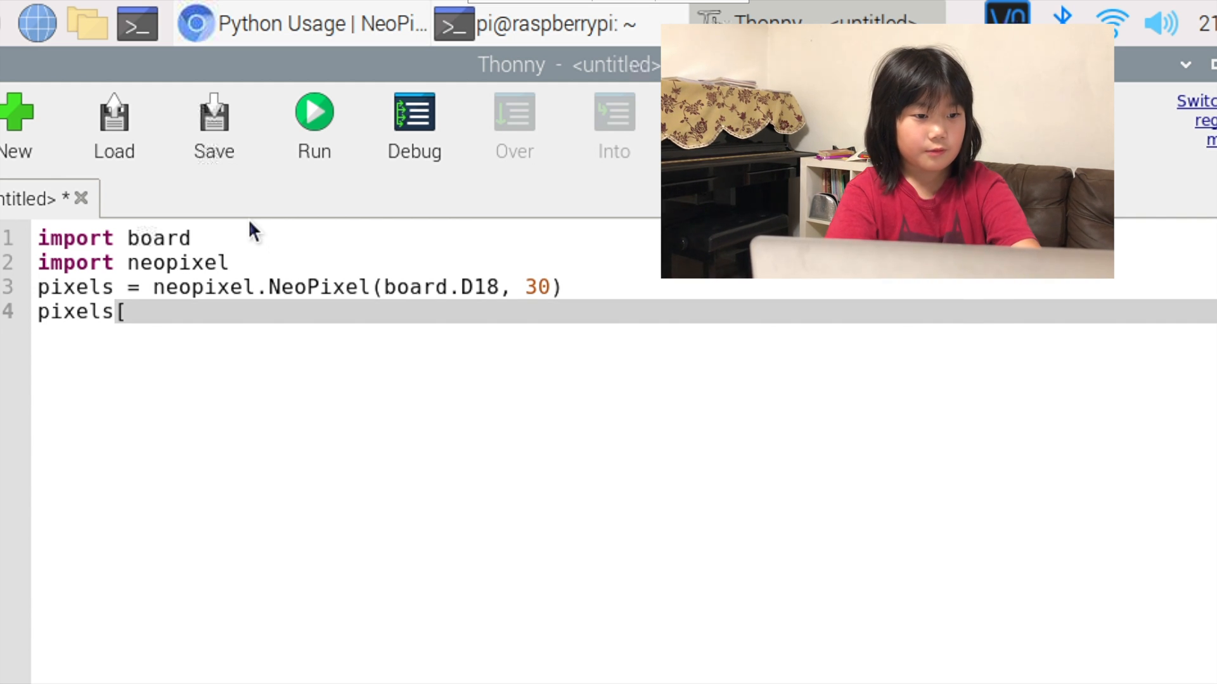
pyautogui.write('1] =')
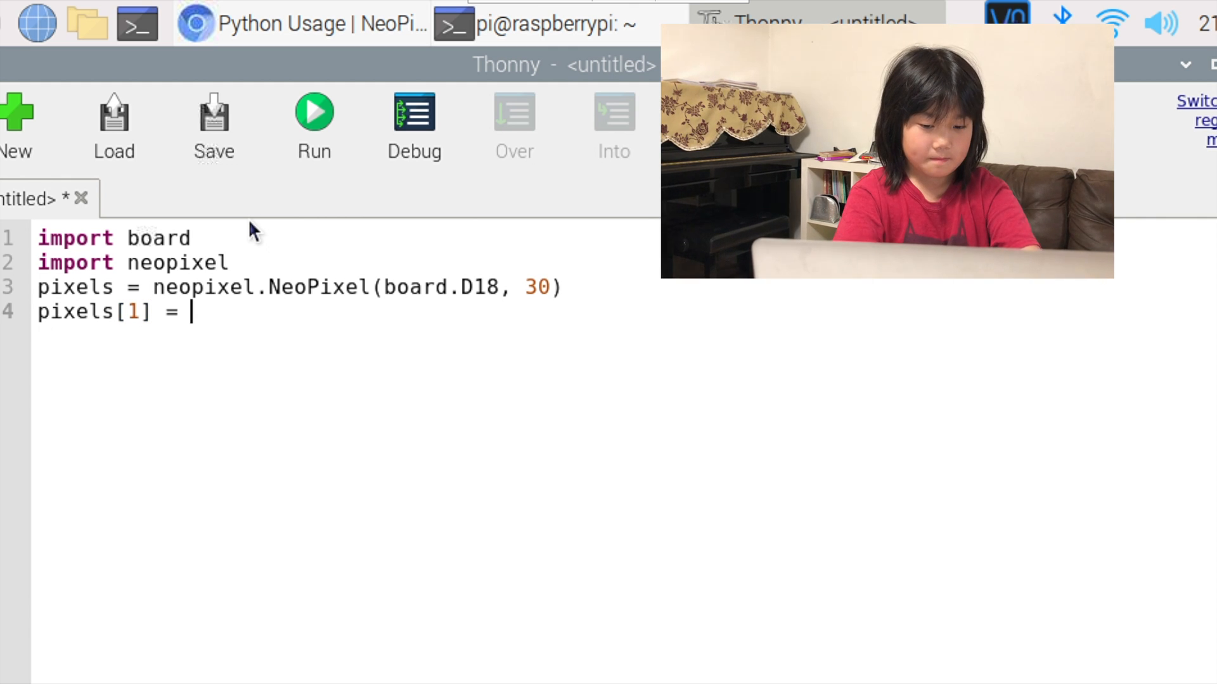
pyautogui.write('(')
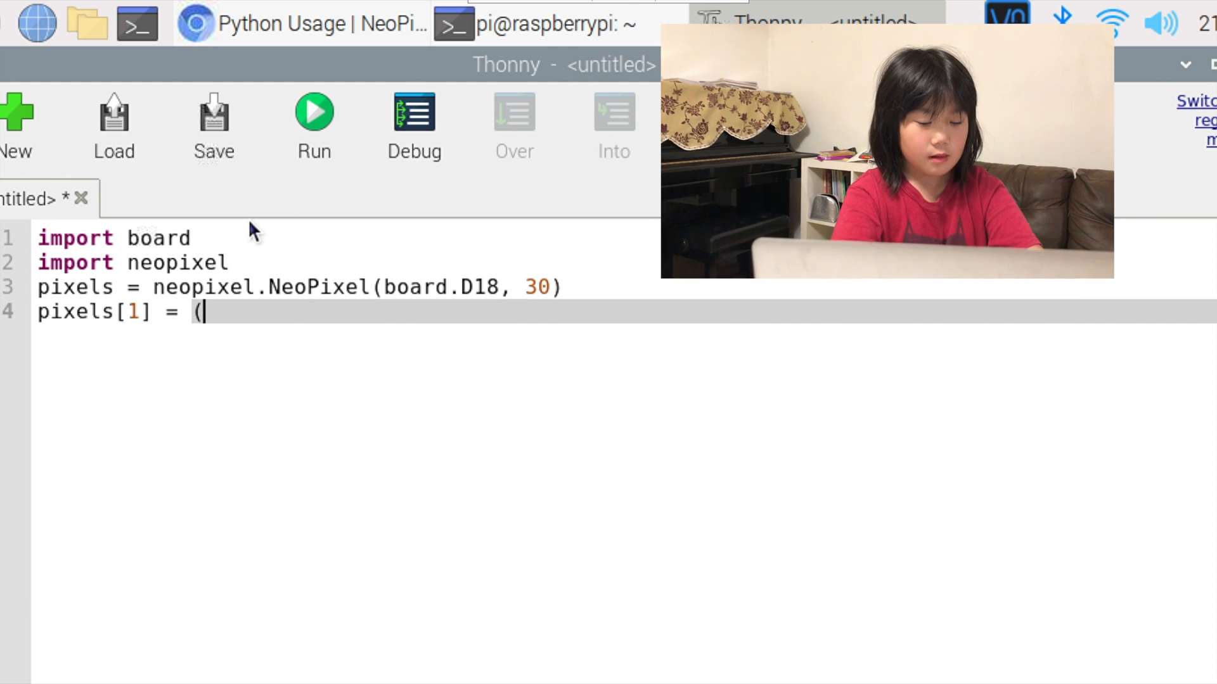
pyautogui.write('255')
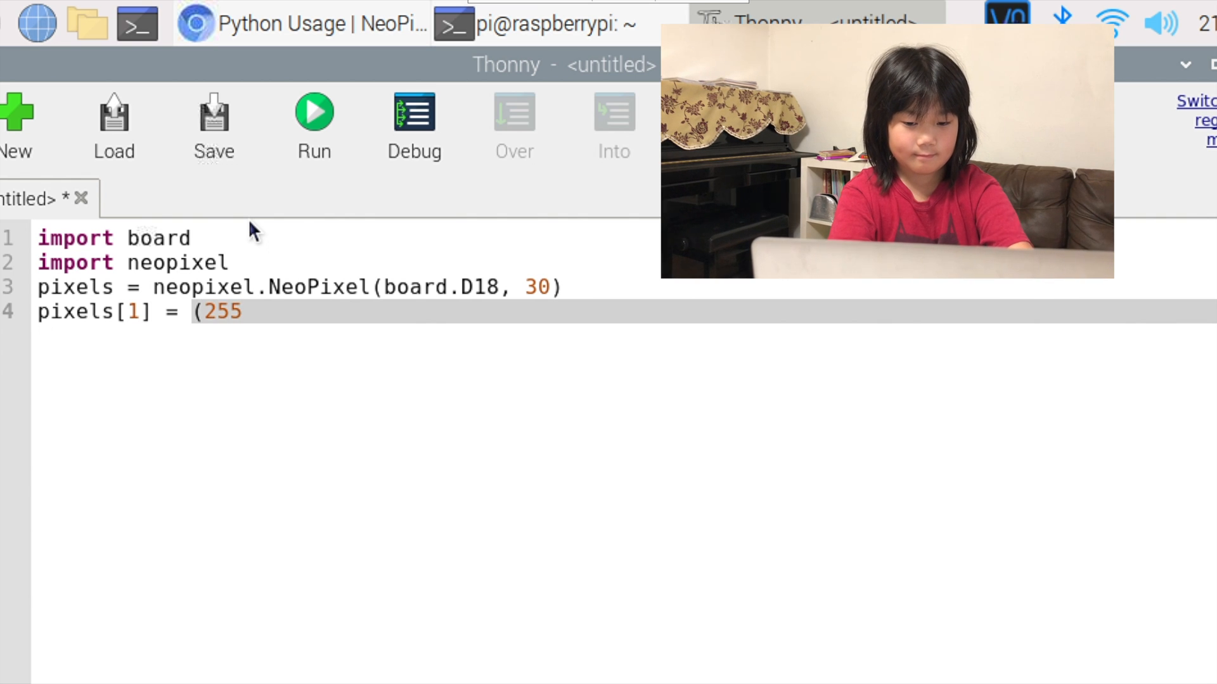
pyautogui.write(',0 0')
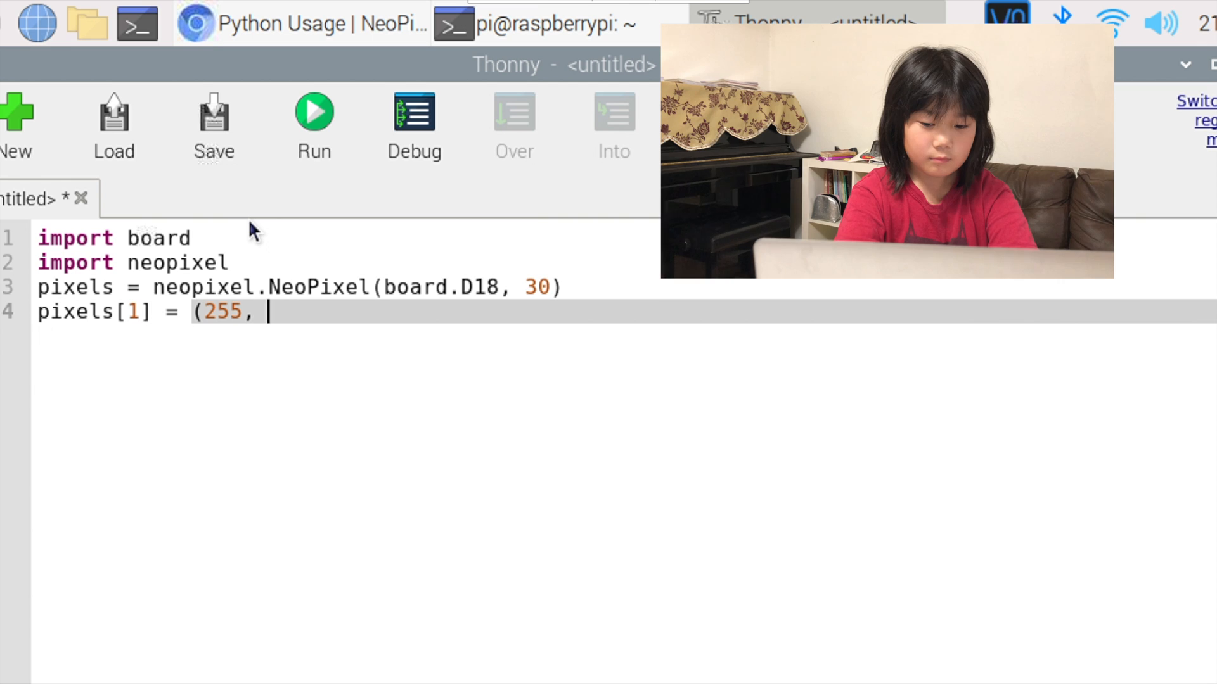
pyautogui.write('0, 0')
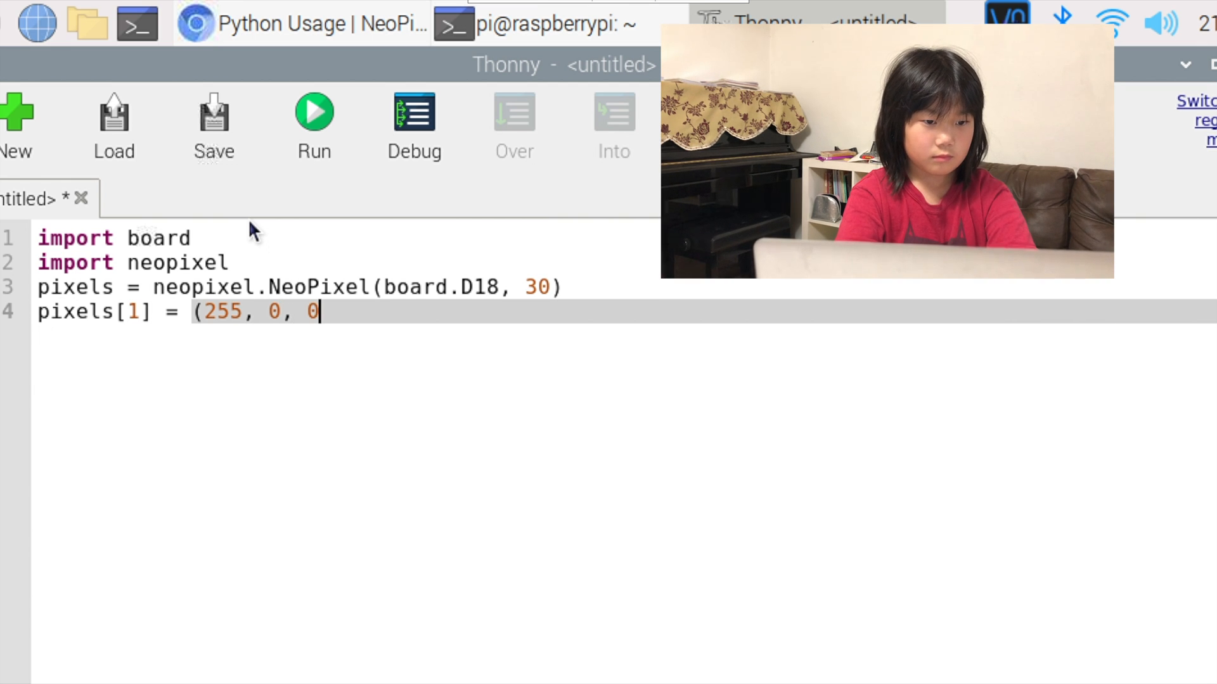
pyautogui.press('Return')
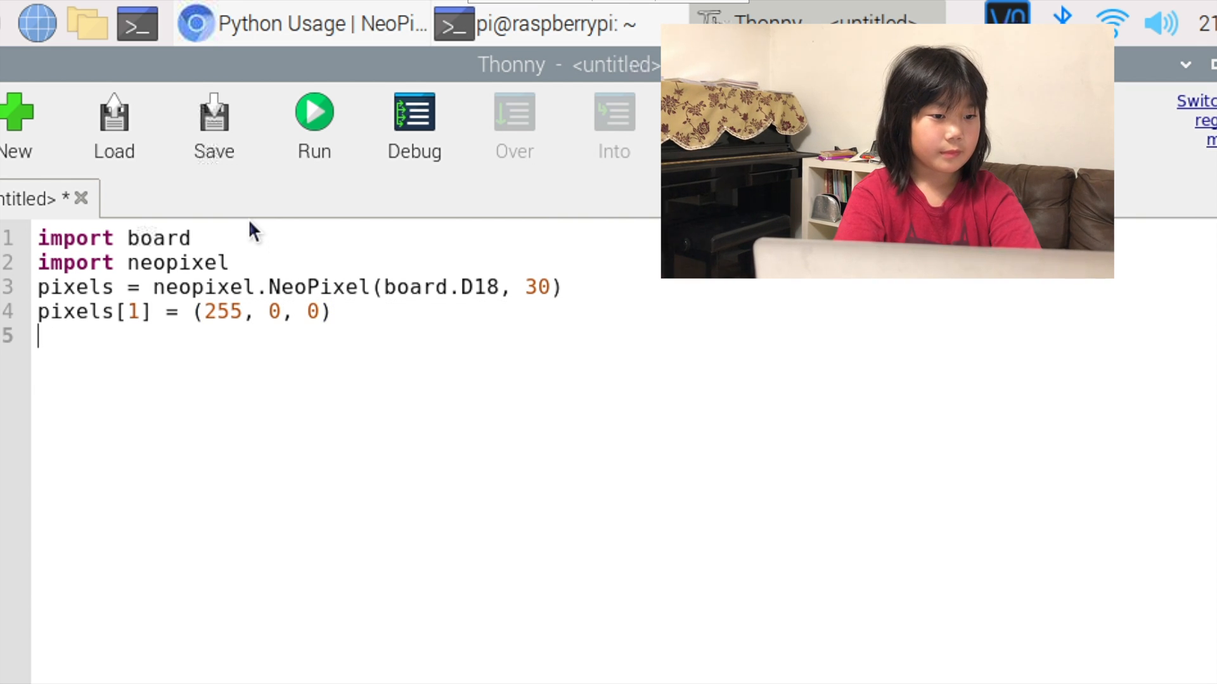
# - Add lines setting pixels[1] to green (0, 255, 0) and pixels[2] to blue (0, 0, 255)
pyautogui.write('pi')
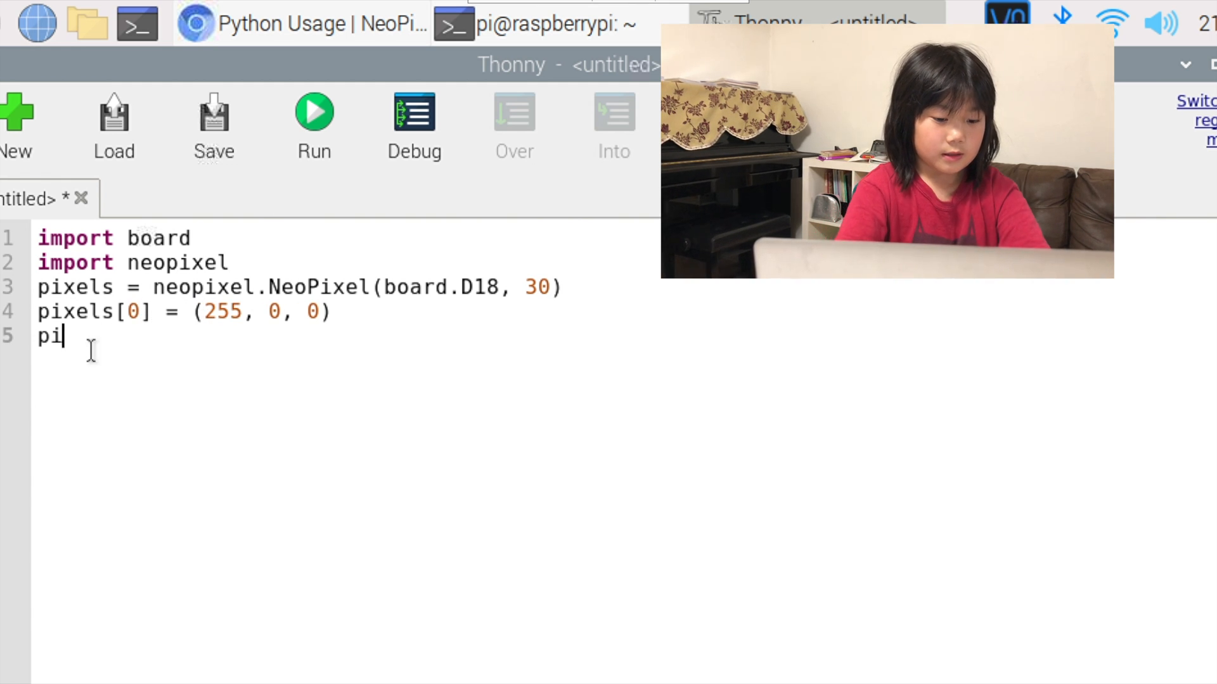
pyautogui.write('xels')
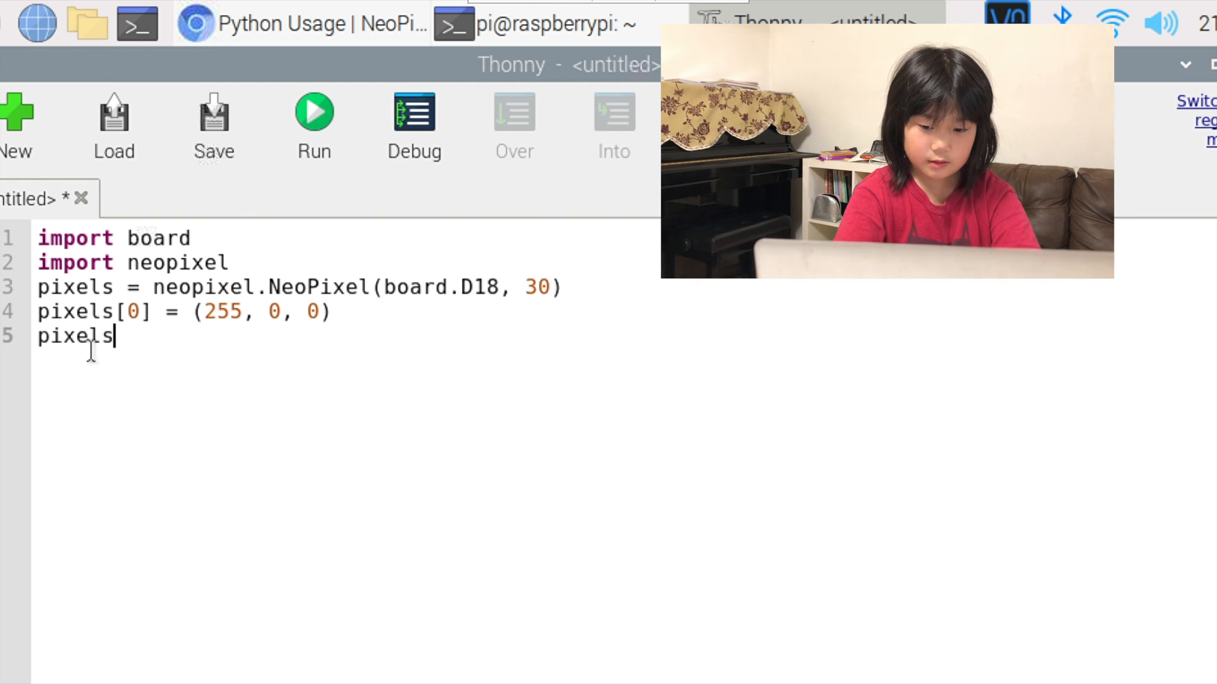
pyautogui.write('[')
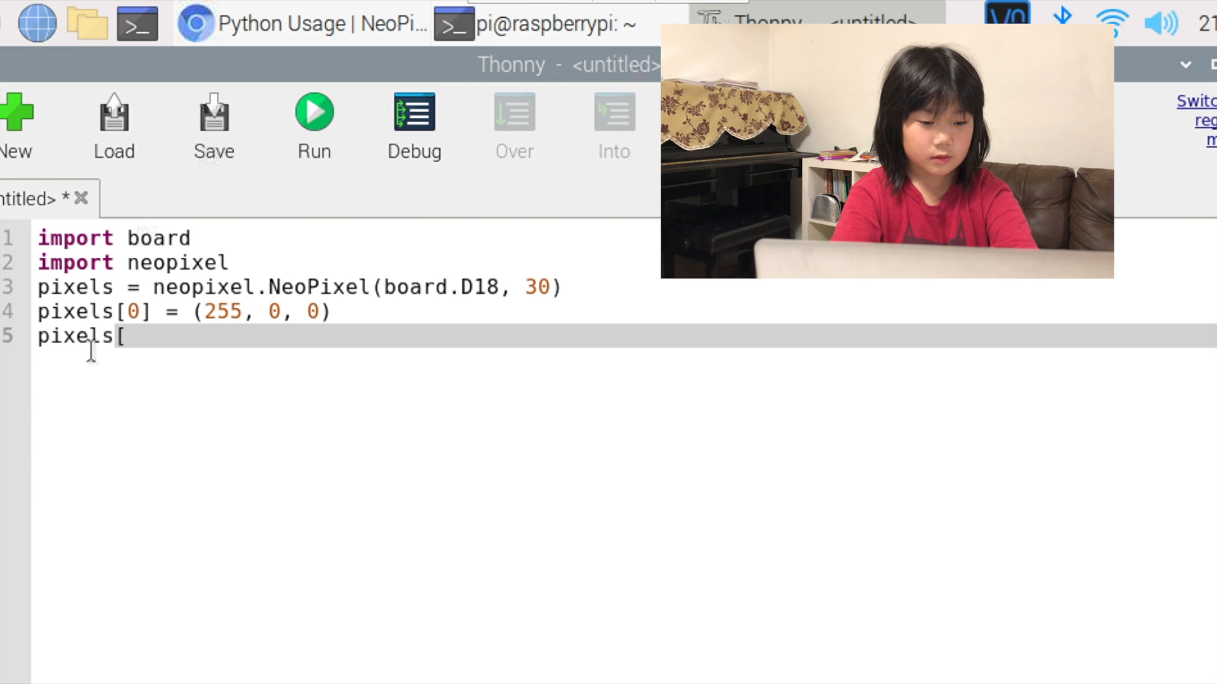
pyautogui.write('1]')
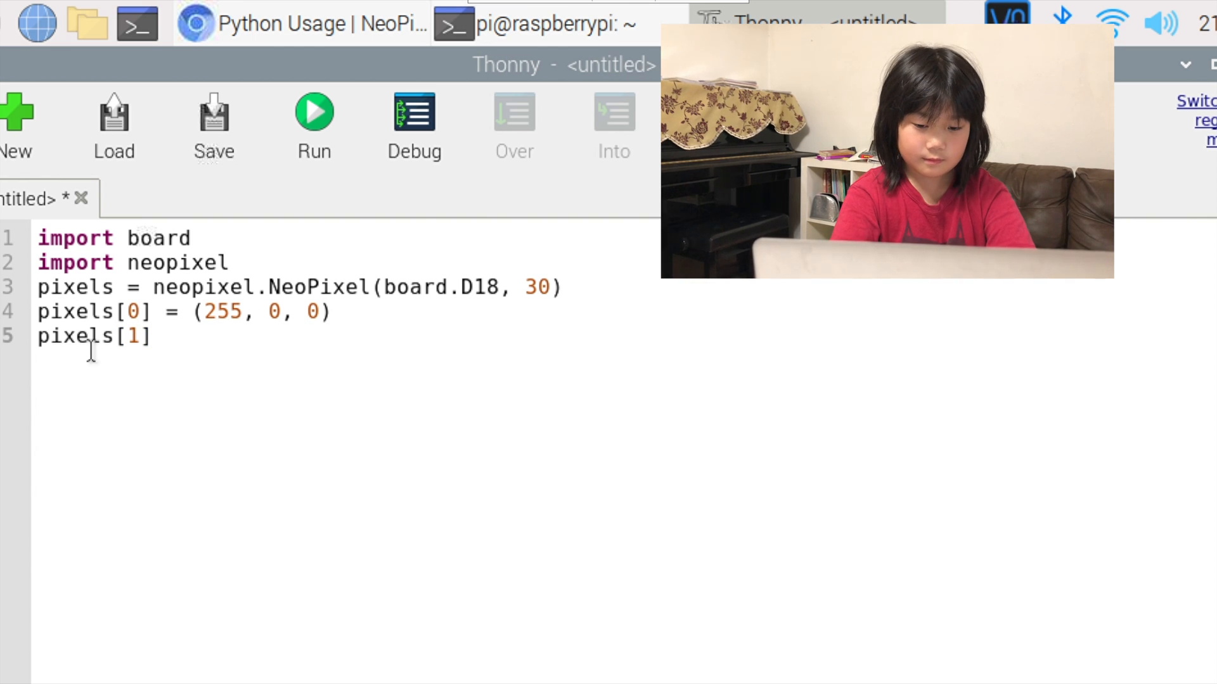
pyautogui.write('= (')
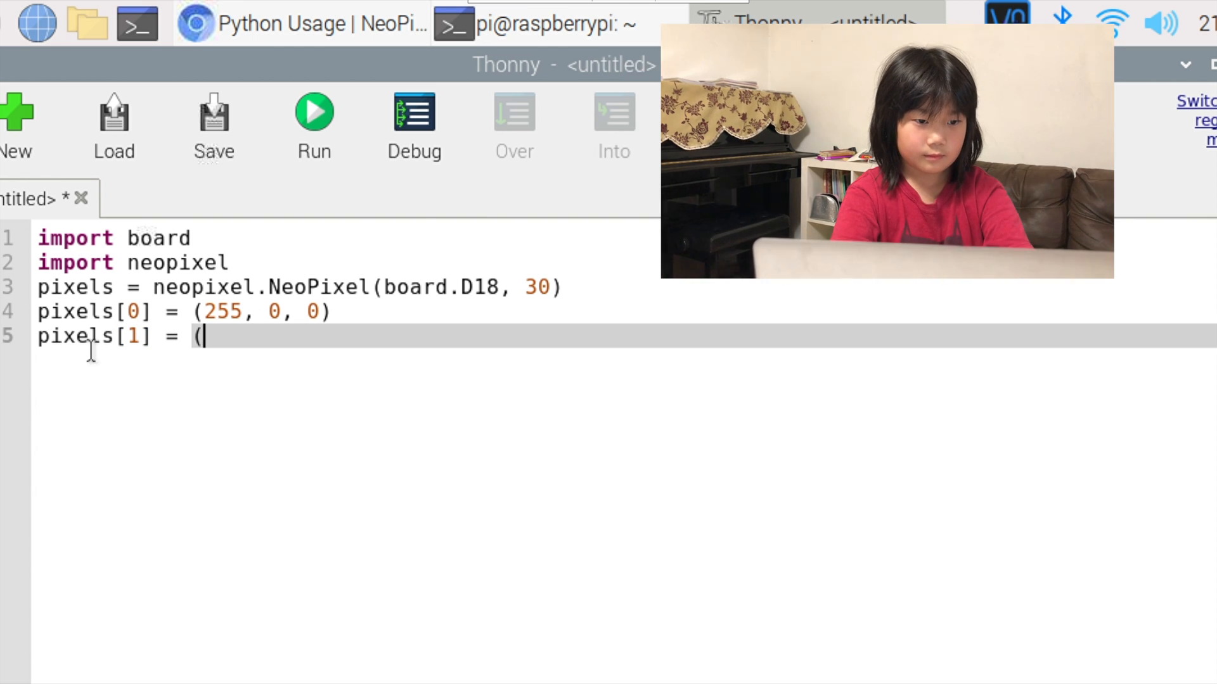
pyautogui.write('0')
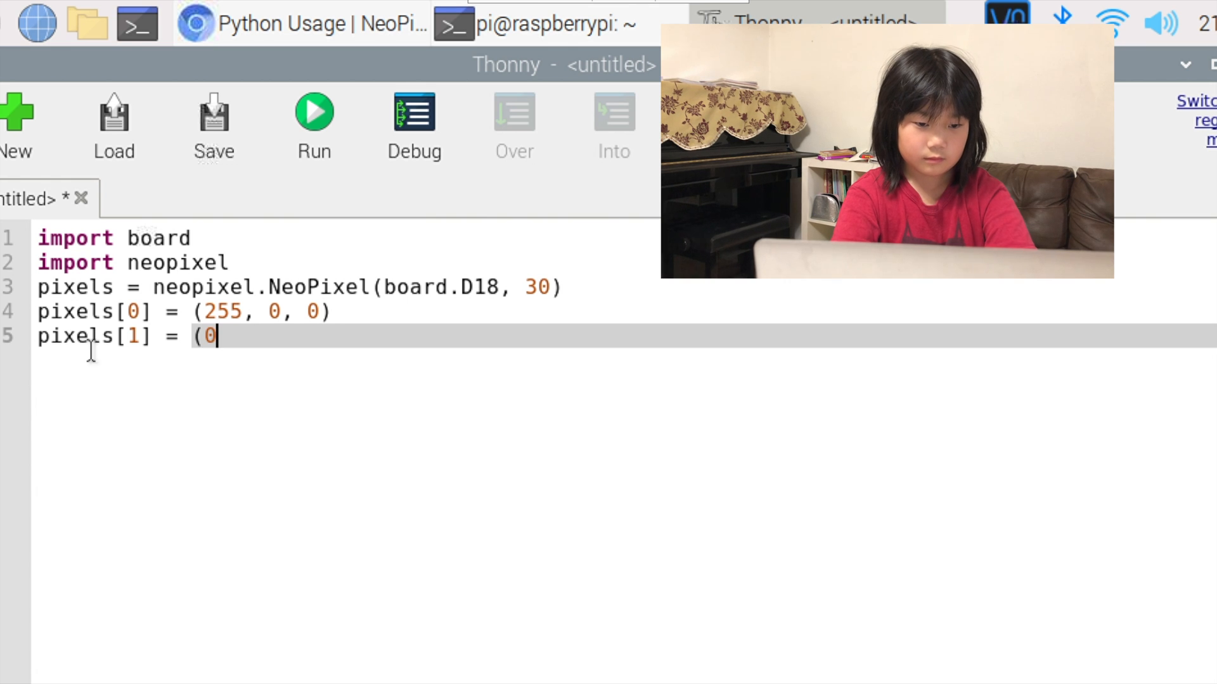
pyautogui.write(', 255, 0')
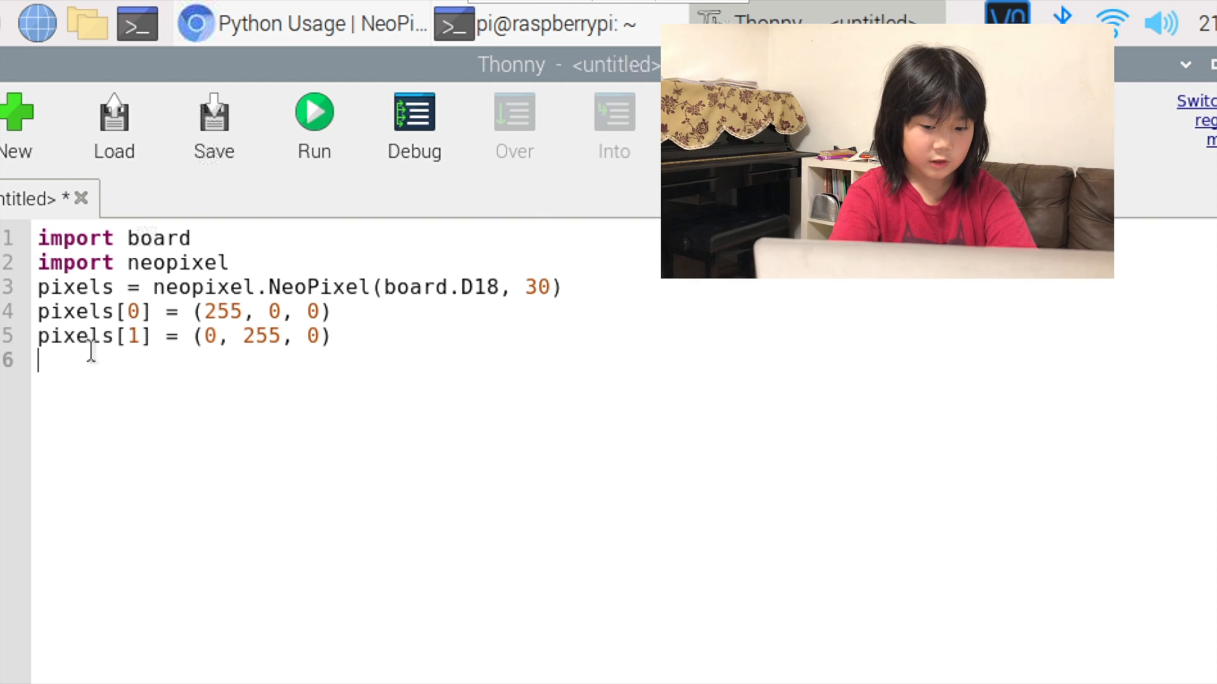
pyautogui.write('pix')
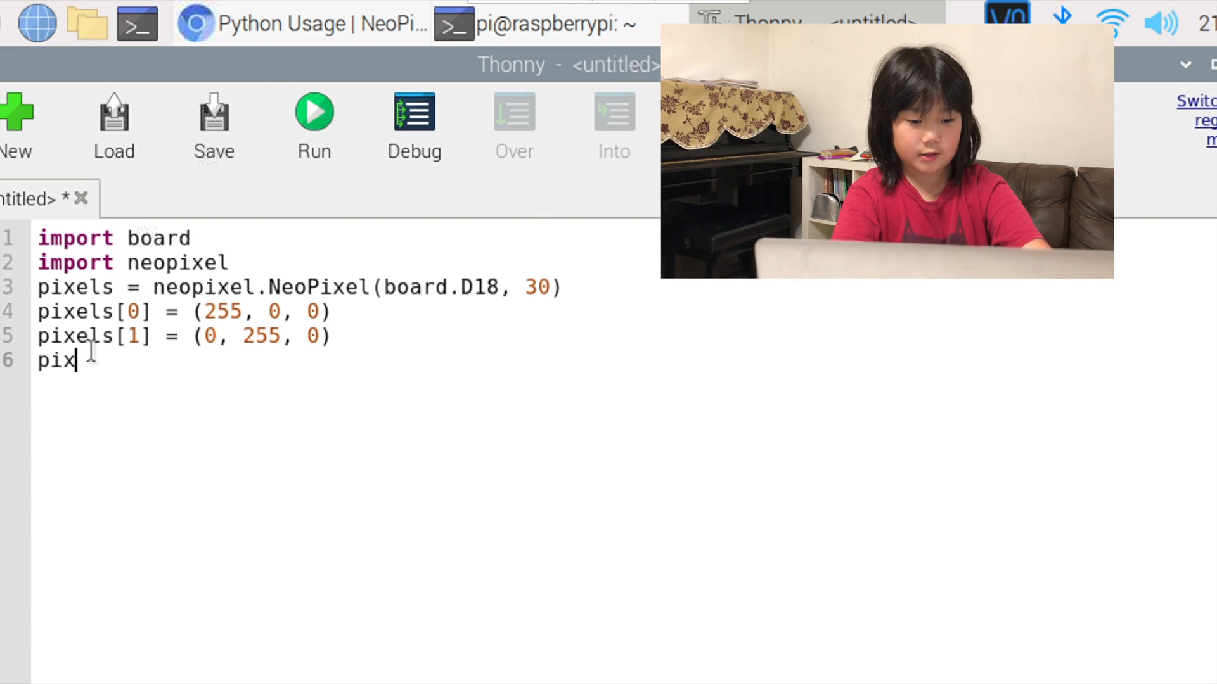
pyautogui.write('els')
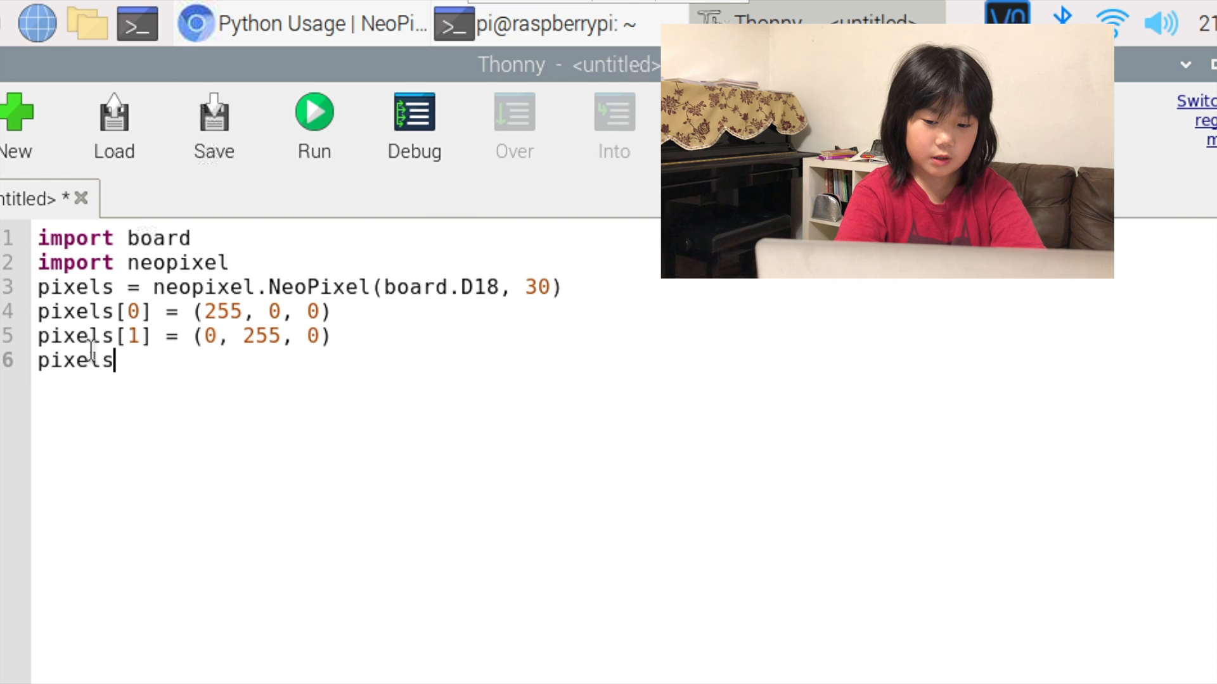
pyautogui.write('[2]')
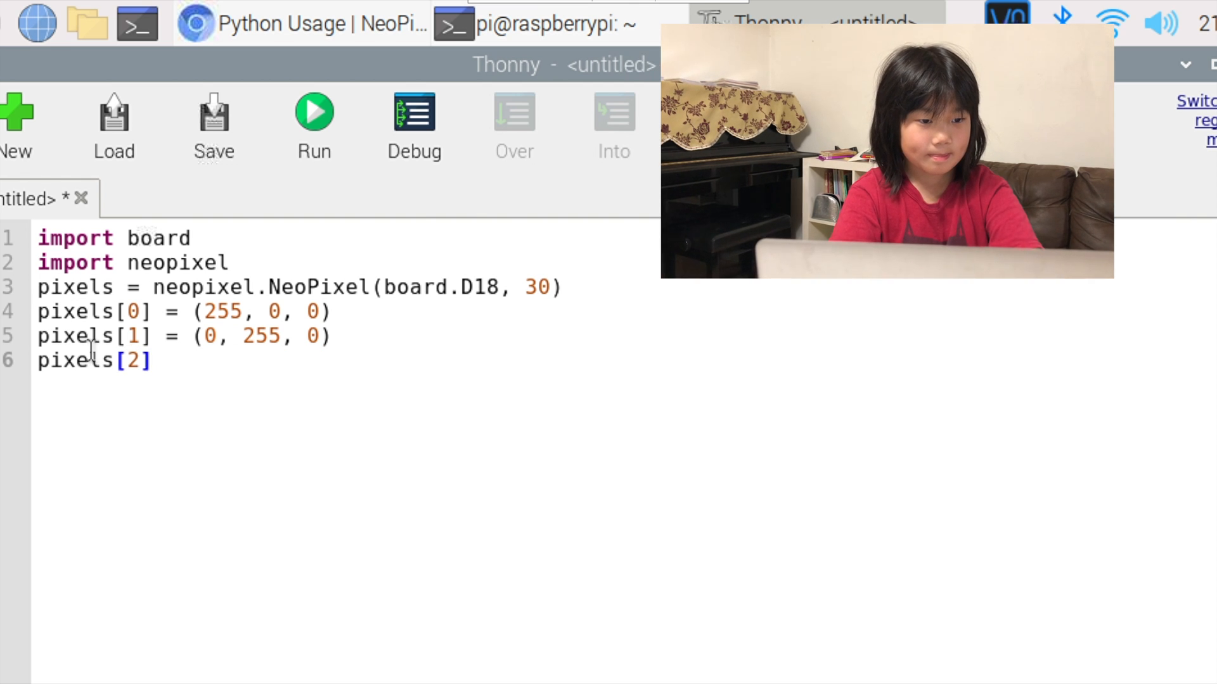
pyautogui.write('=')
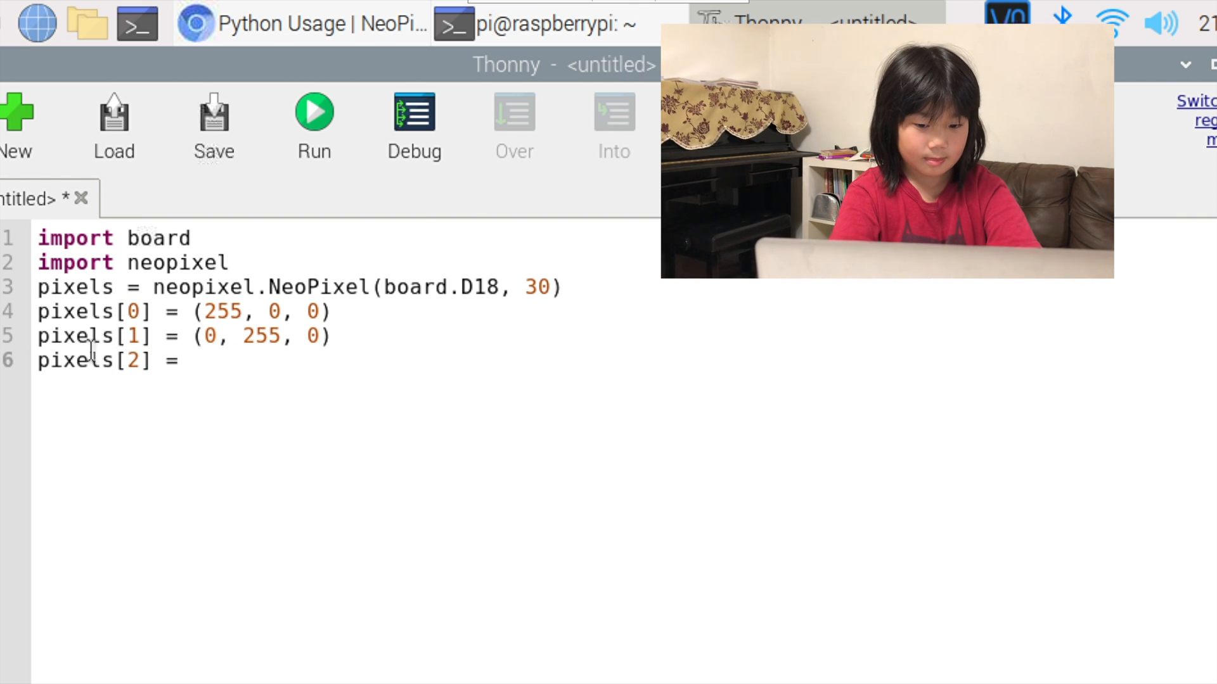
pyautogui.write('(0, 0,')
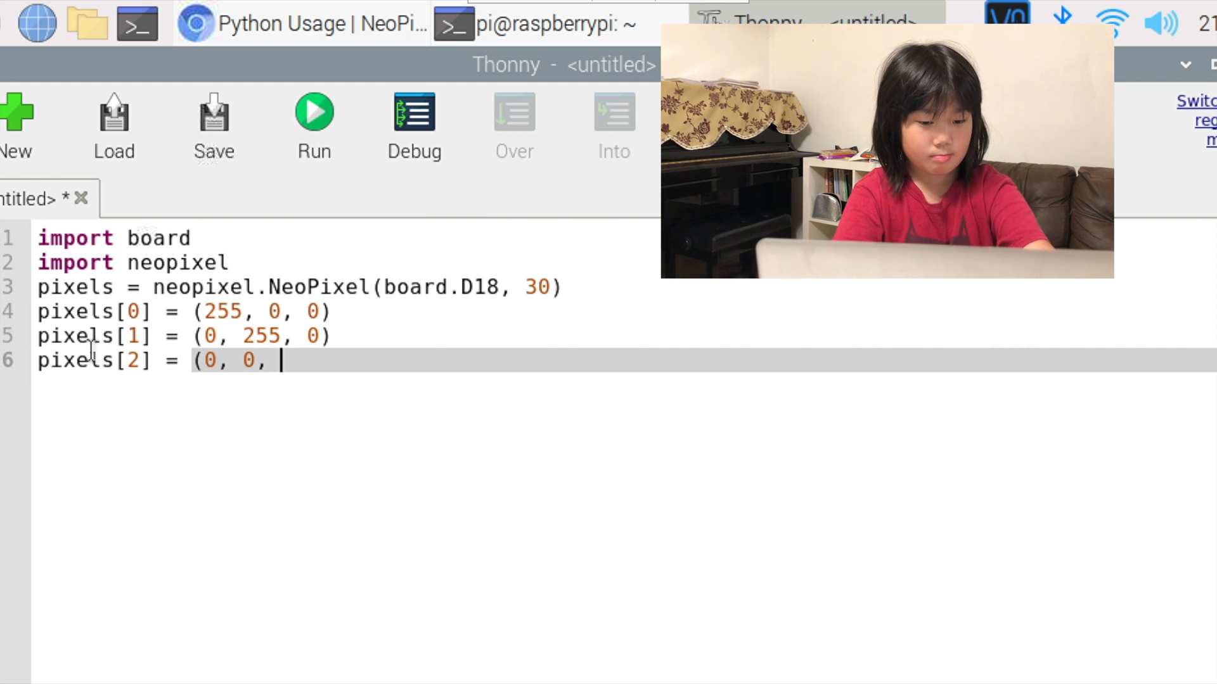
pyautogui.write('255)')
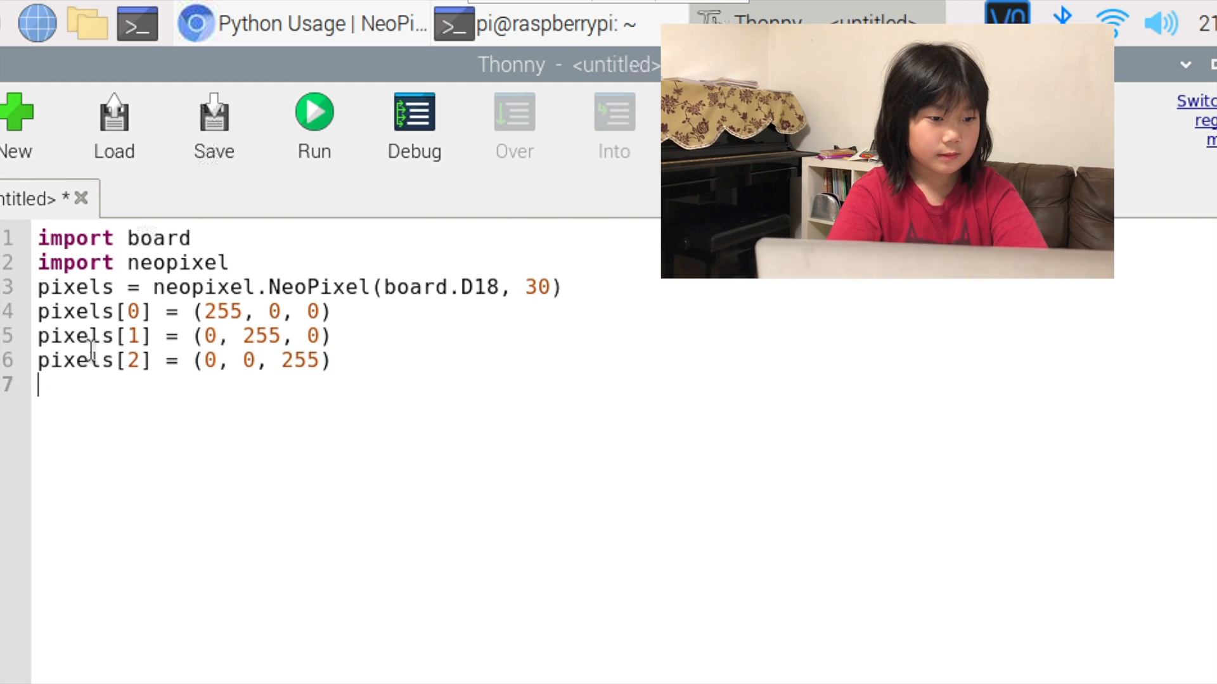
# - Add lines setting pixels[3] to white (255, 255, 255) and pixels[4] to (255, 26, 31)
pyautogui.write('pixe')
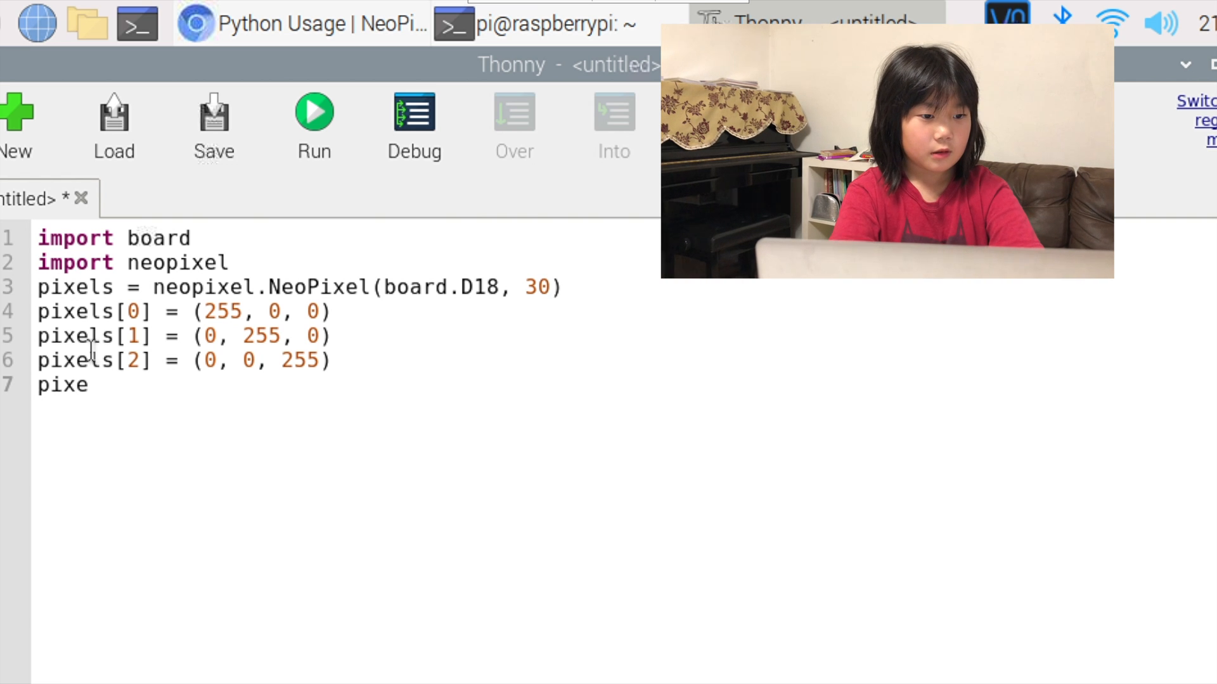
pyautogui.write('ls')
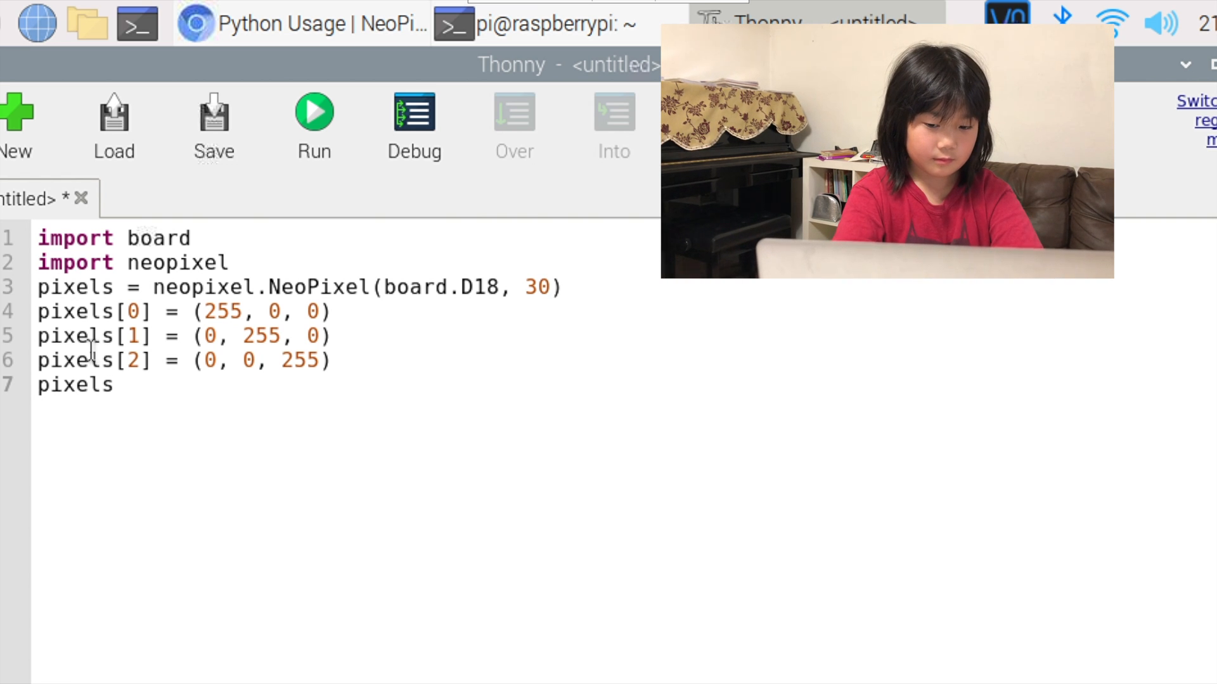
pyautogui.write('[')
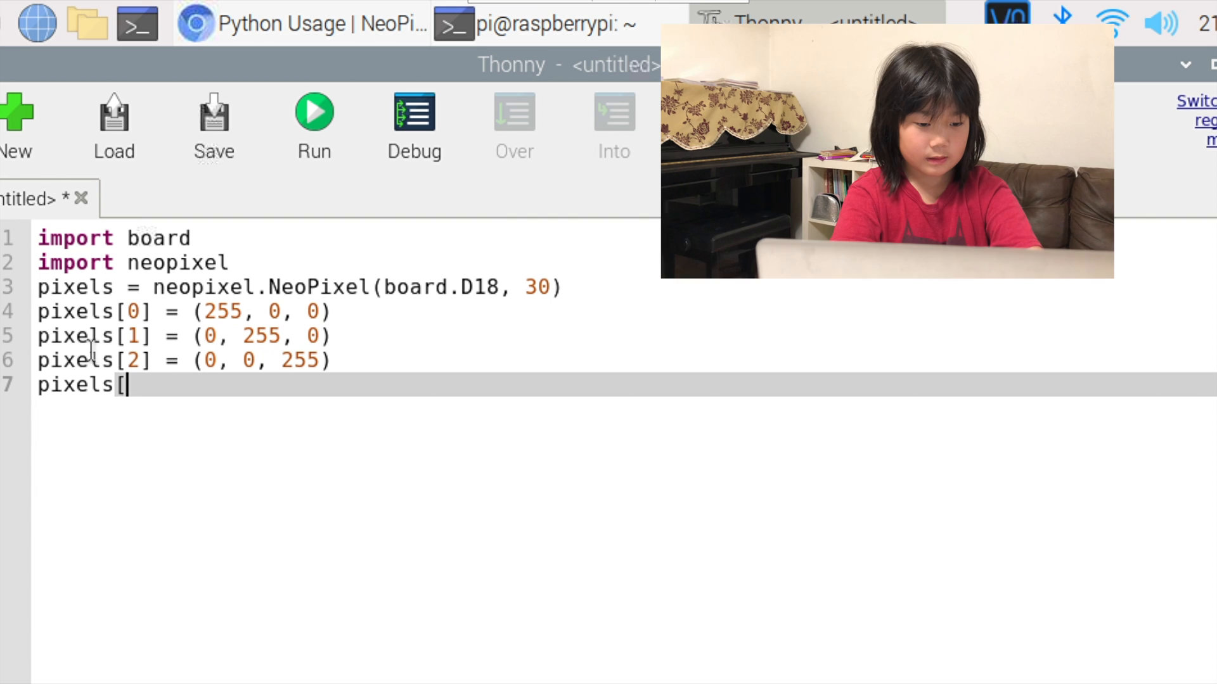
pyautogui.write('3] =')
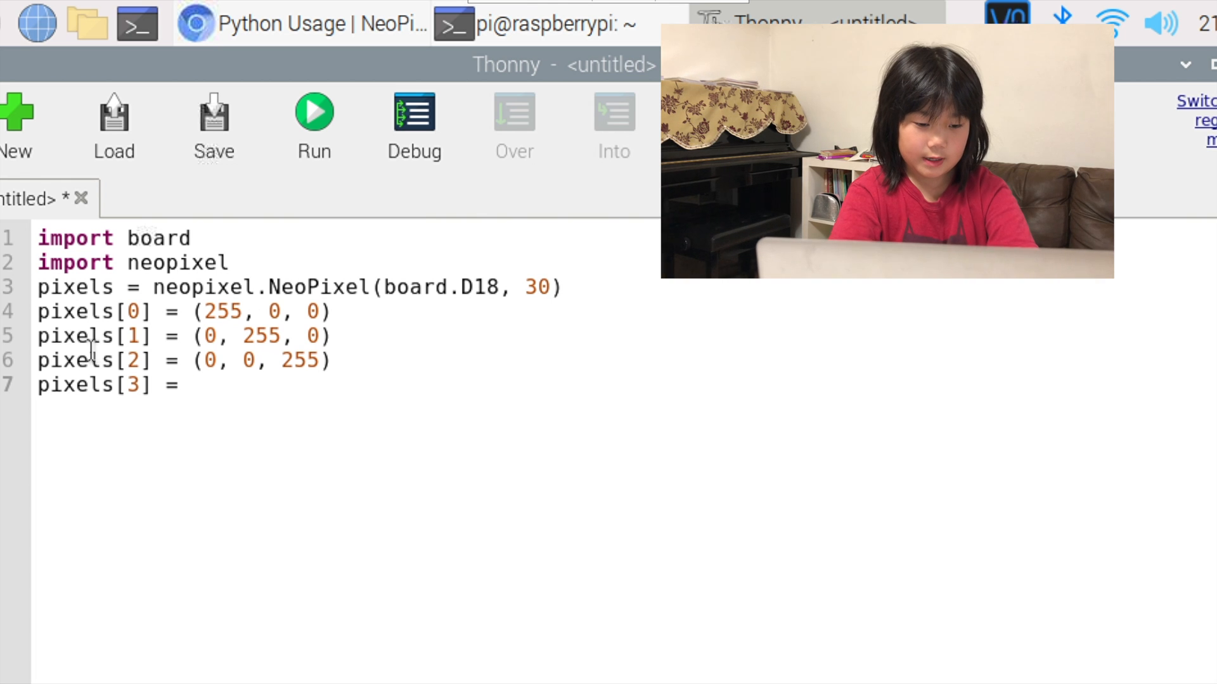
pyautogui.write('(')
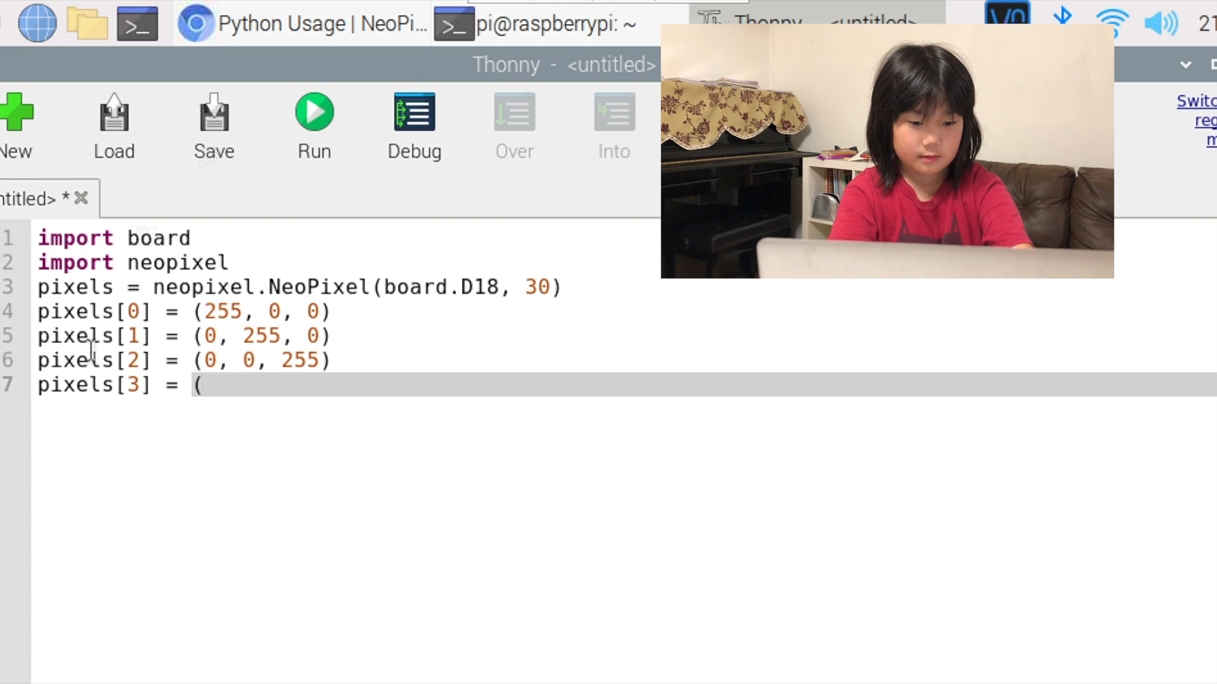
pyautogui.write('255/ 25')
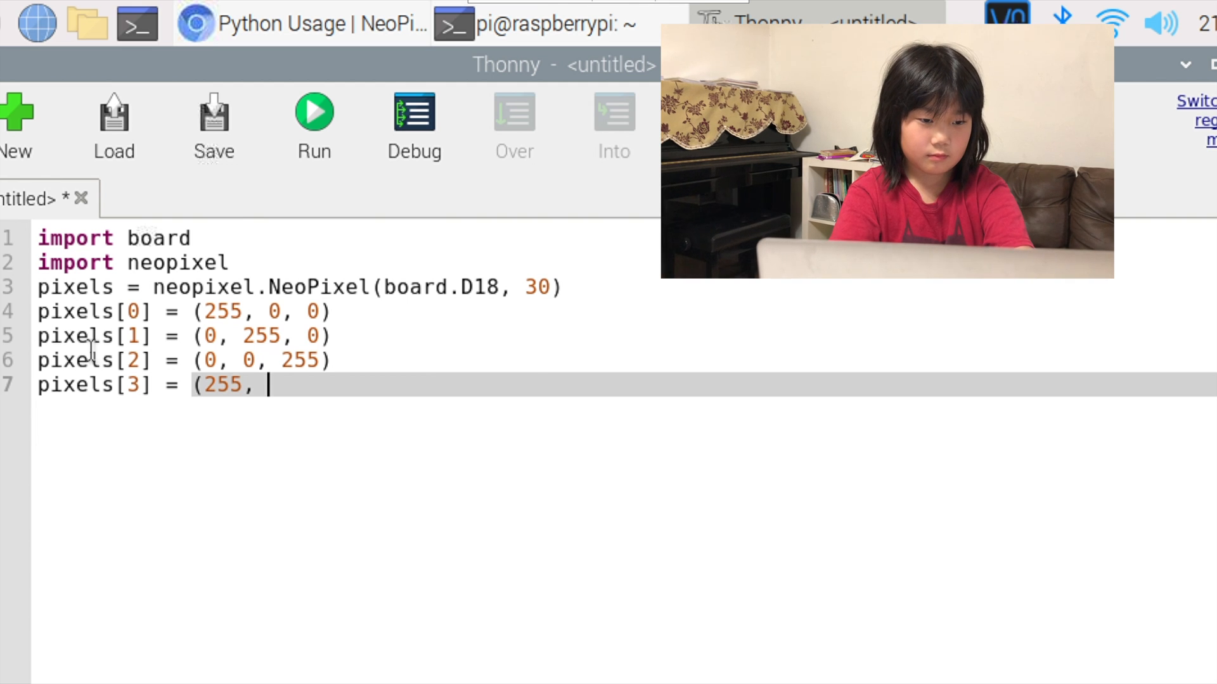
pyautogui.write('255, 255')
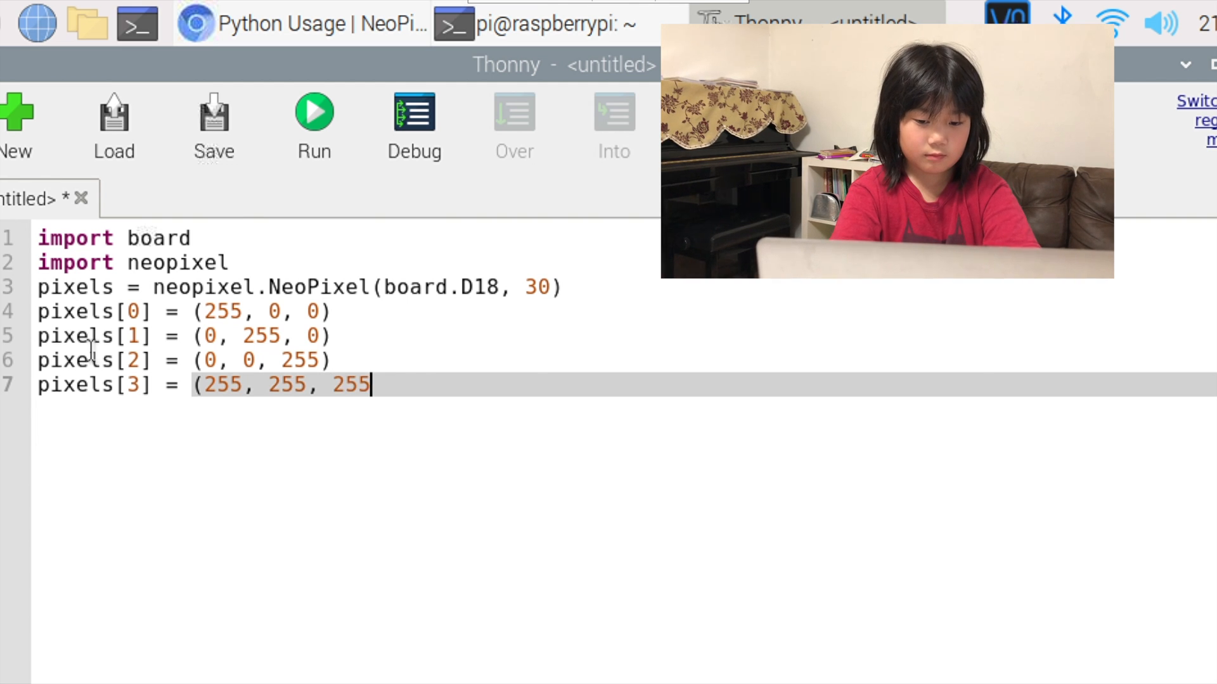
pyautogui.write(')')
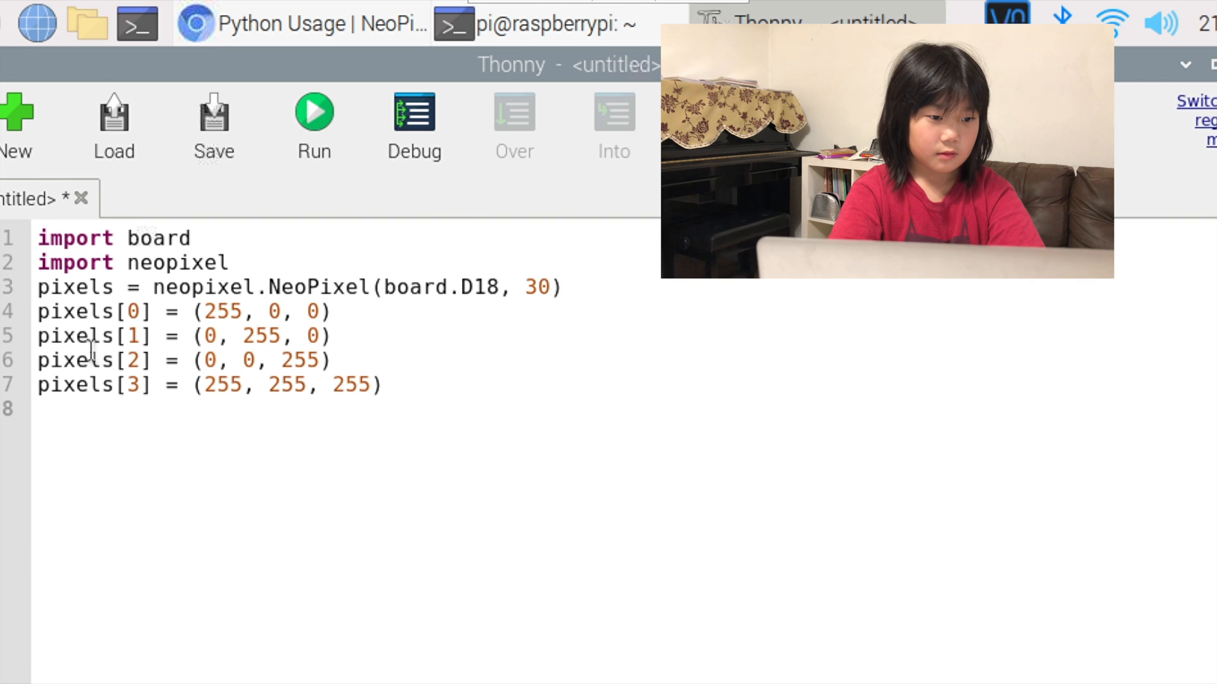
pyautogui.write('pi')
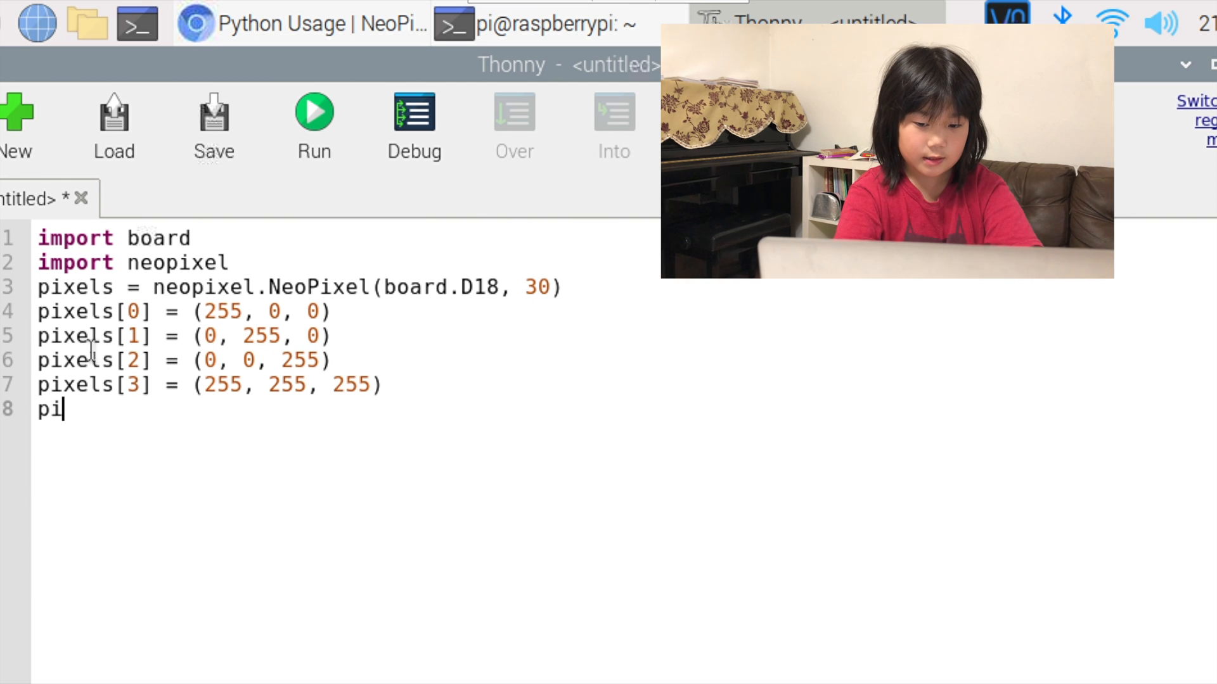
pyautogui.write('[')
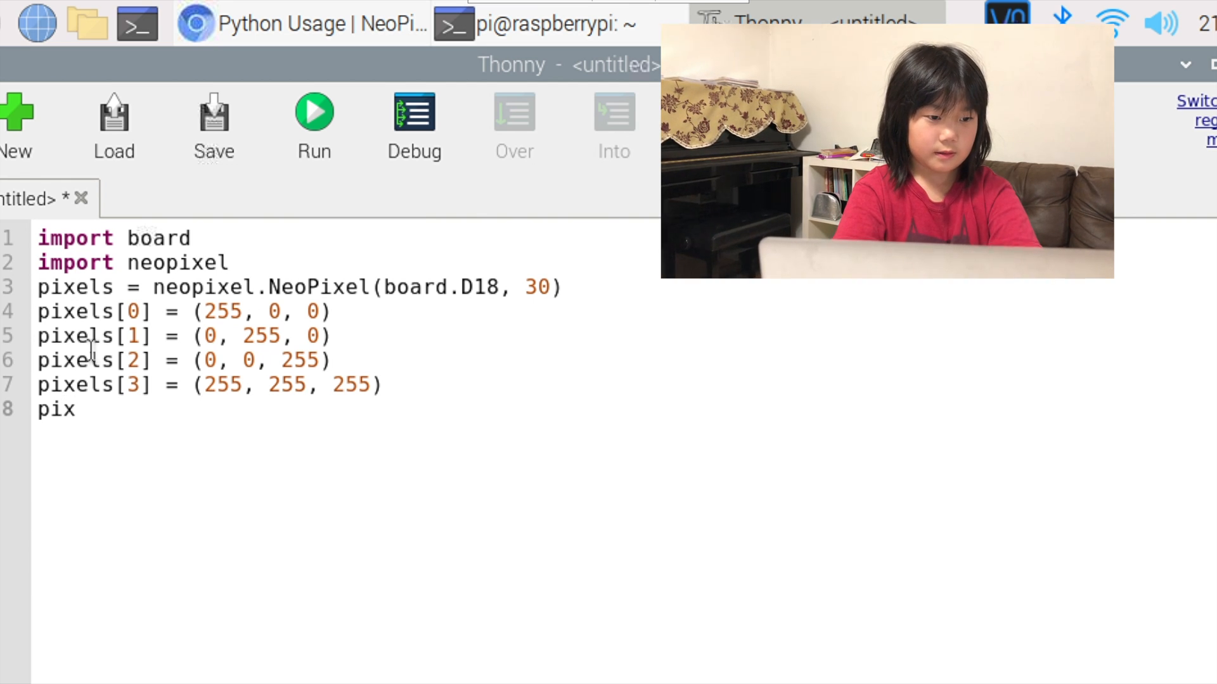
pyautogui.write('els')
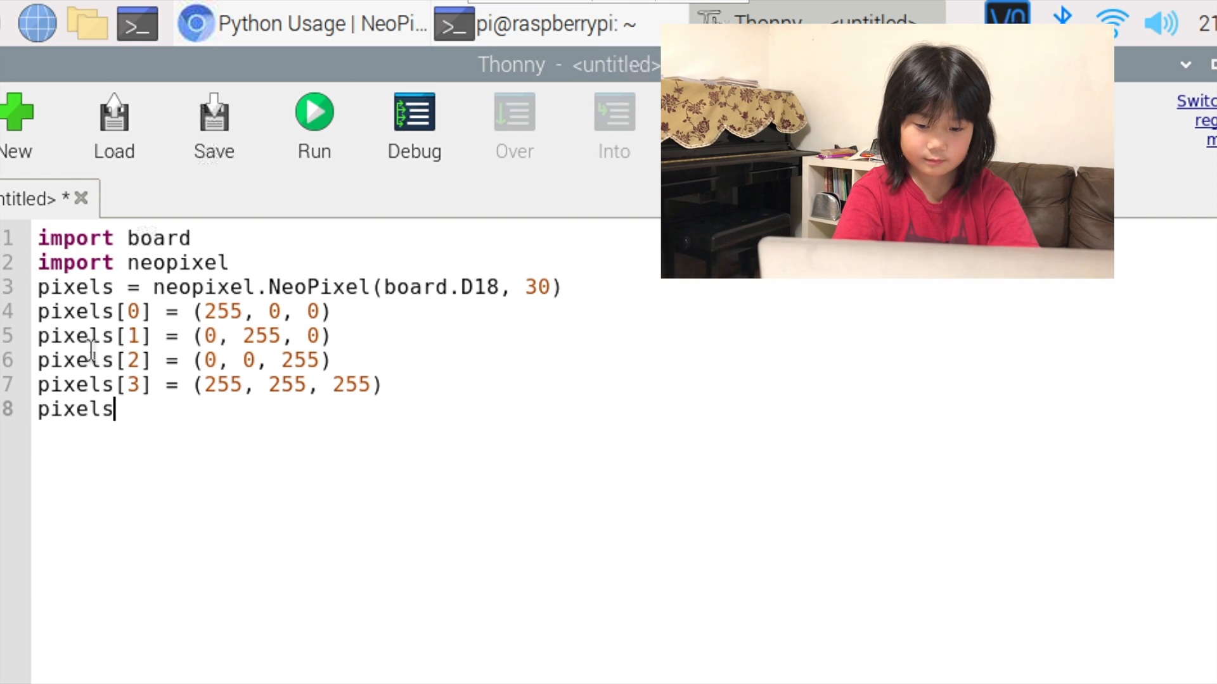
pyautogui.write('[')
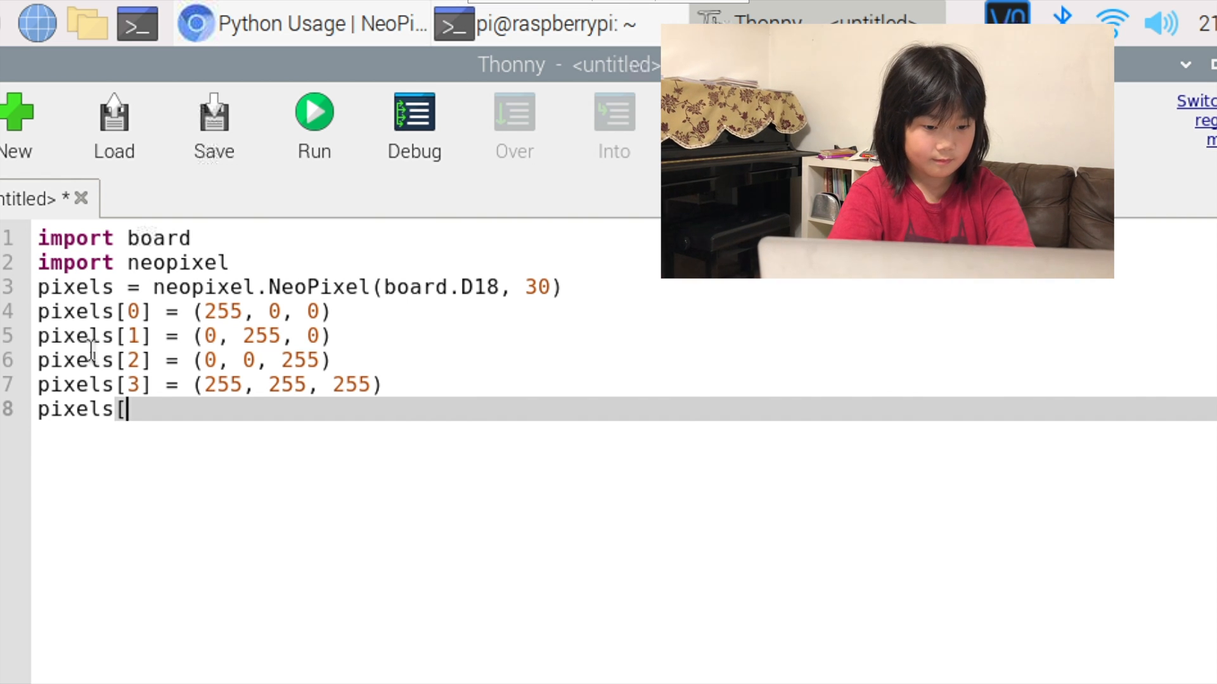
pyautogui.write('4] =')
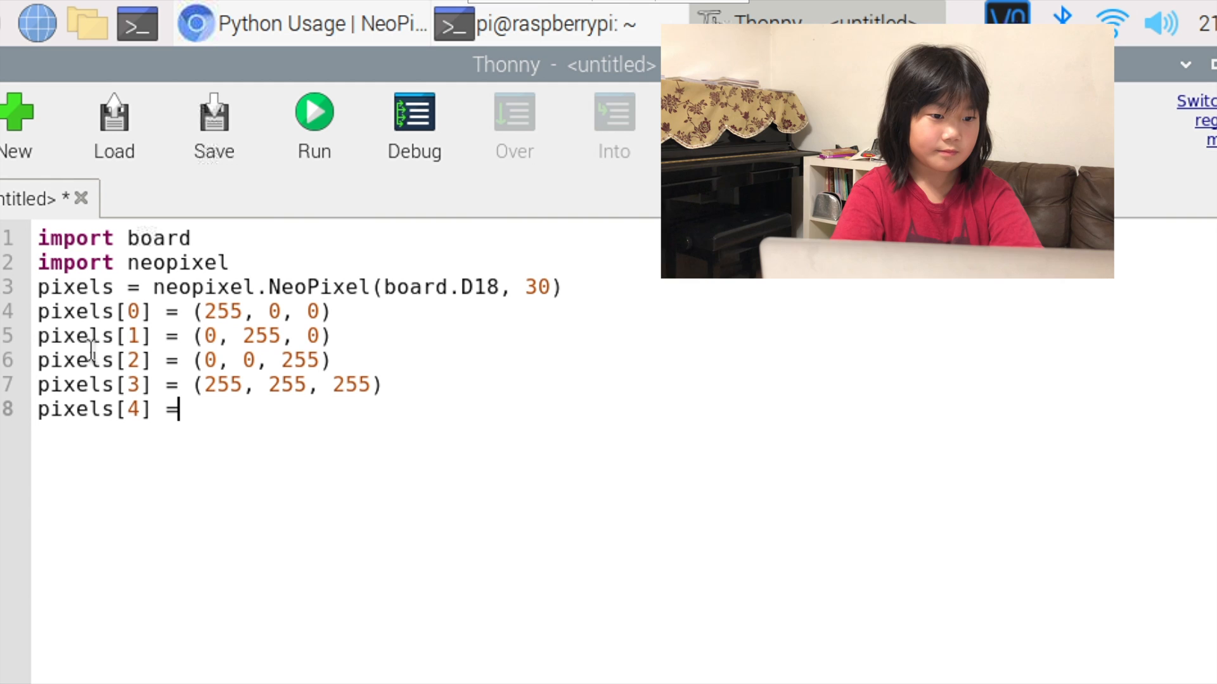
pyautogui.write('(')
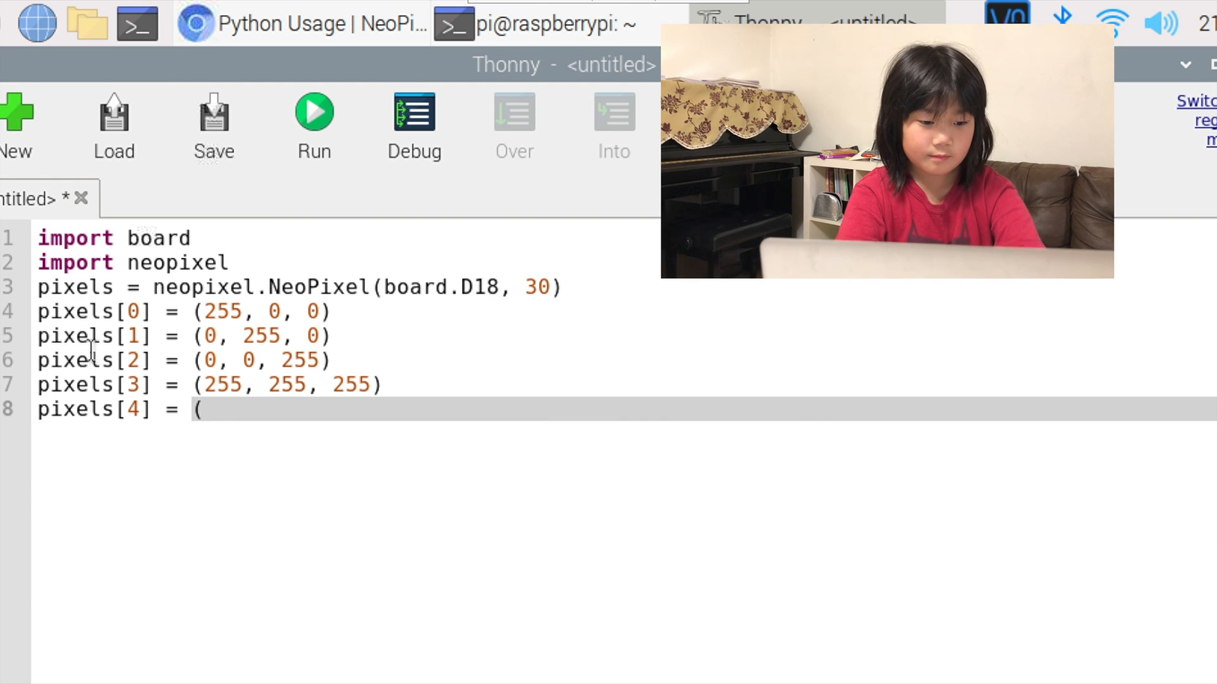
pyautogui.write('255,')
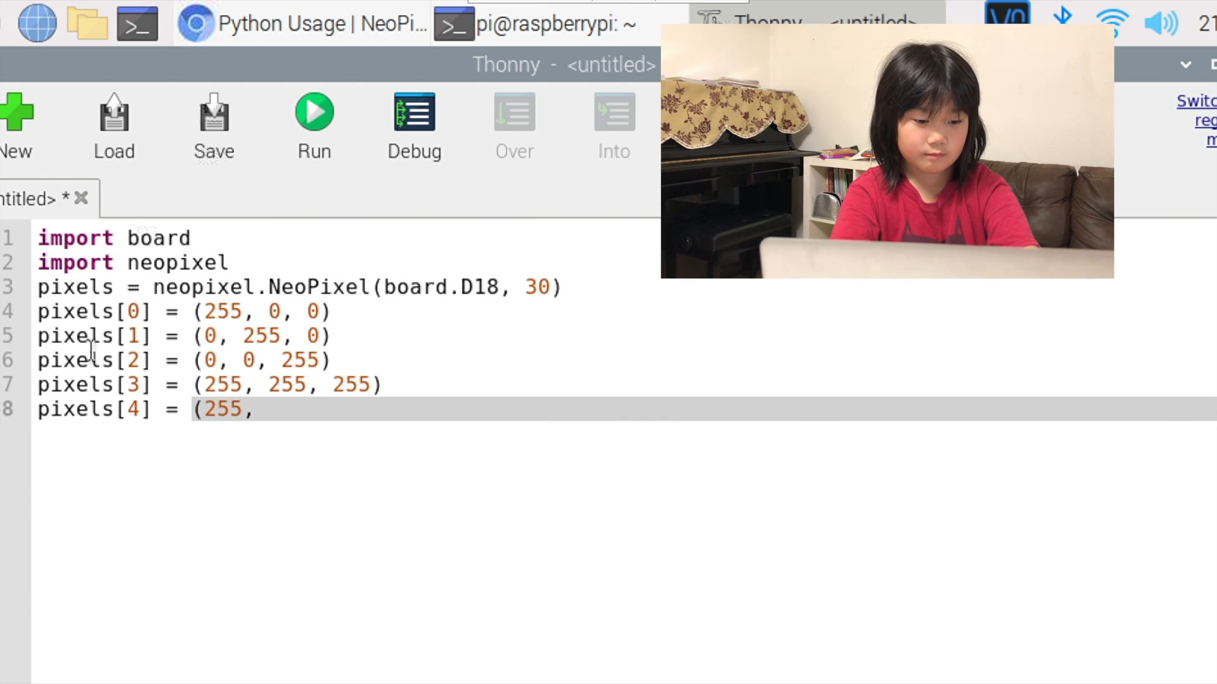
pyautogui.write('26,')
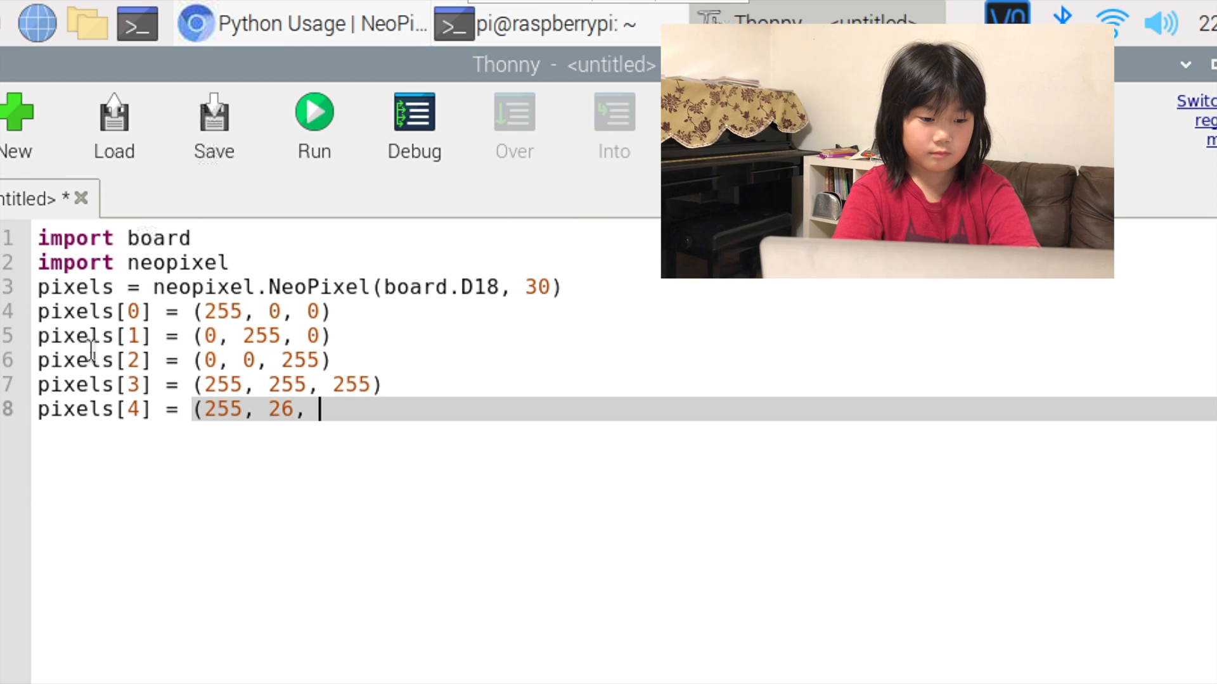
pyautogui.write('31)')
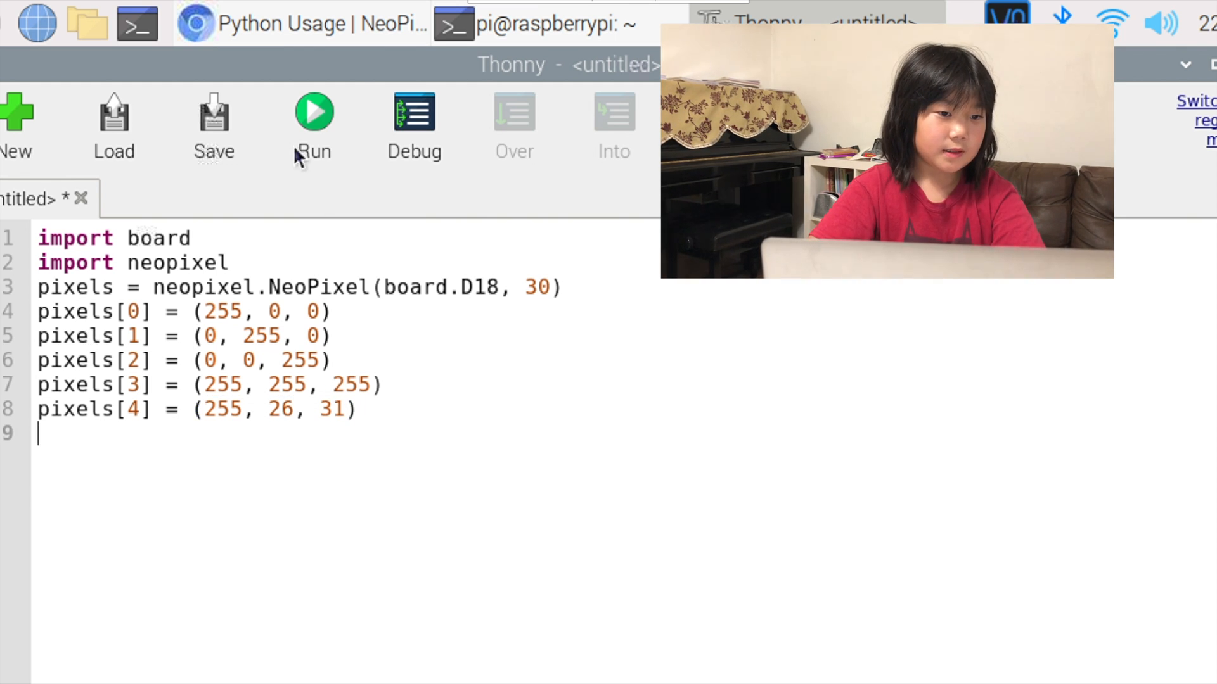
# - Save the untitled script as test1.py in the pi home folder
pyautogui.click(214, 125)
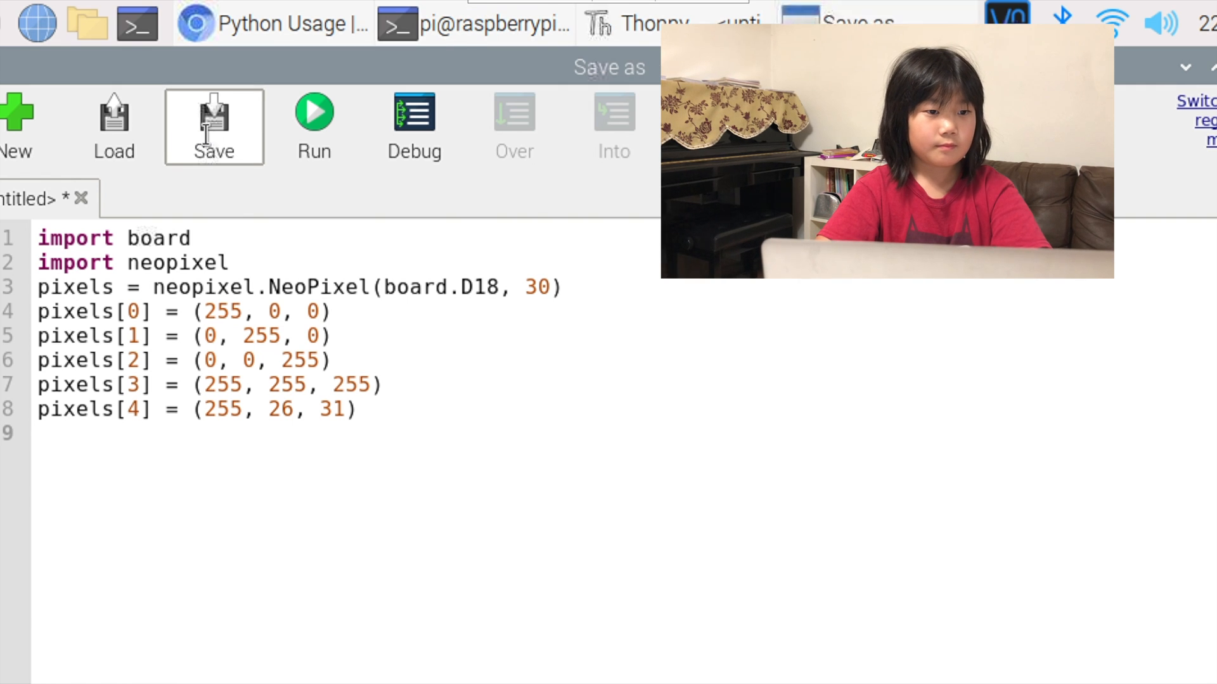
pyautogui.click(213, 127)
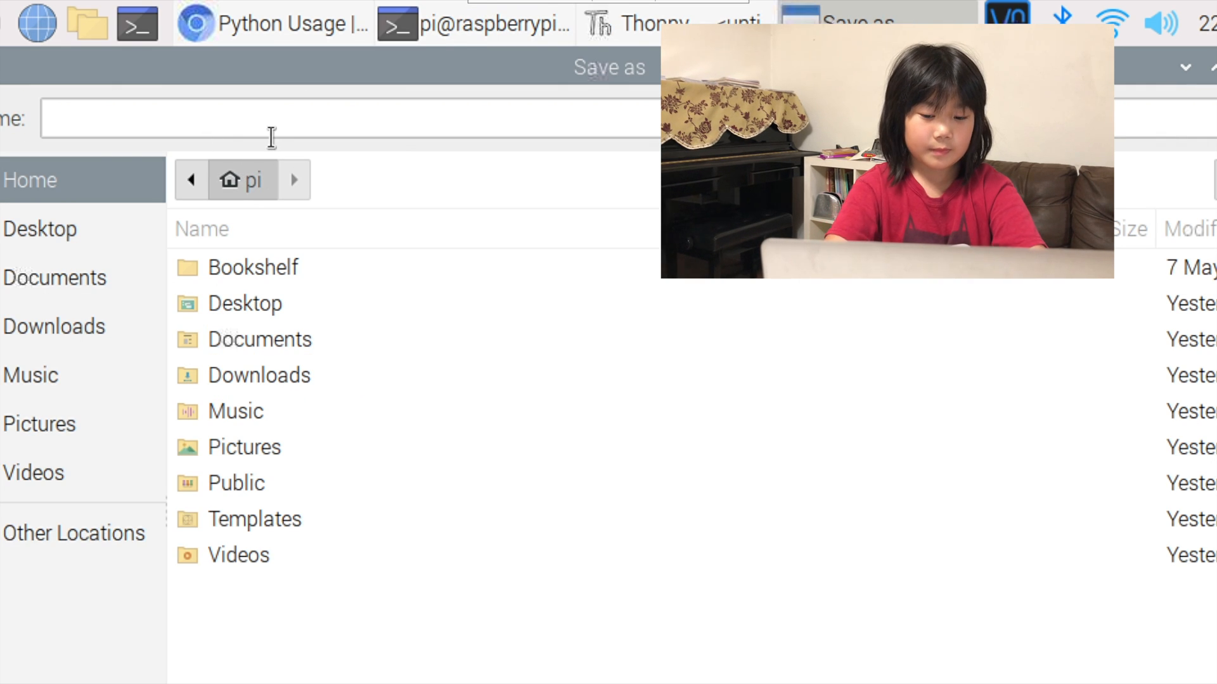
pyautogui.write('t')
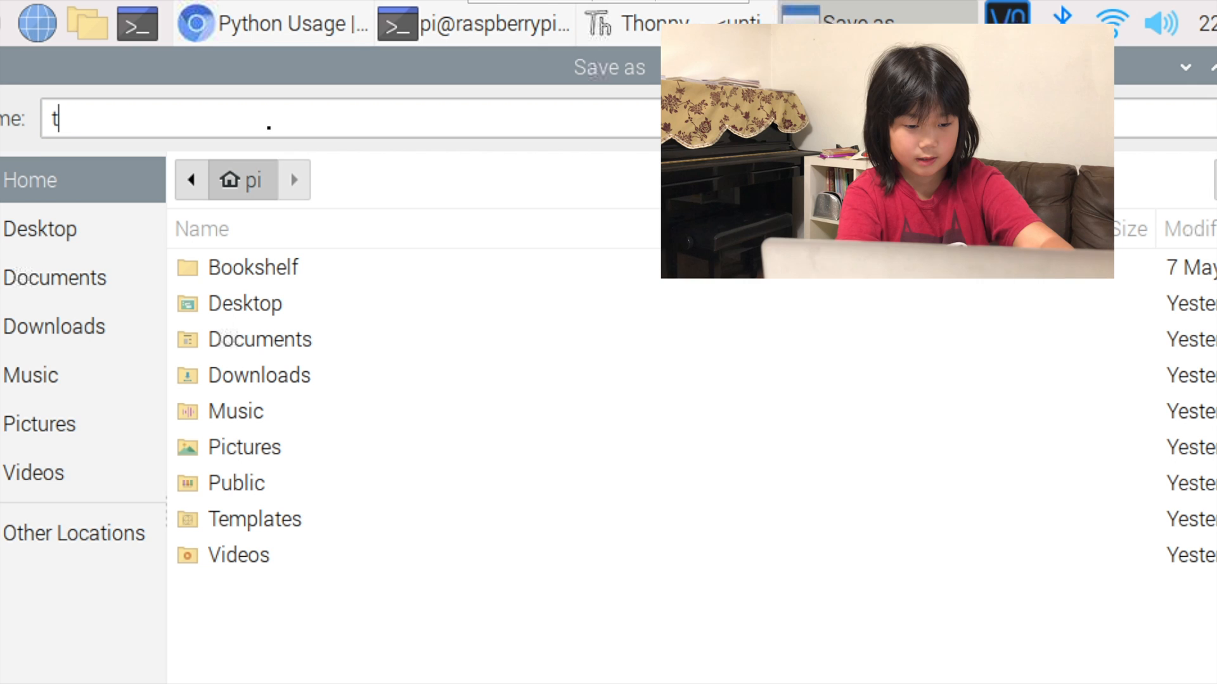
pyautogui.write('est1')
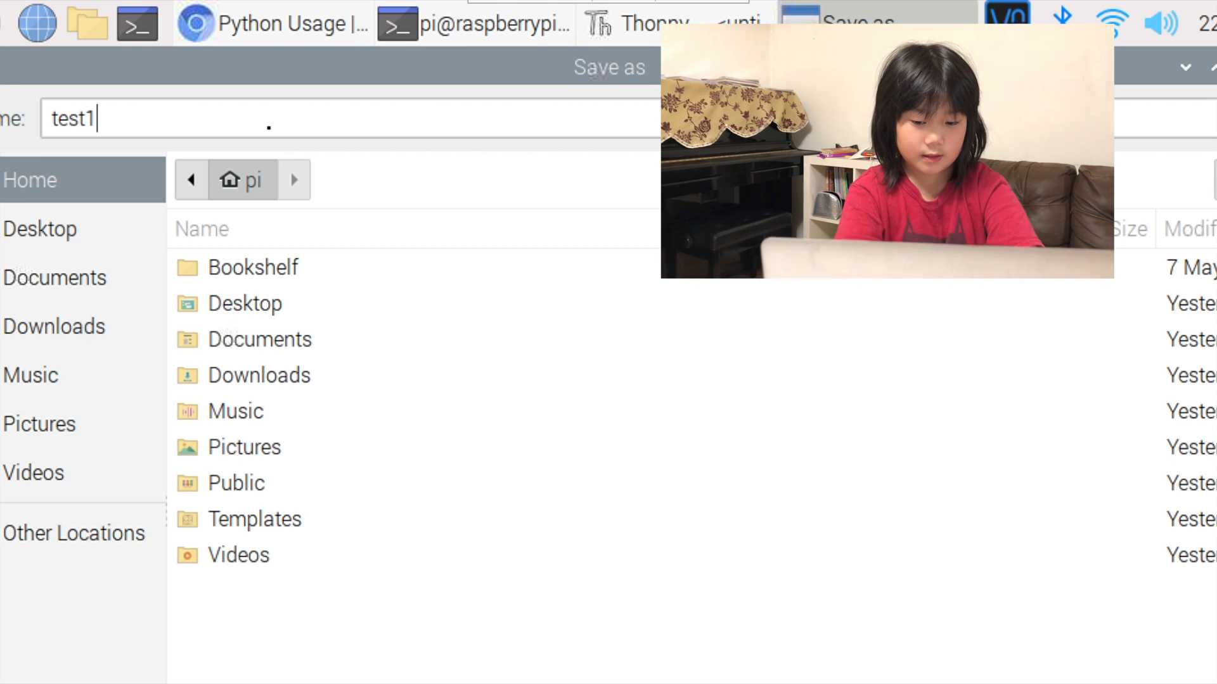
pyautogui.write('.py')
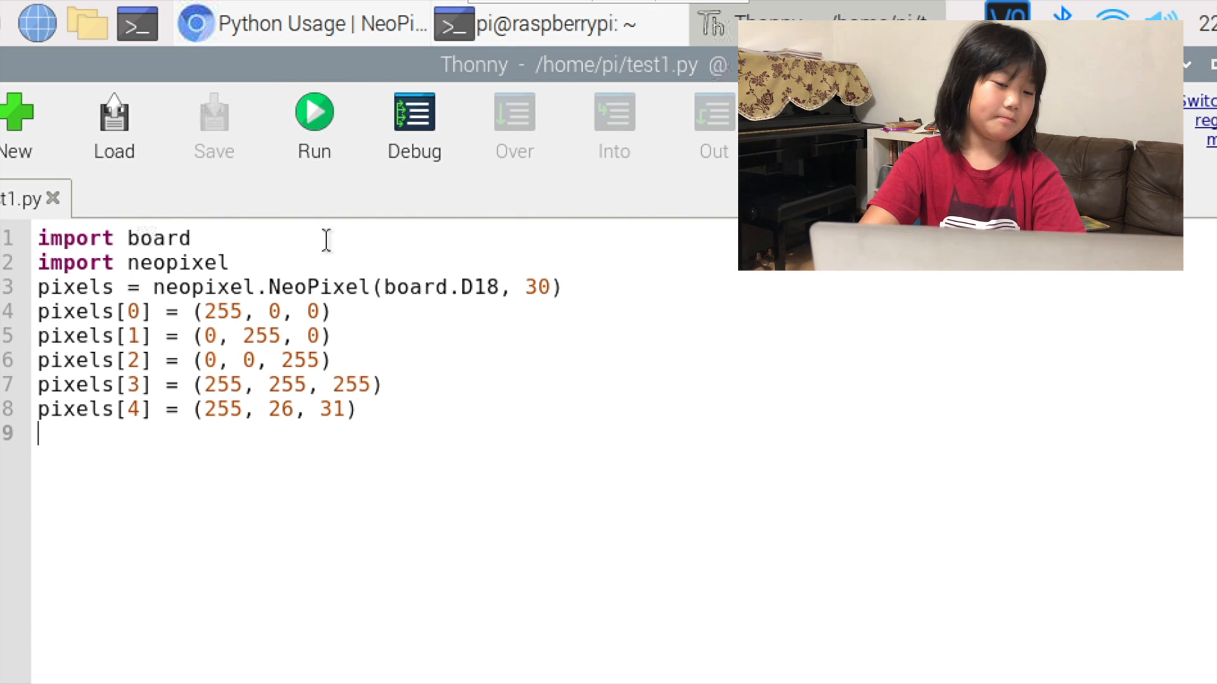
# - Run test1.py from Thonny's toolbar, ending in a neopixel_write error in the Shell
pyautogui.click(315, 116)
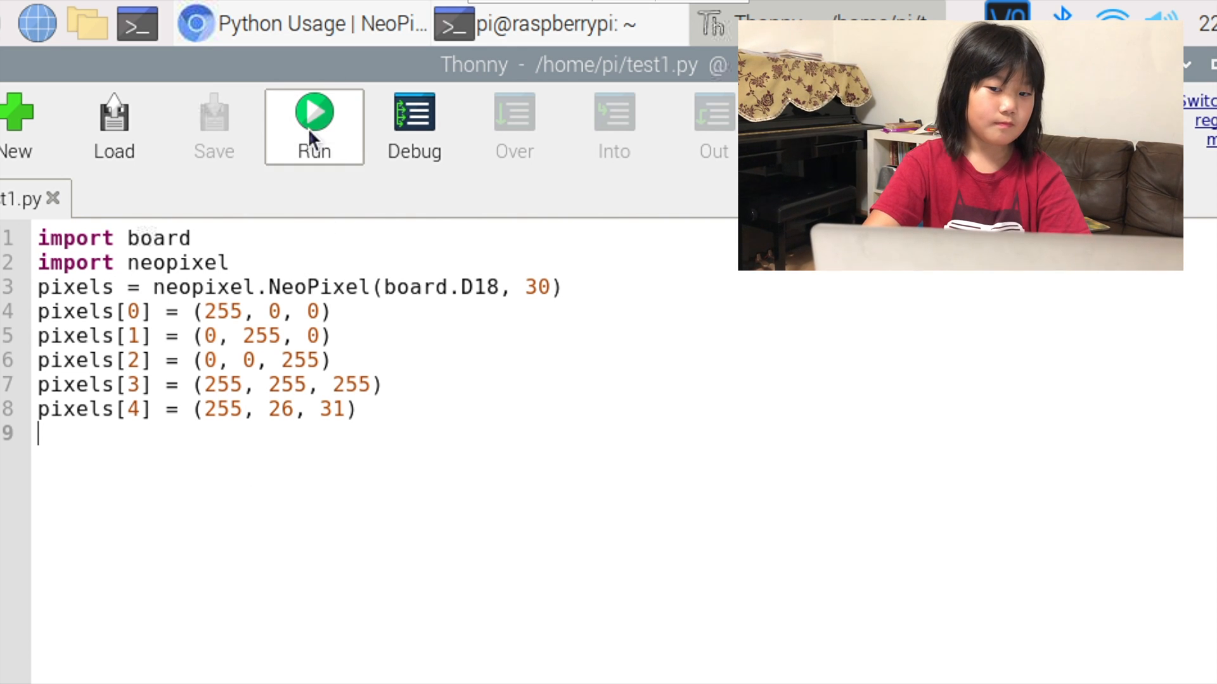
pyautogui.click(313, 127)
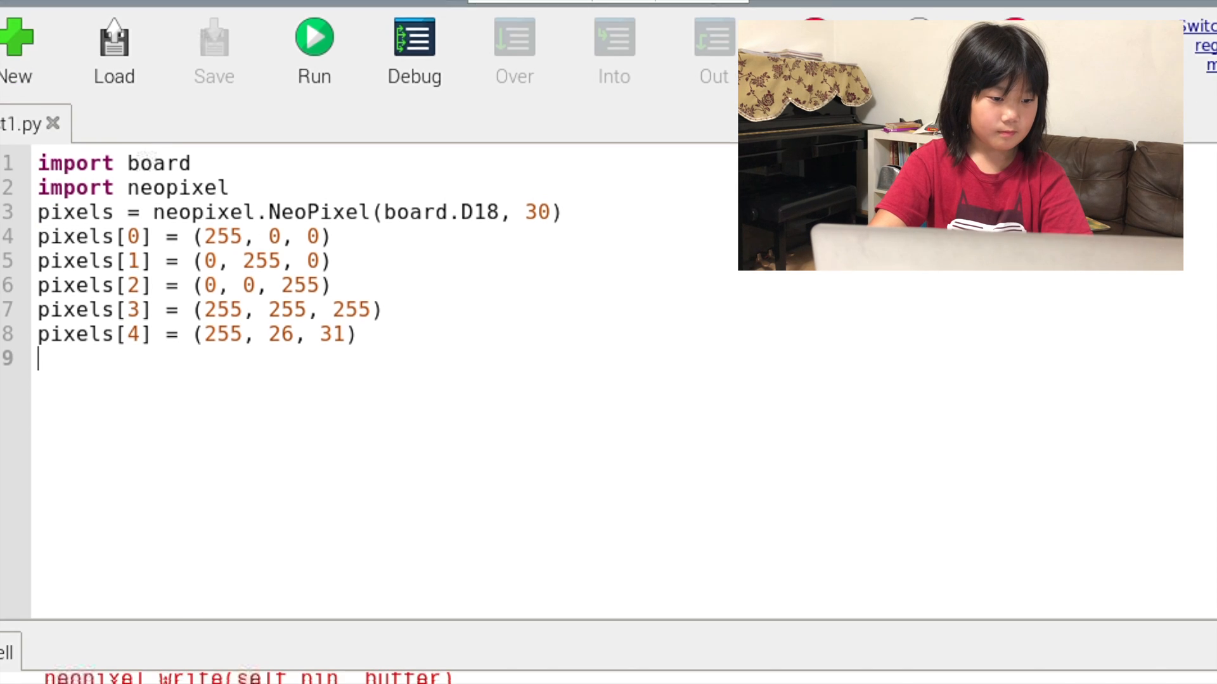
pyautogui.click(314, 35)
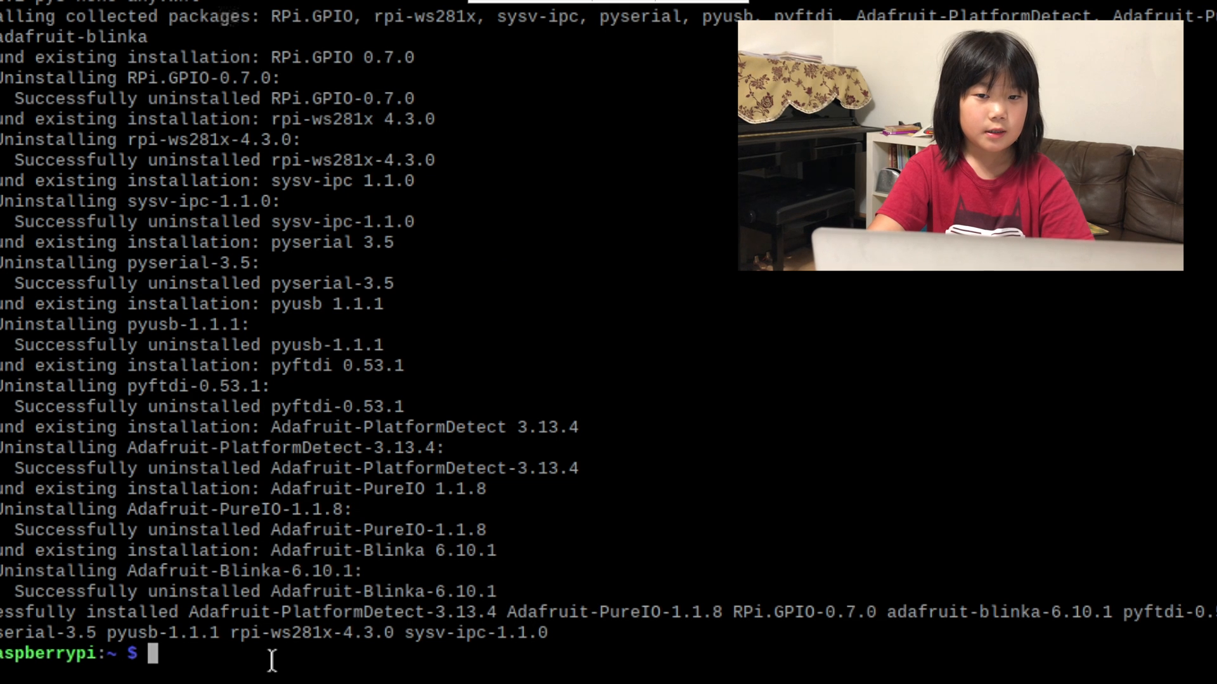
# - Enter cd /home/pi and then sudo python3 test1.py in the terminal
pyautogui.write('cd')
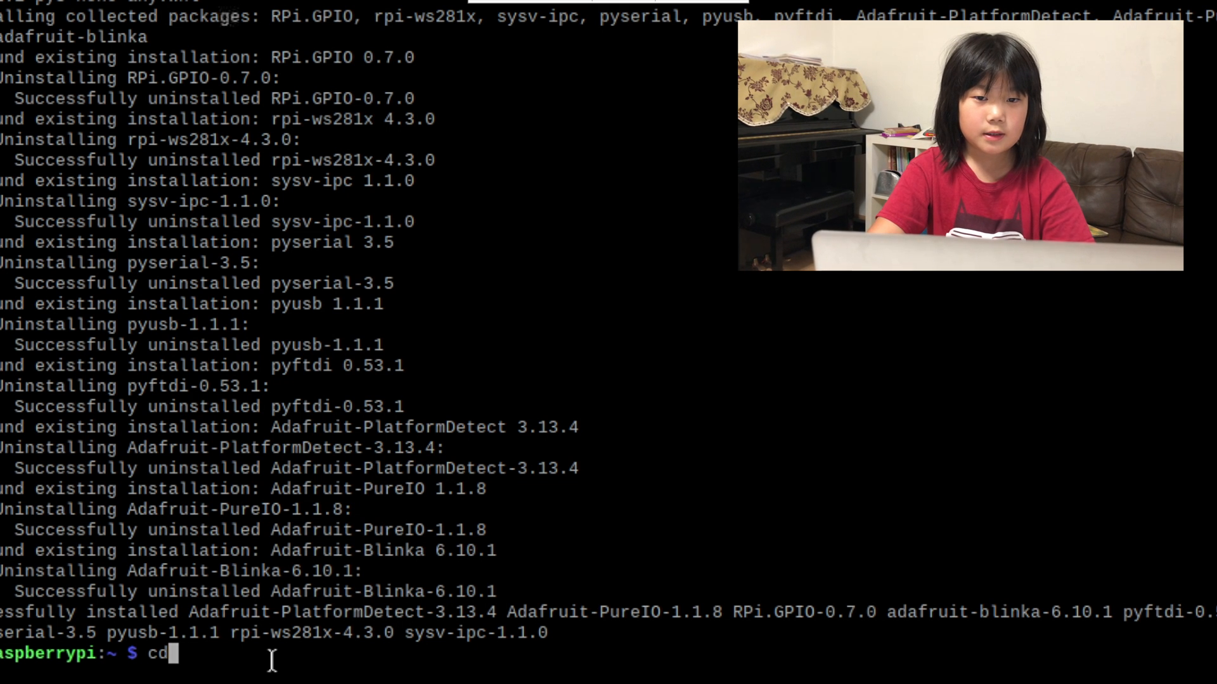
pyautogui.write('/h')
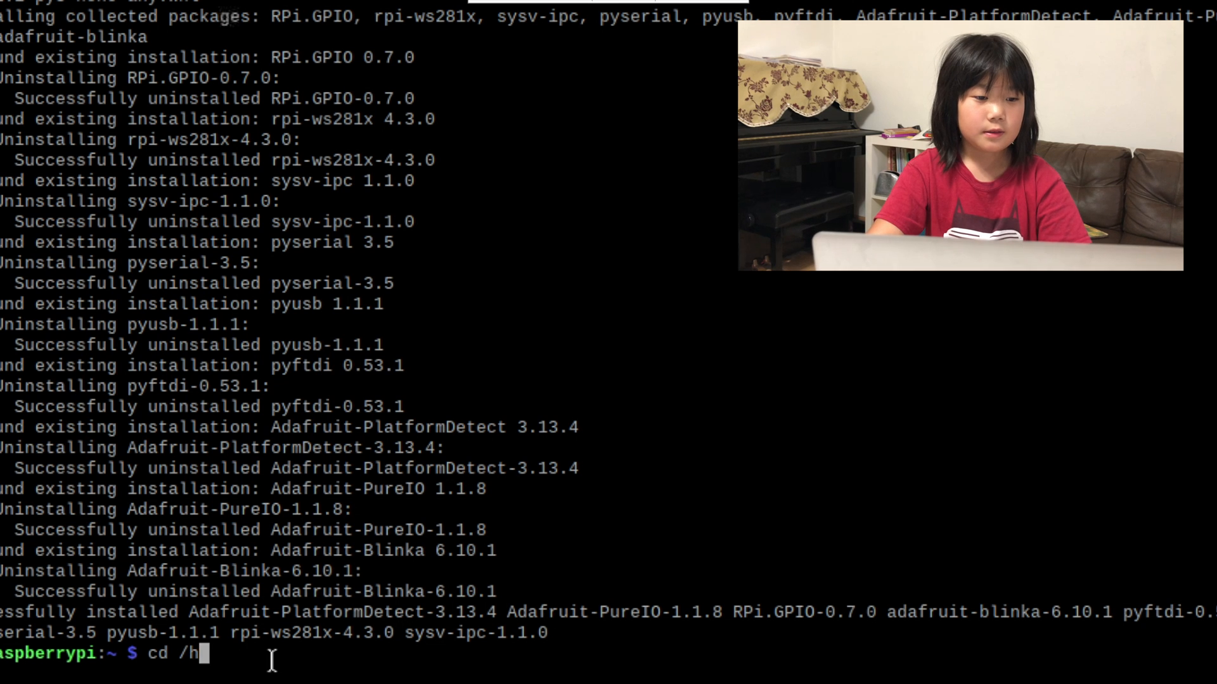
pyautogui.write('ome/pi')
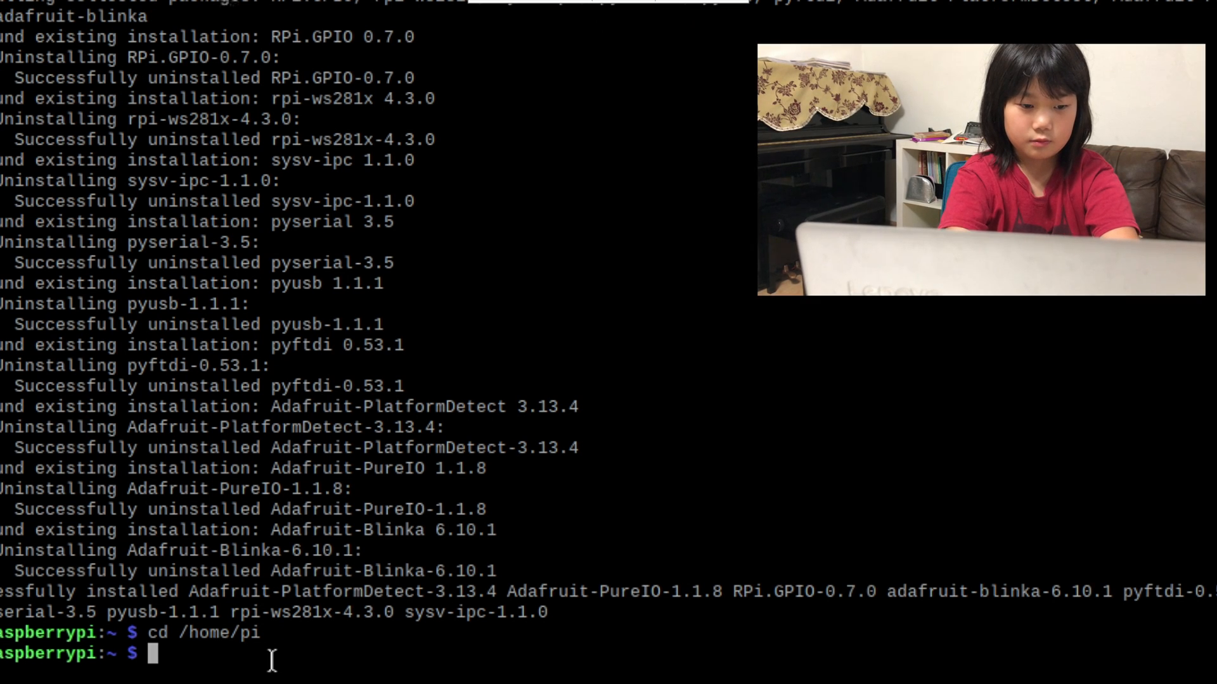
pyautogui.write('sudp')
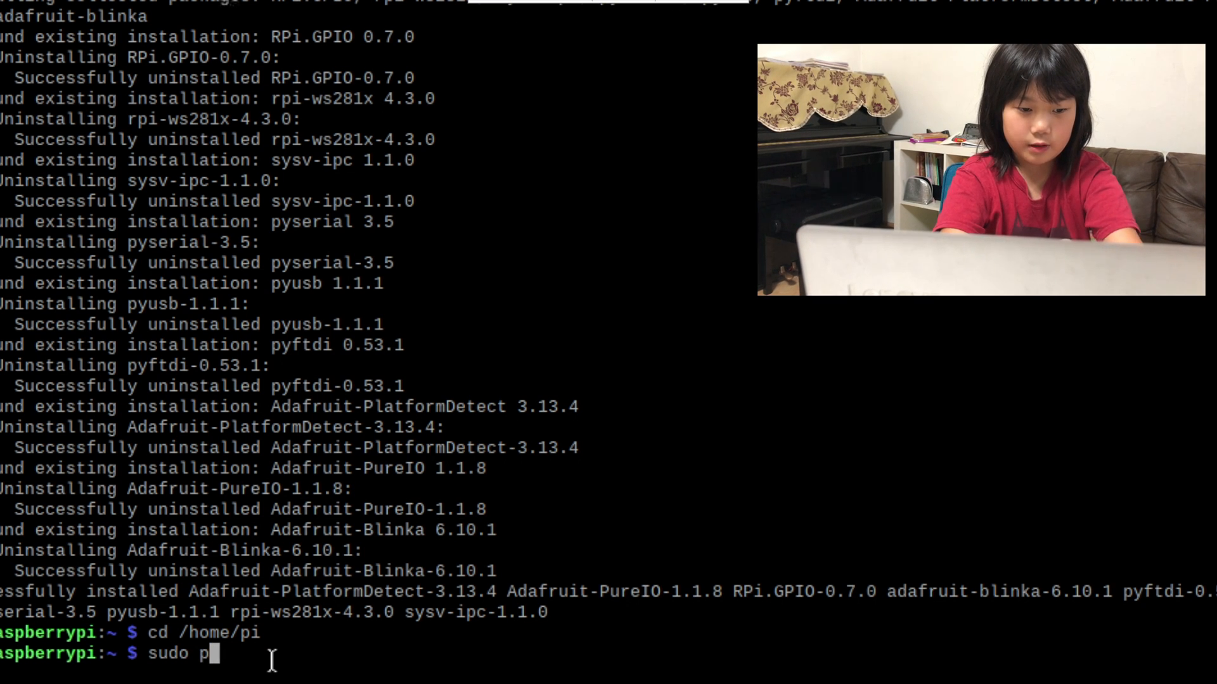
pyautogui.write('ython3')
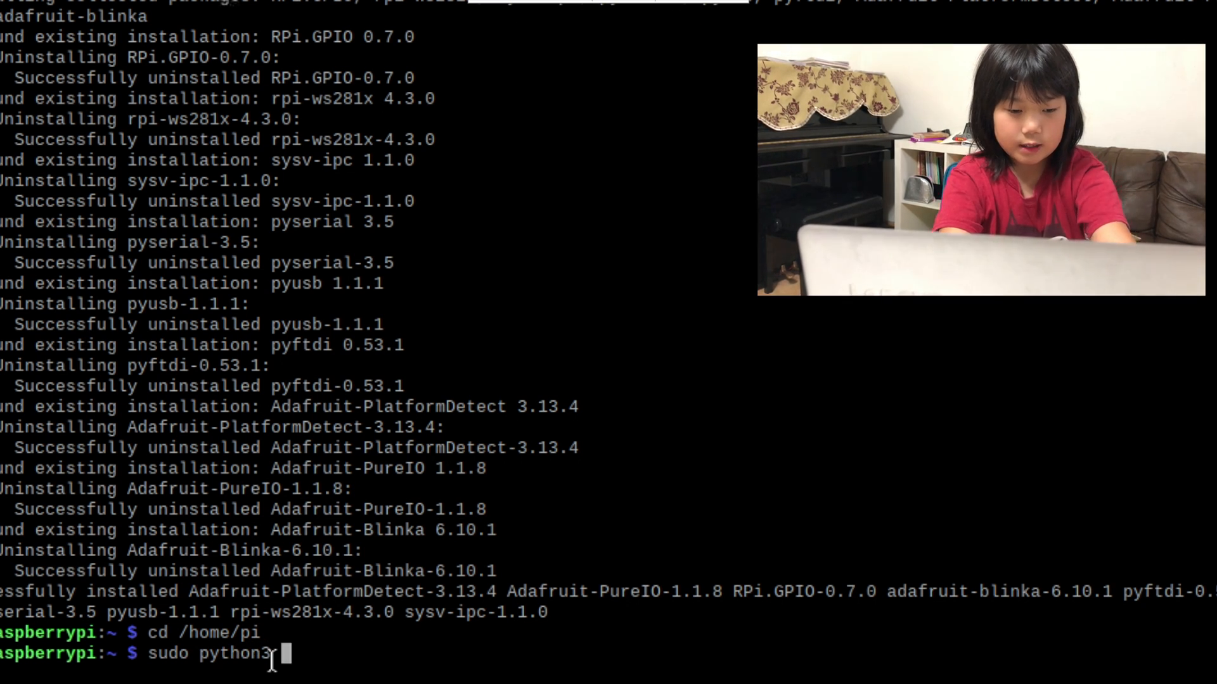
pyautogui.write('test')
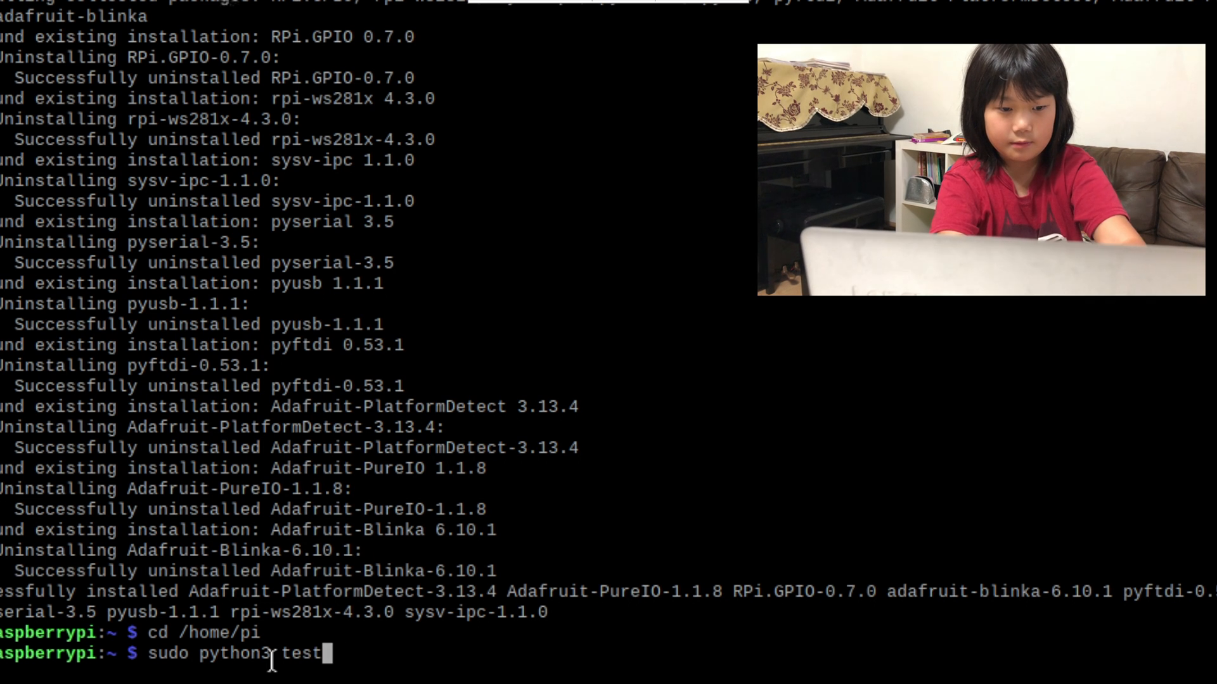
pyautogui.write('1.py')
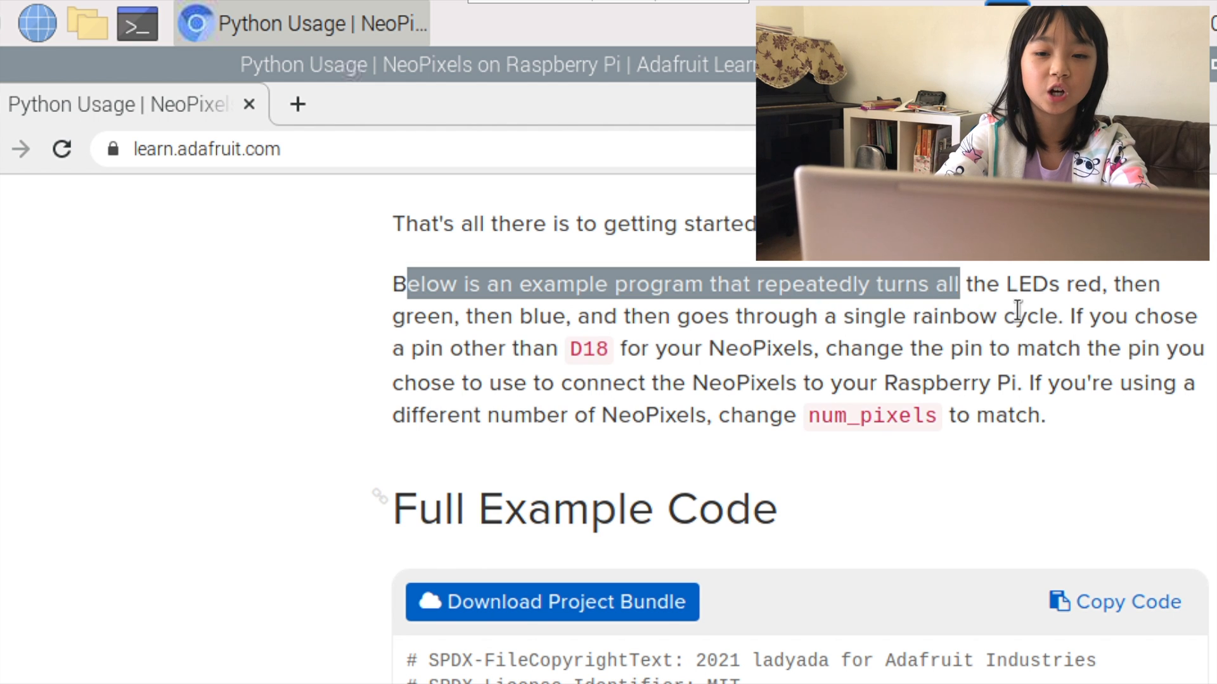
# - Review the Full Example Code section, then launch Thonny from the applications menu
pyautogui.moveTo(960, 284); pyautogui.dragTo(480, 348)
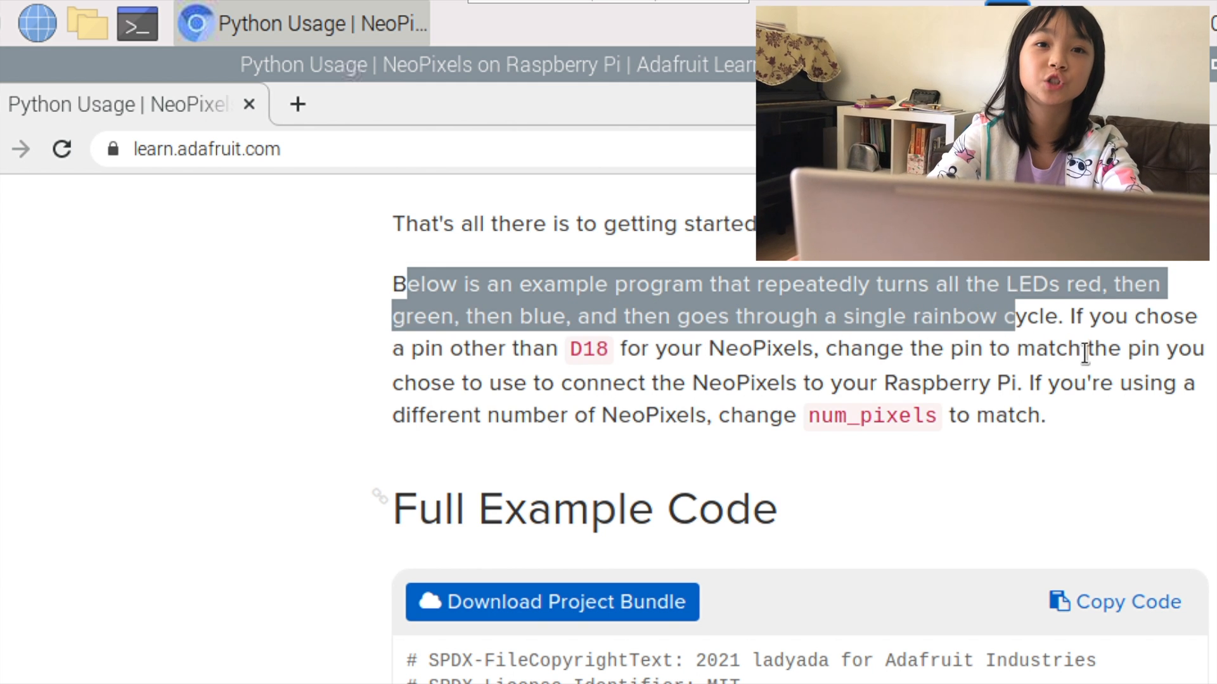
pyautogui.scroll(-3)
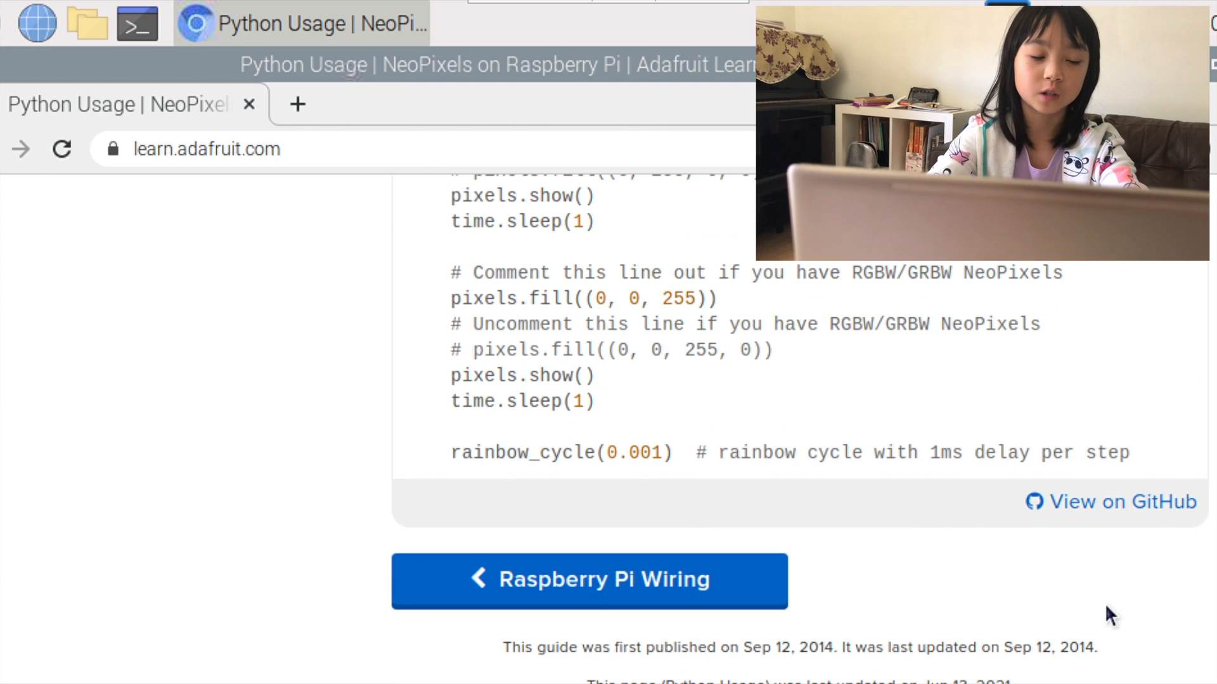
pyautogui.click(35, 24)
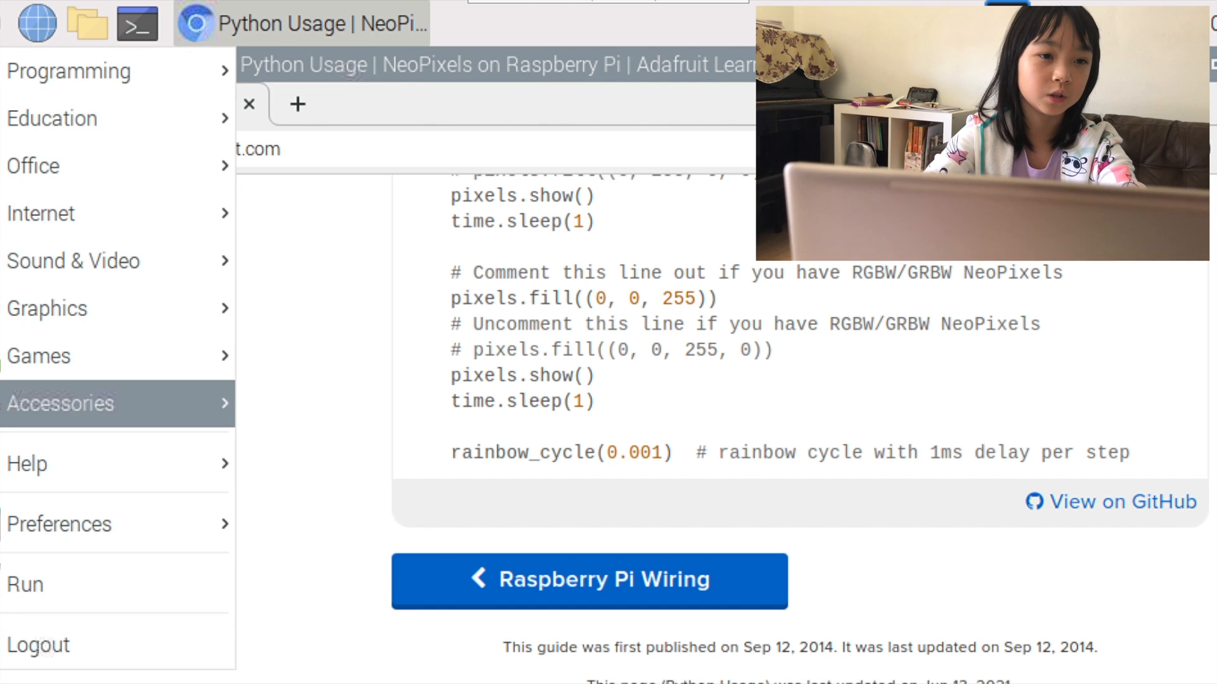
pyautogui.click(69, 70)
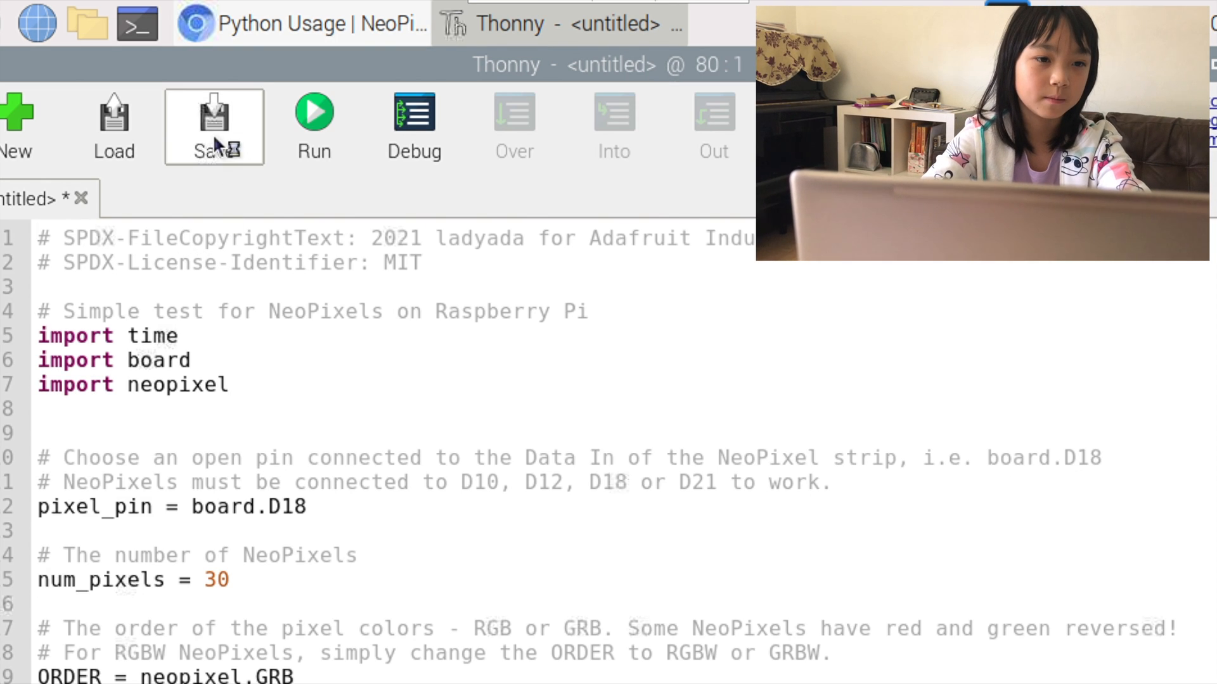
# - Save the pasted rainbow example script as test2.py in the pi home folder
pyautogui.click(214, 117)
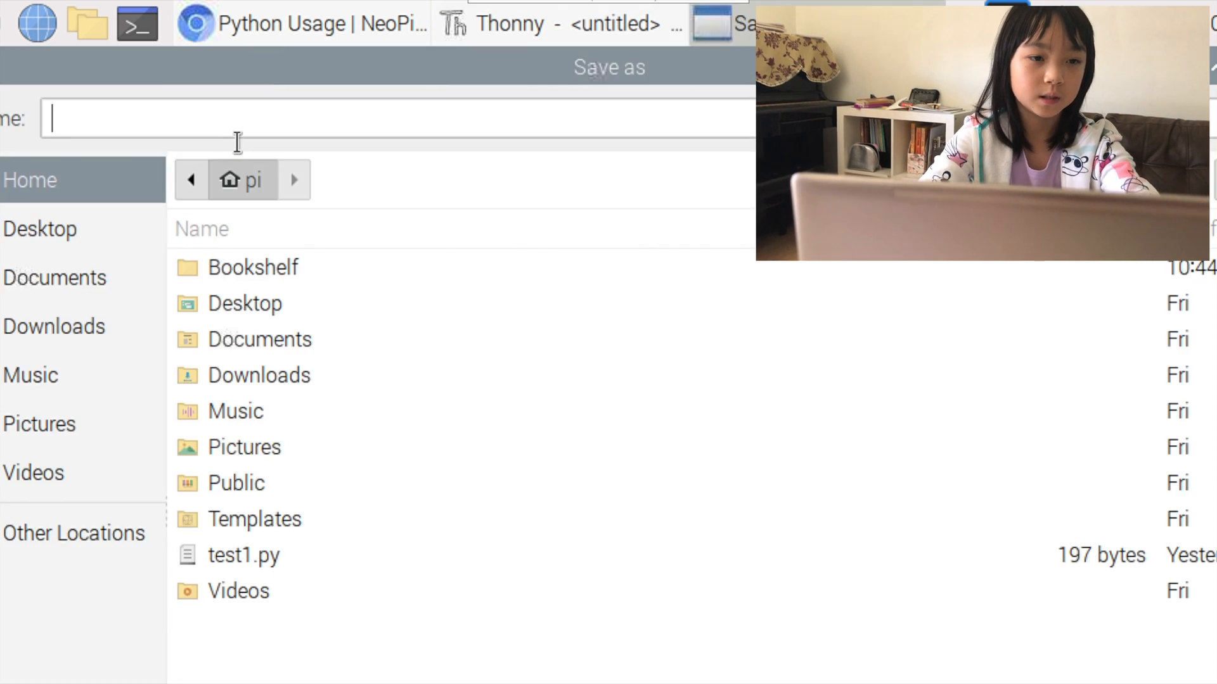
pyautogui.write('test2')
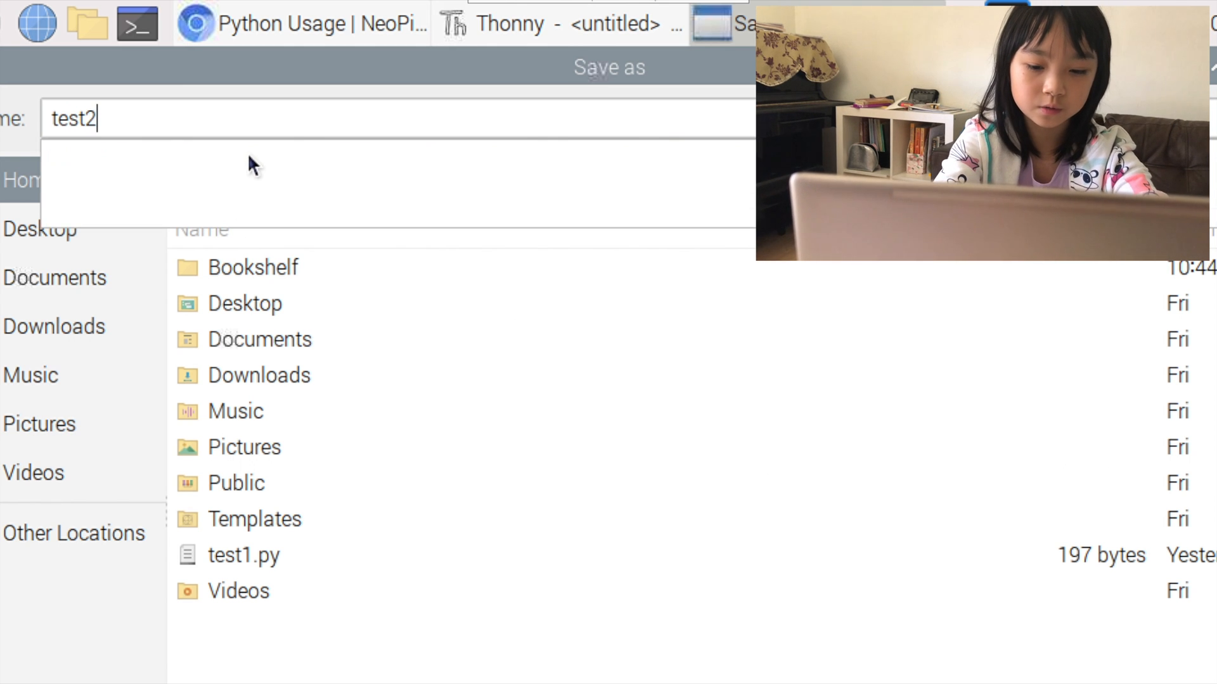
pyautogui.write('.py')
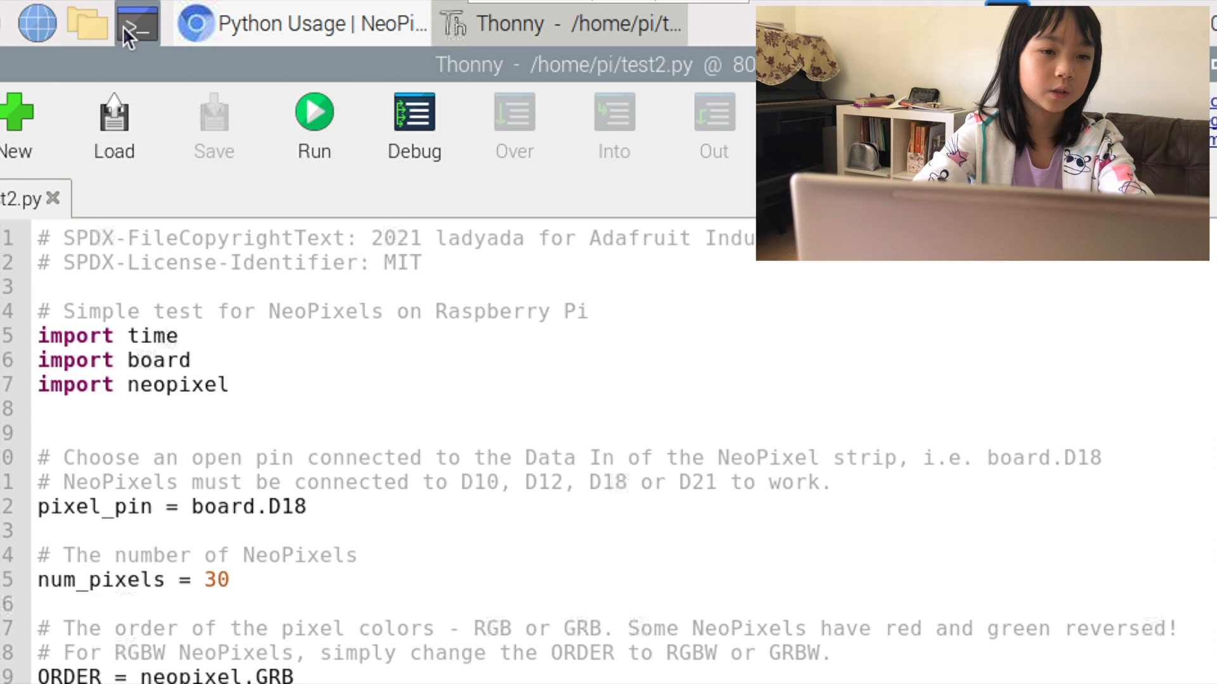
# - Start a new terminal and change directory to /home/pi
pyautogui.click(137, 23)
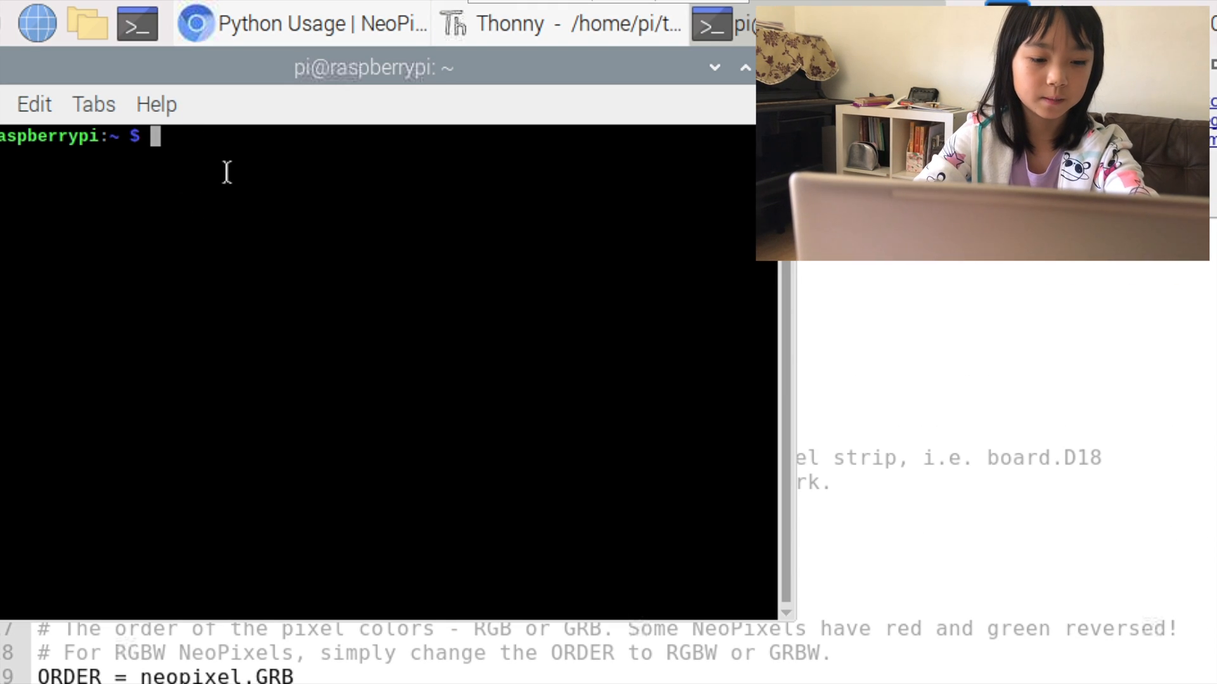
pyautogui.write('cd')
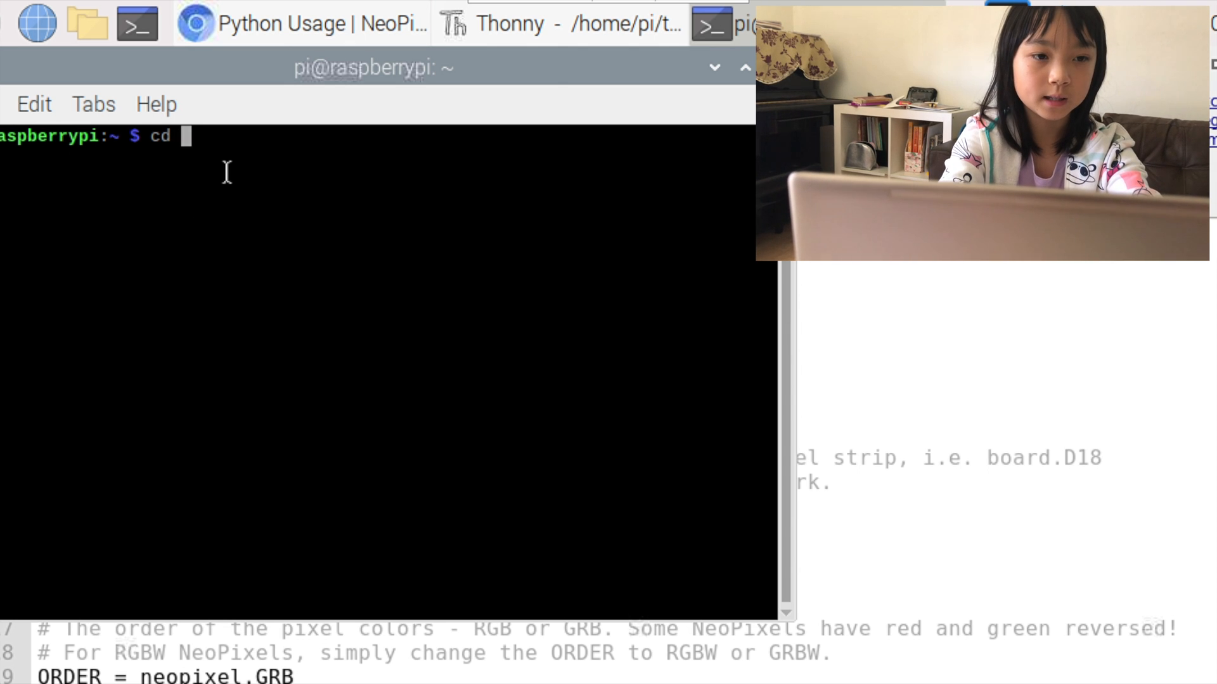
pyautogui.write('/h')
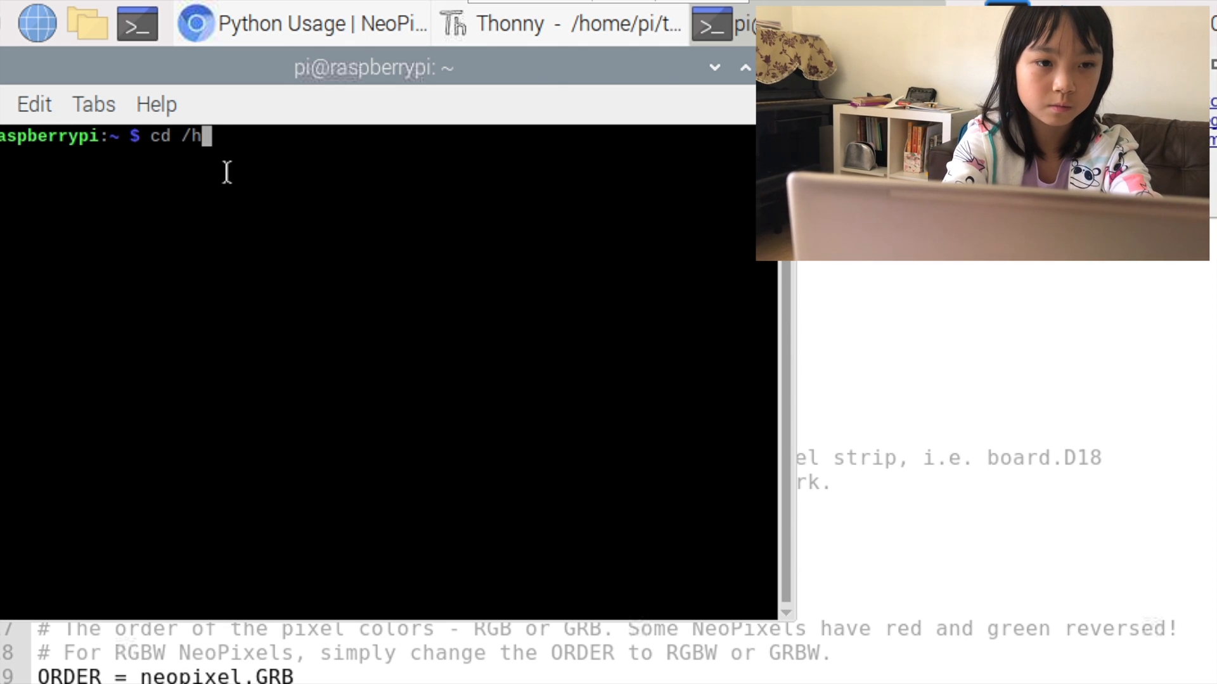
pyautogui.write('ome/pi')
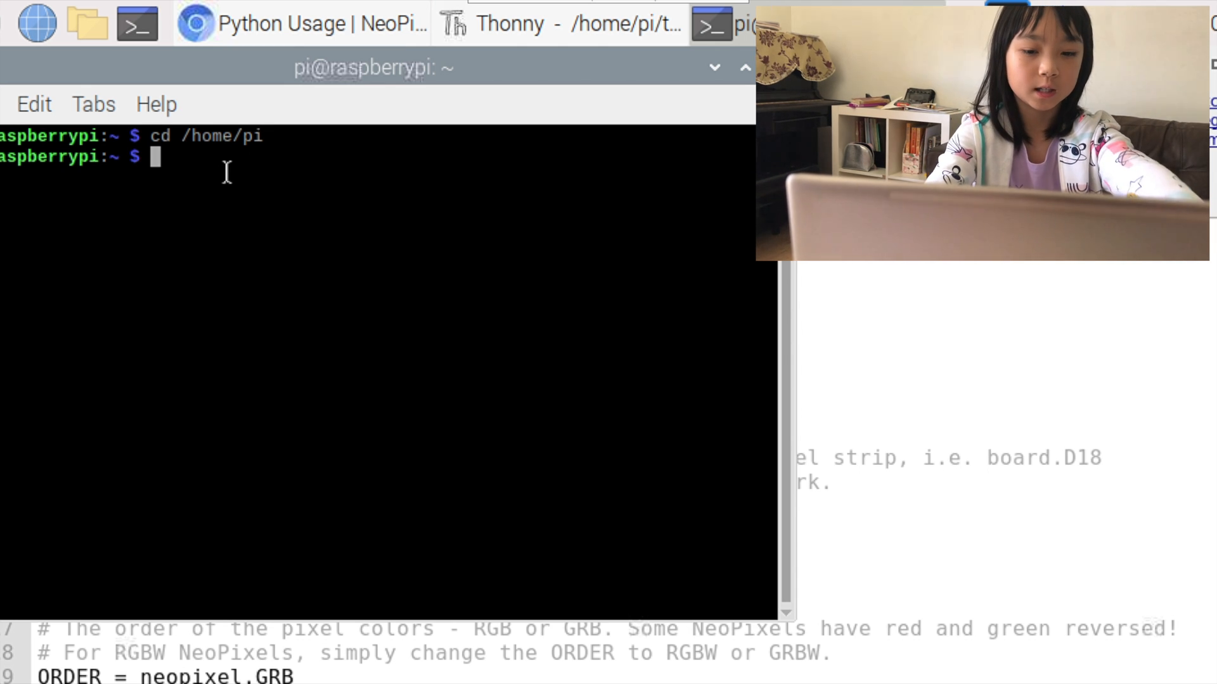
# - Enter the command sudo python3 test2.py, ready to run the rainbow script
pyautogui.write('sudo p')
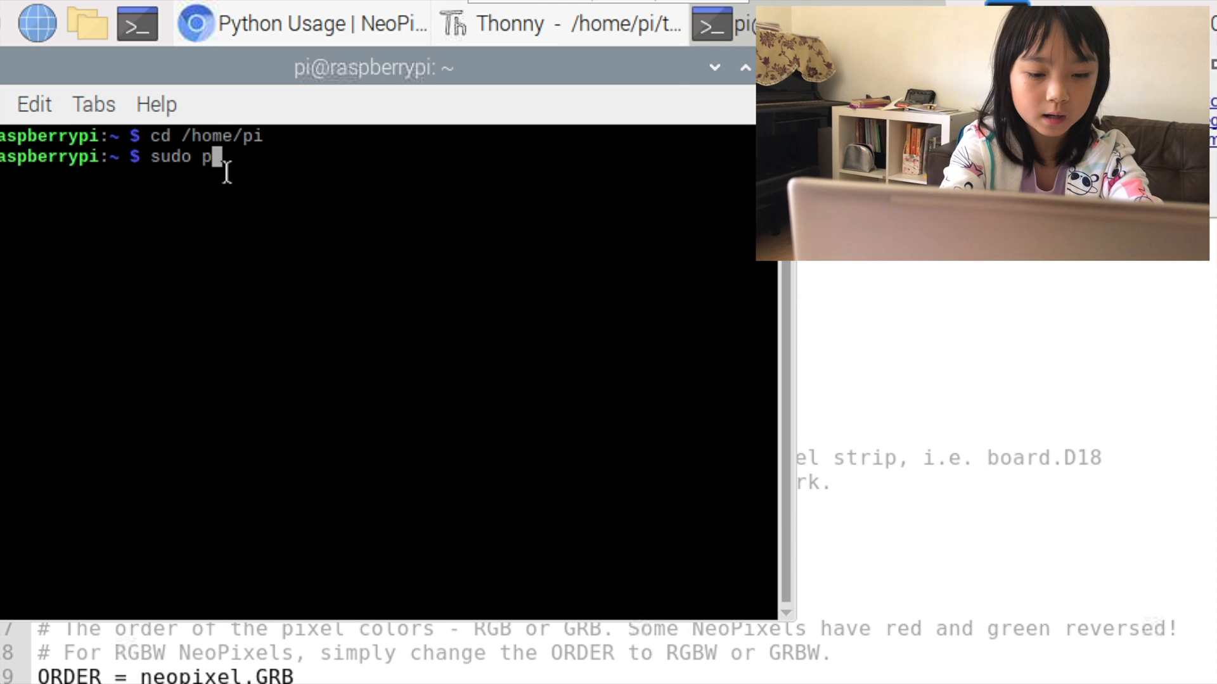
pyautogui.write('ython')
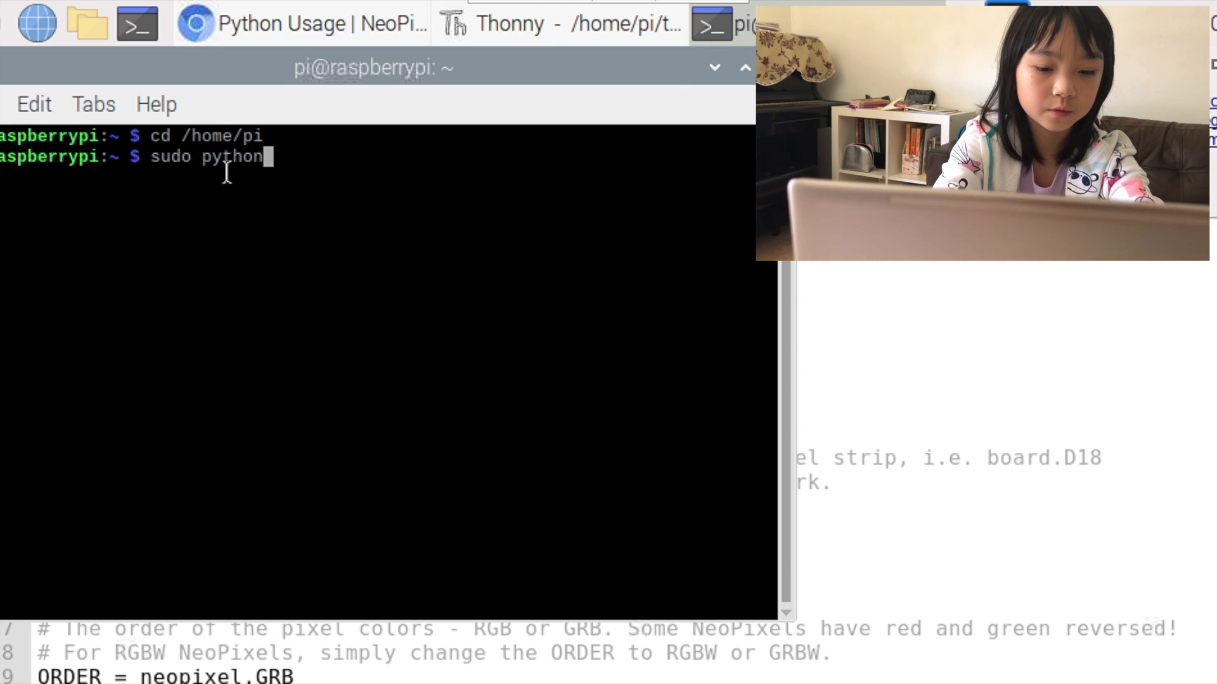
pyautogui.write('3')
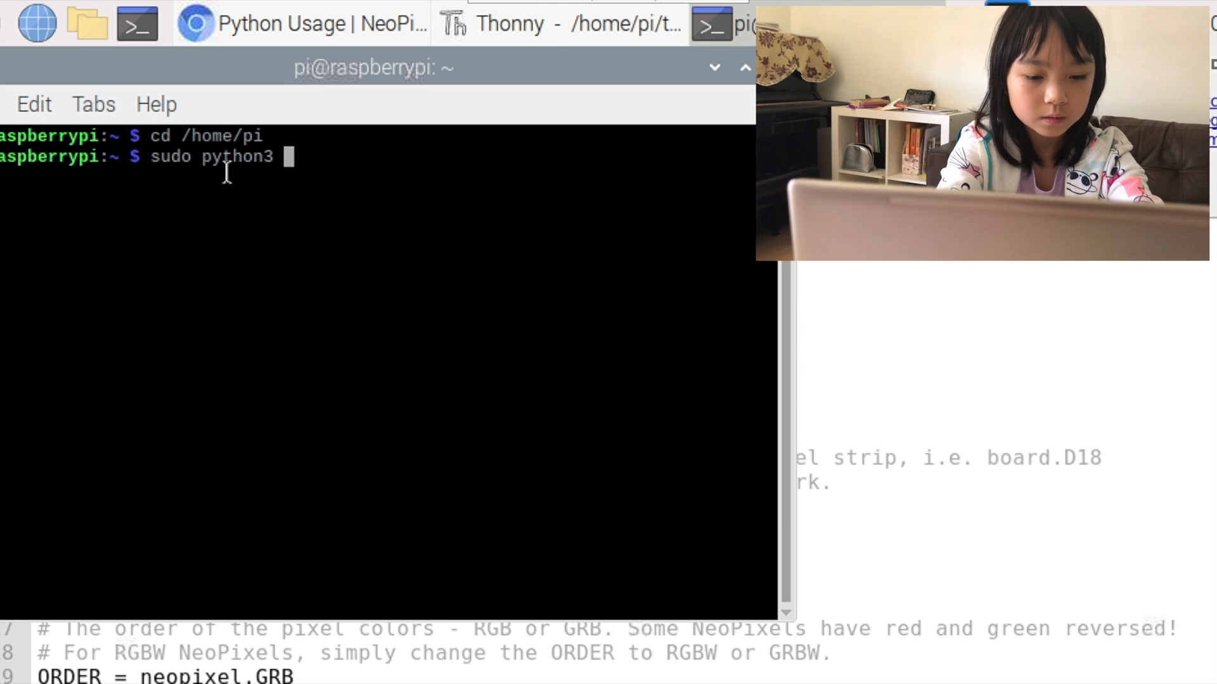
pyautogui.write('test2')
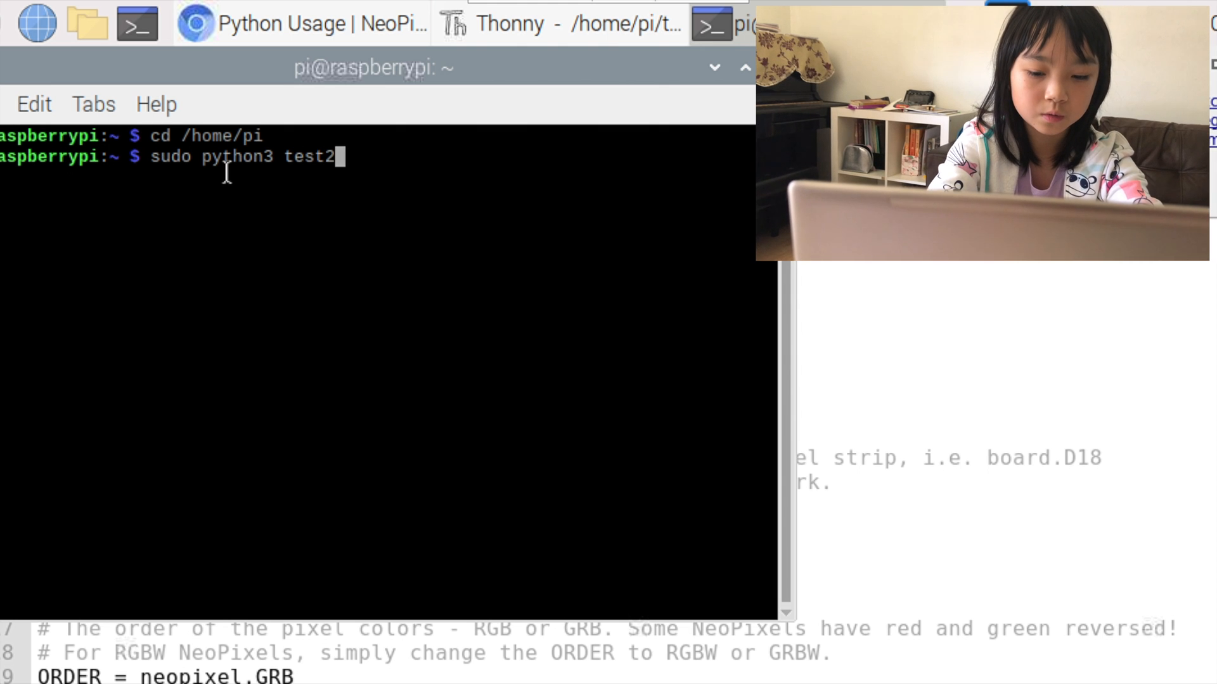
pyautogui.write('.py')
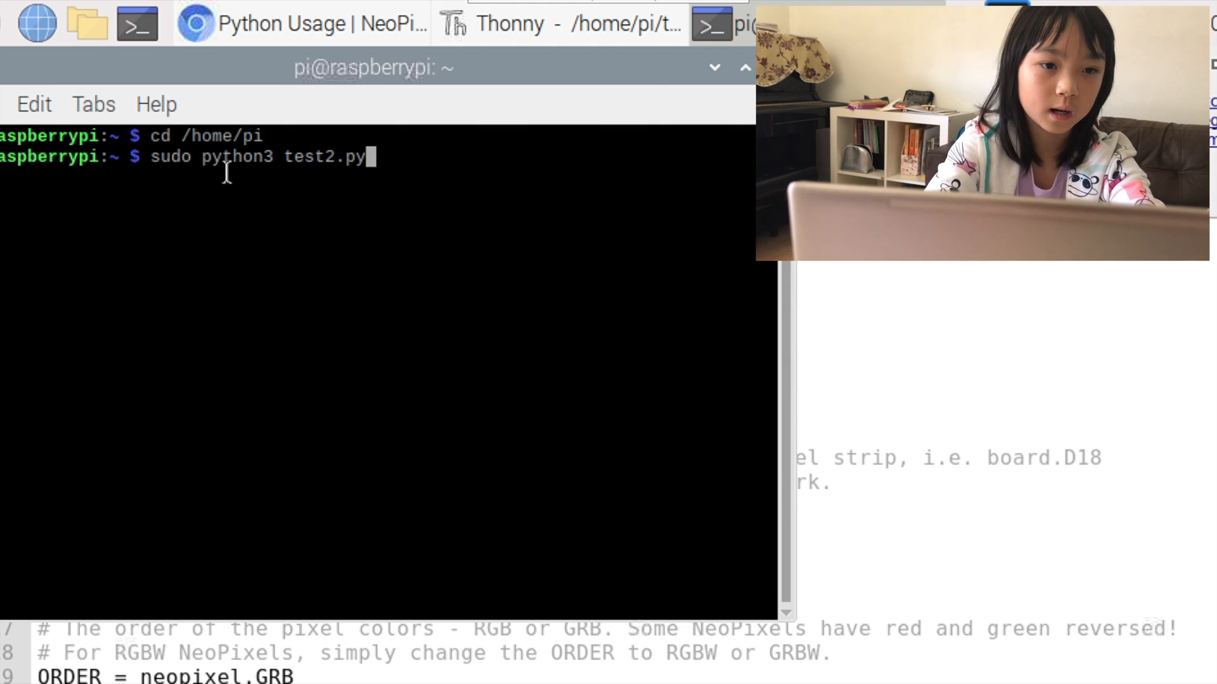